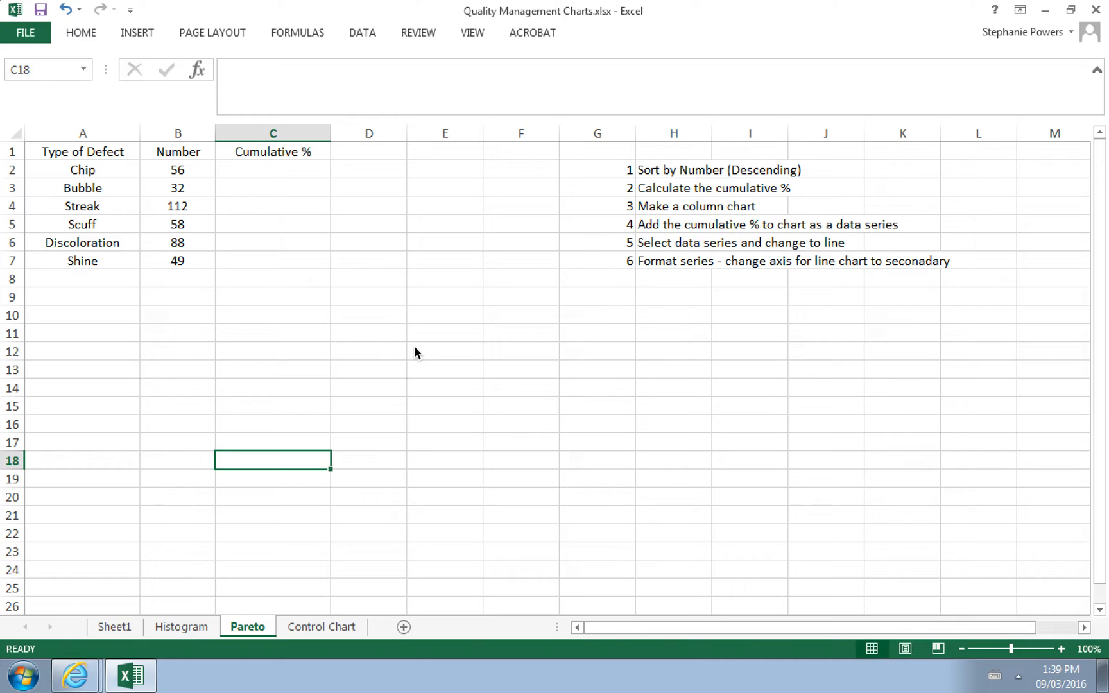
pyautogui.moveTo(110, 197)
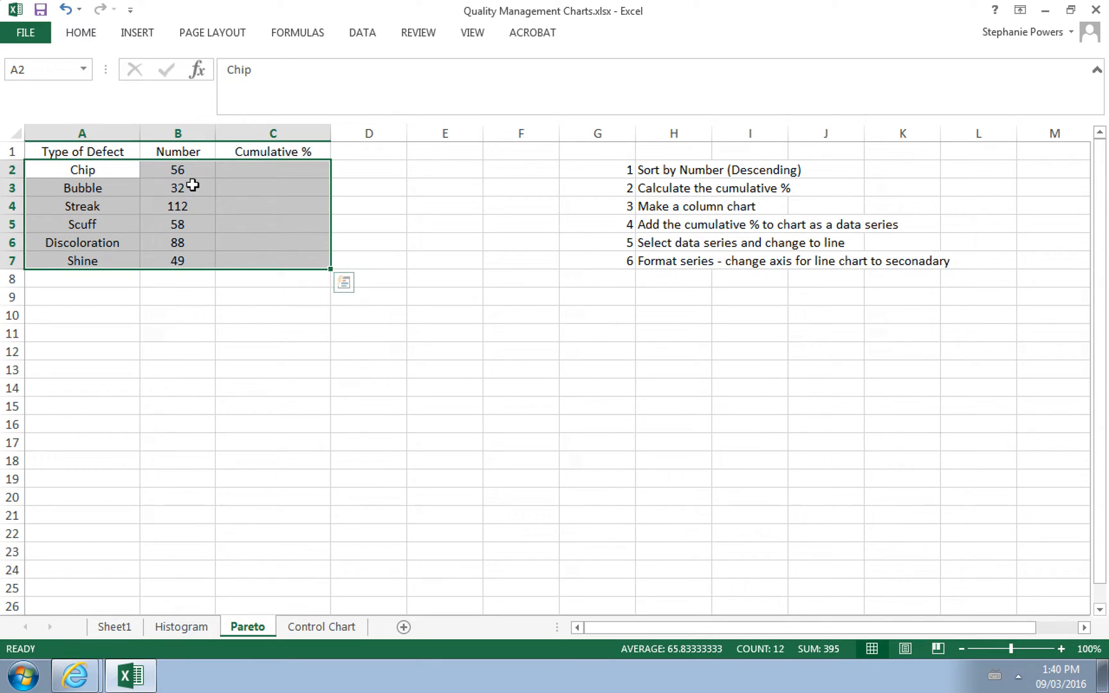
pyautogui.moveTo(182, 162)
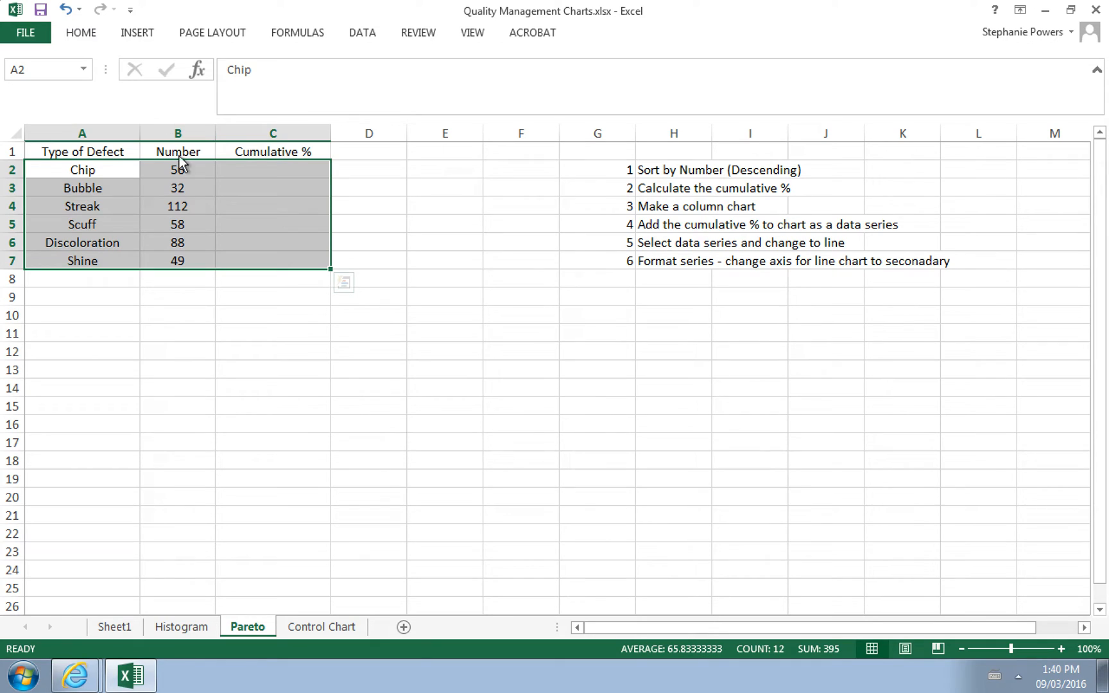
# Custom-sort the defect table by the Number column from largest to smallest, putting Streak (112) first.
pyautogui.rightClick(177, 205)
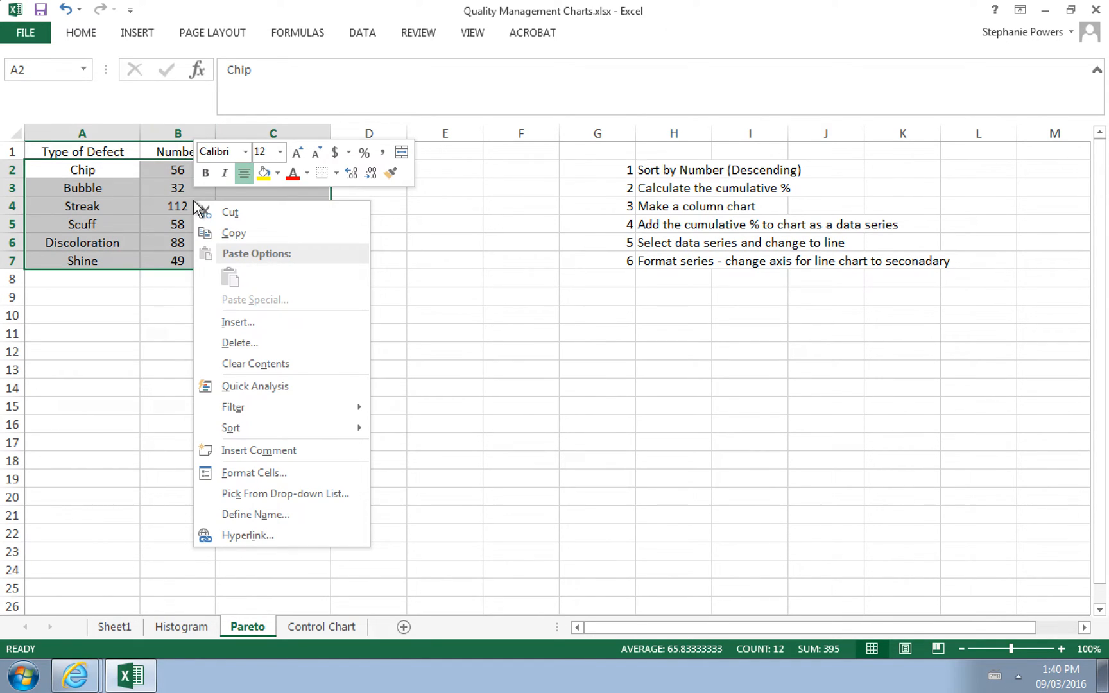
pyautogui.moveTo(235, 292)
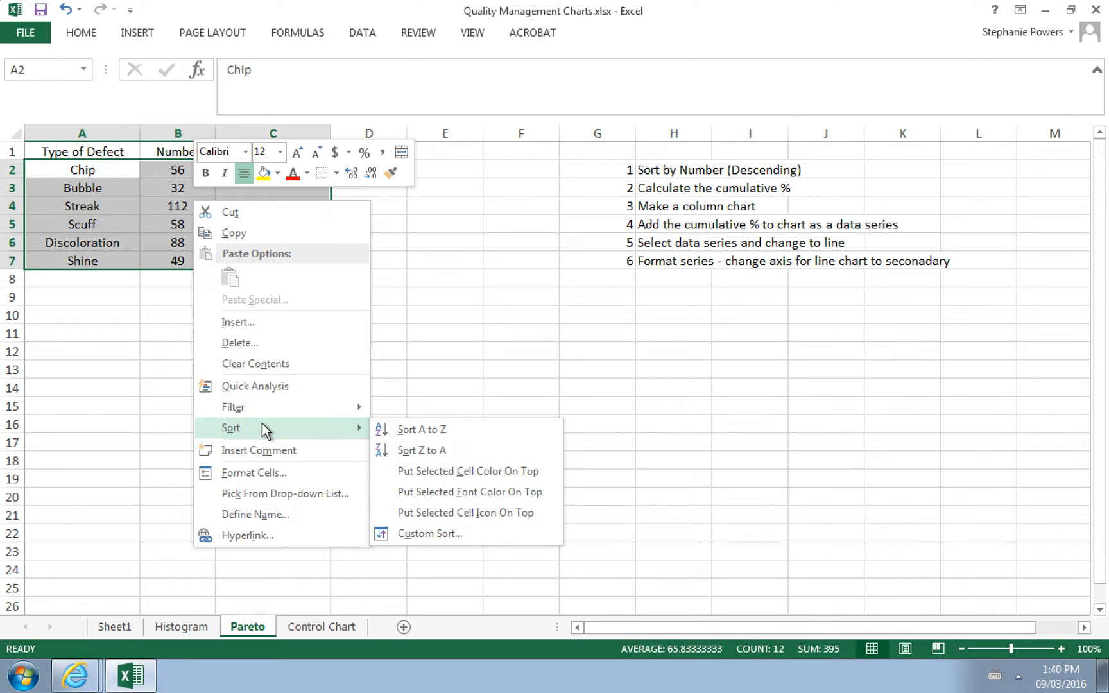
pyautogui.moveTo(428, 534)
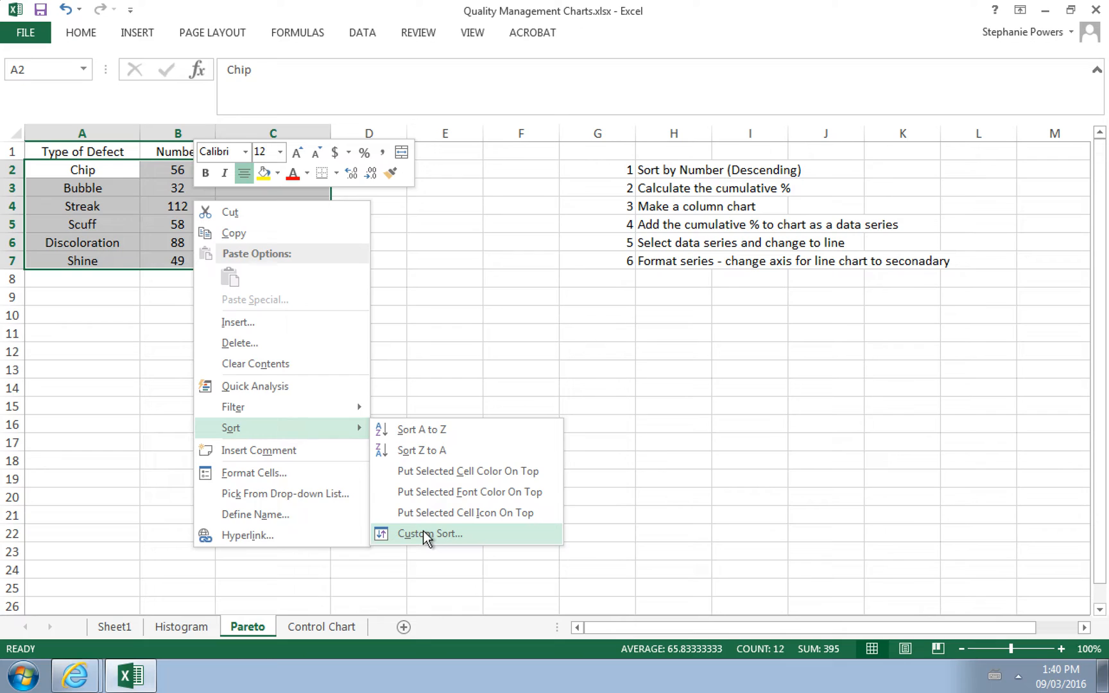
pyautogui.moveTo(421, 429)
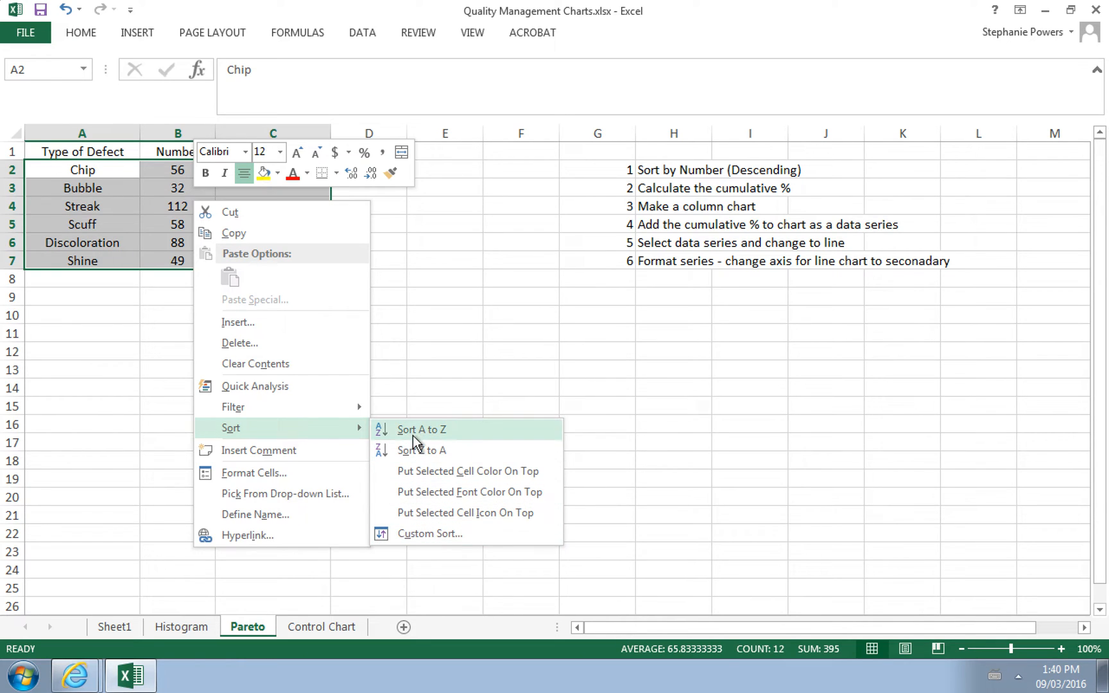
pyautogui.moveTo(421, 451)
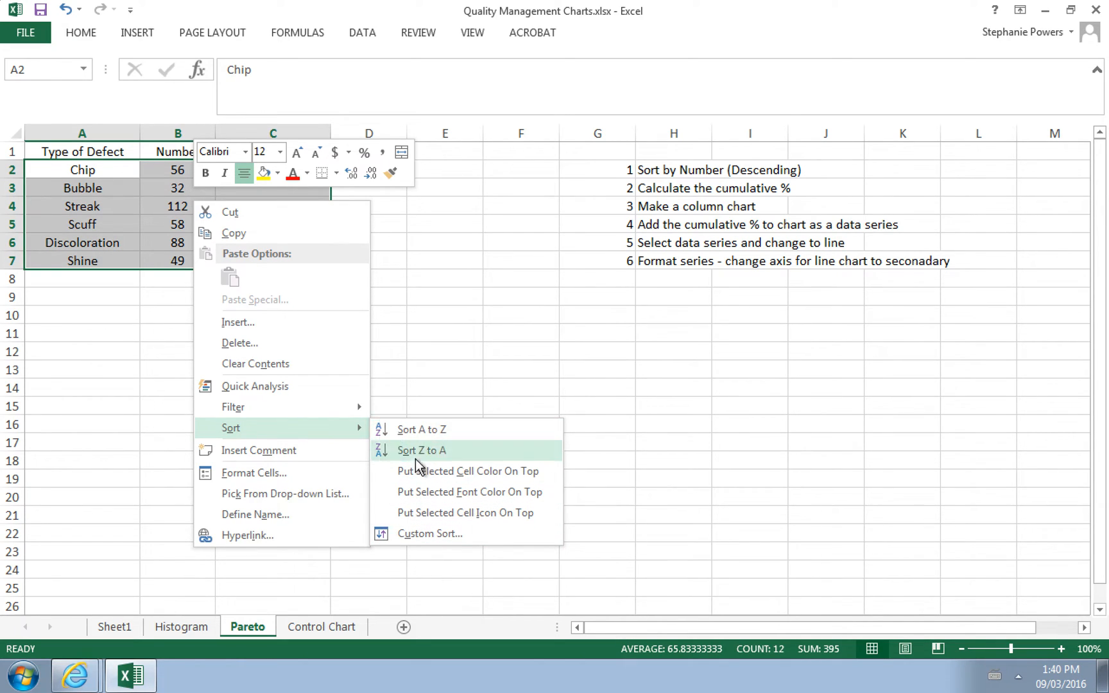
pyautogui.click(420, 450)
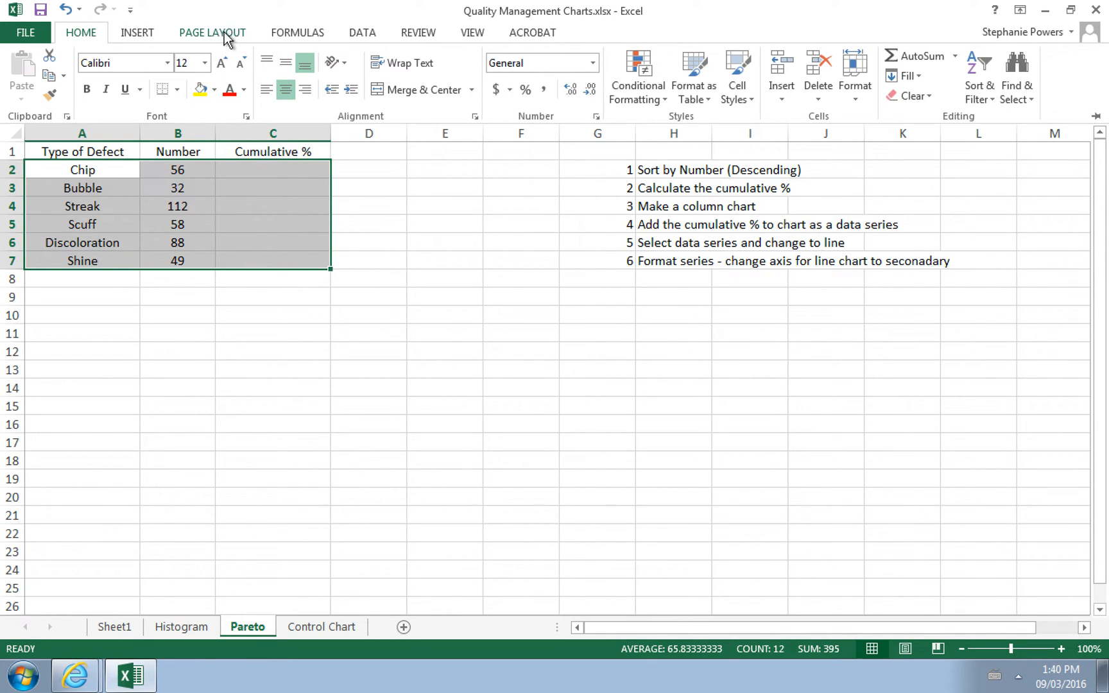
pyautogui.click(362, 32)
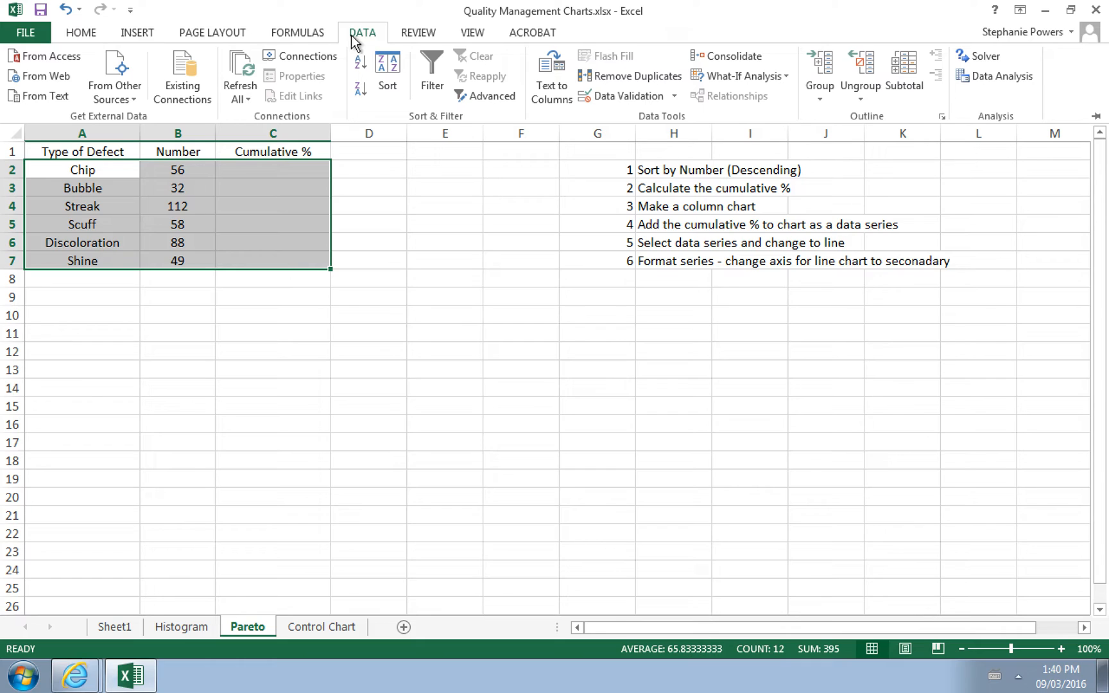
pyautogui.moveTo(396, 99)
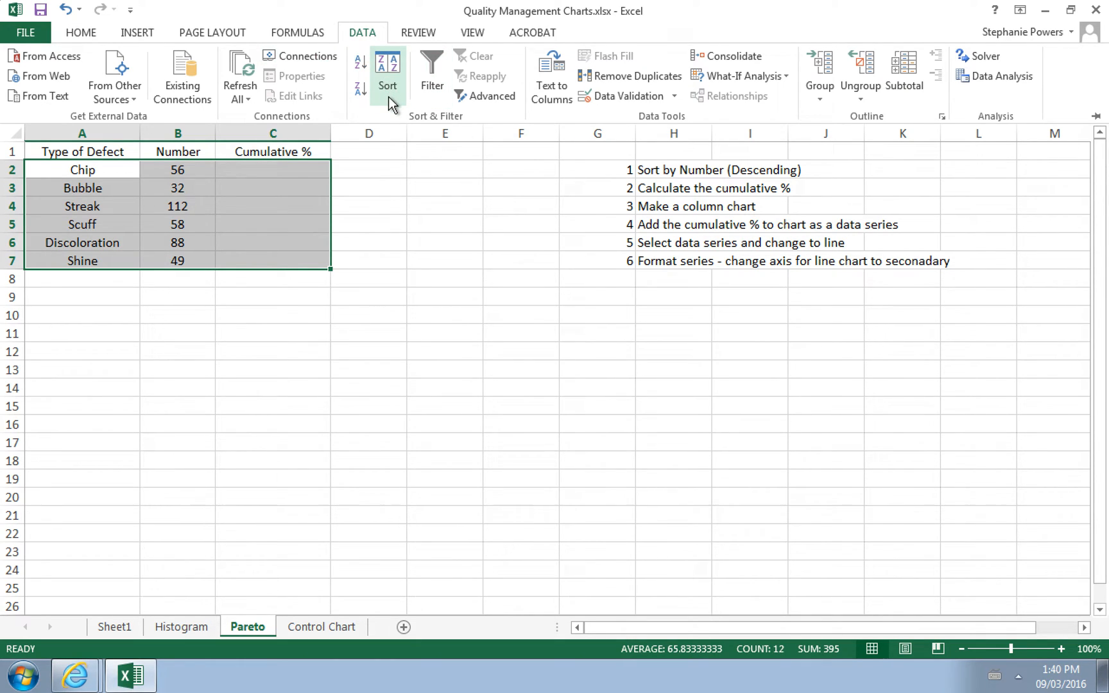
pyautogui.moveTo(96, 205)
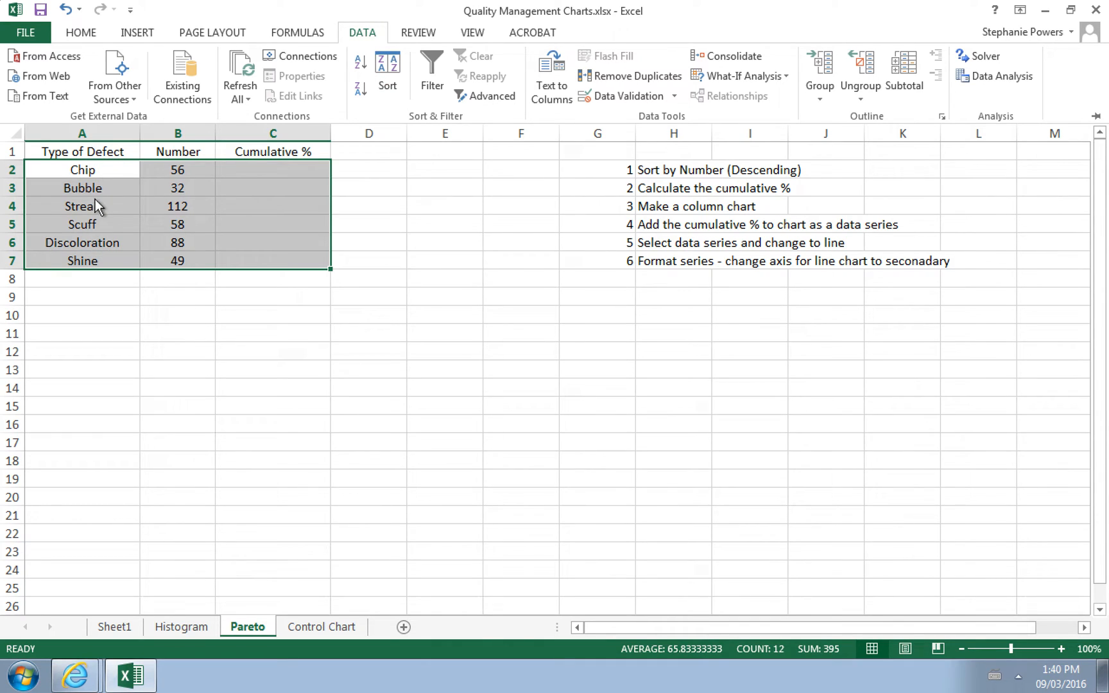
pyautogui.moveTo(105, 175)
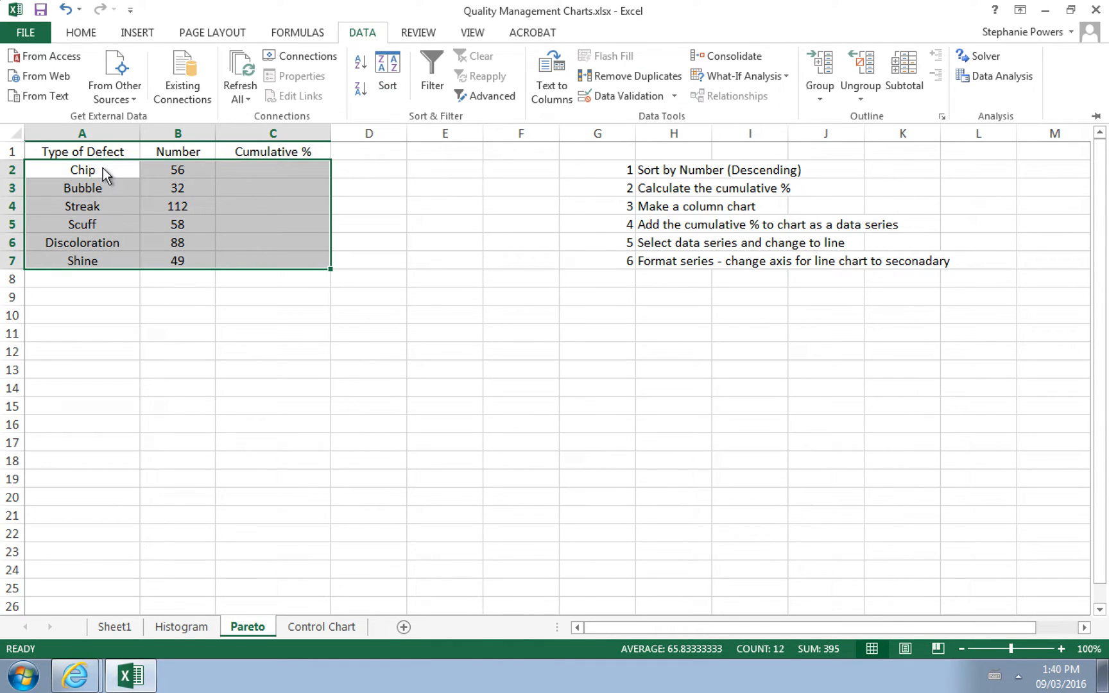
pyautogui.moveTo(181, 176)
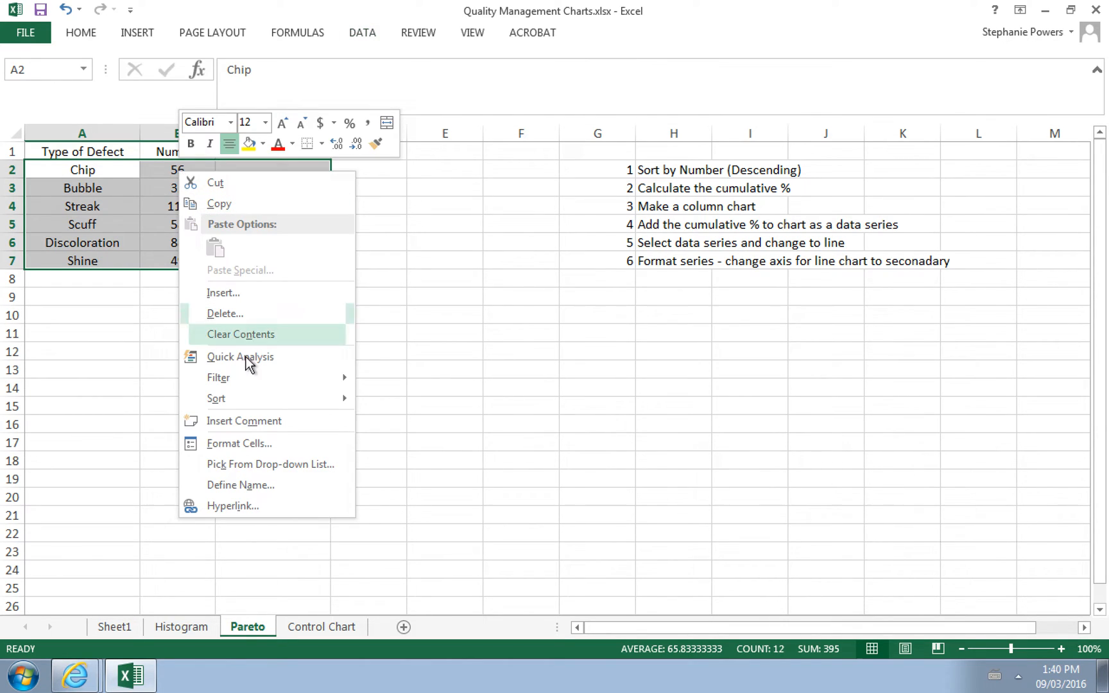
pyautogui.moveTo(216, 398)
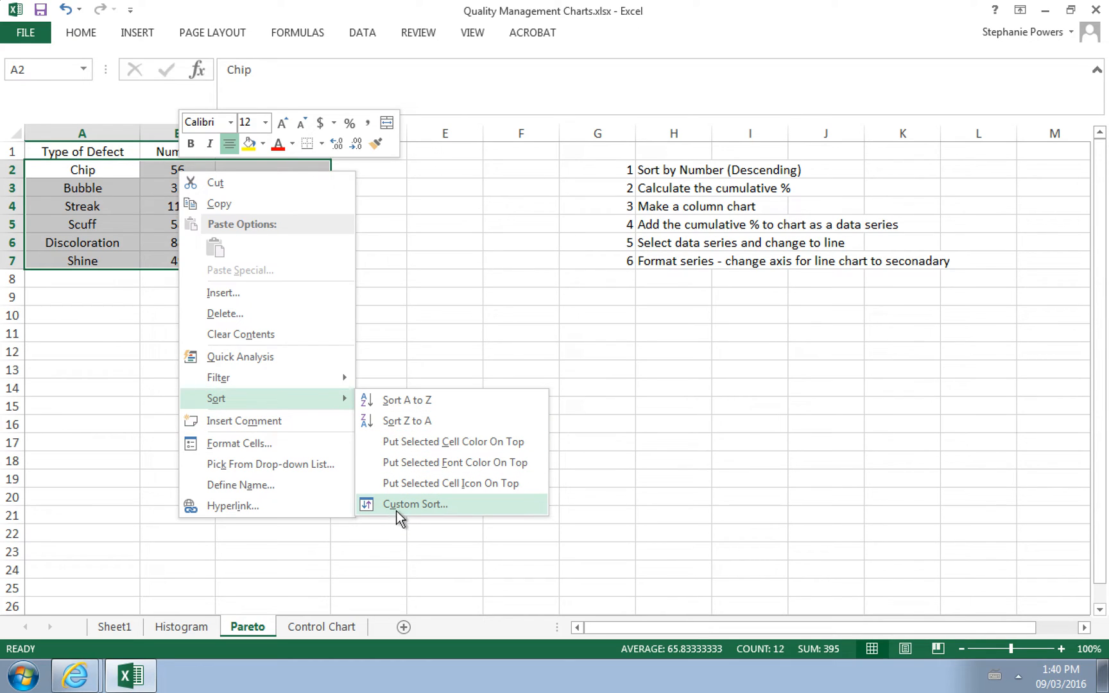
pyautogui.click(416, 503)
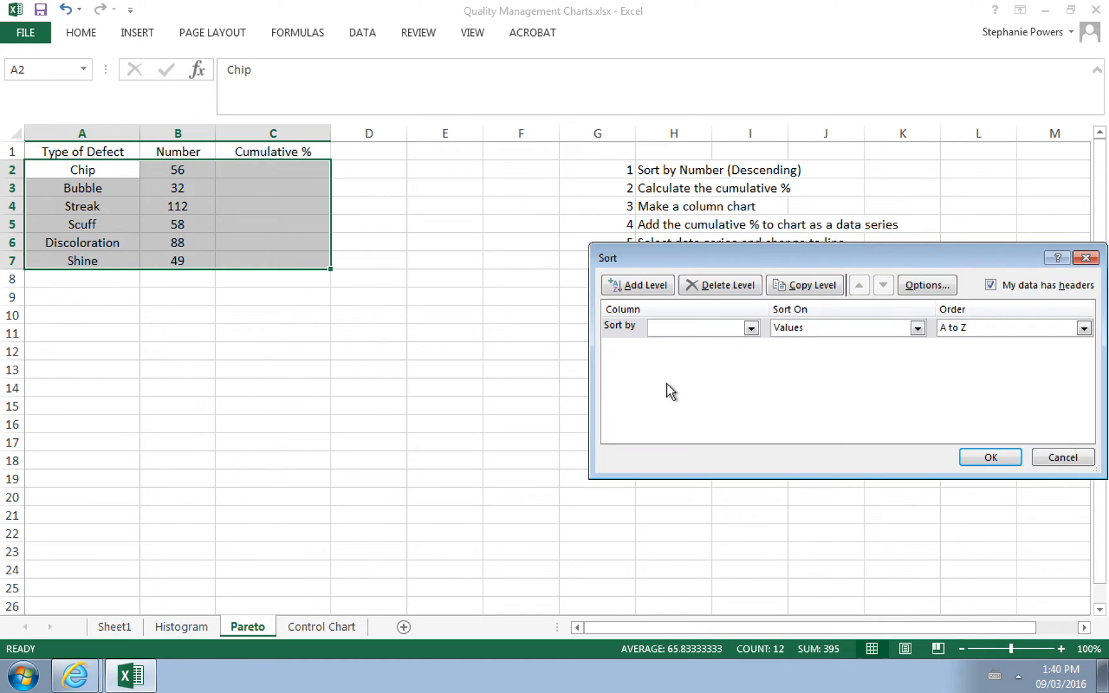
pyautogui.click(753, 327)
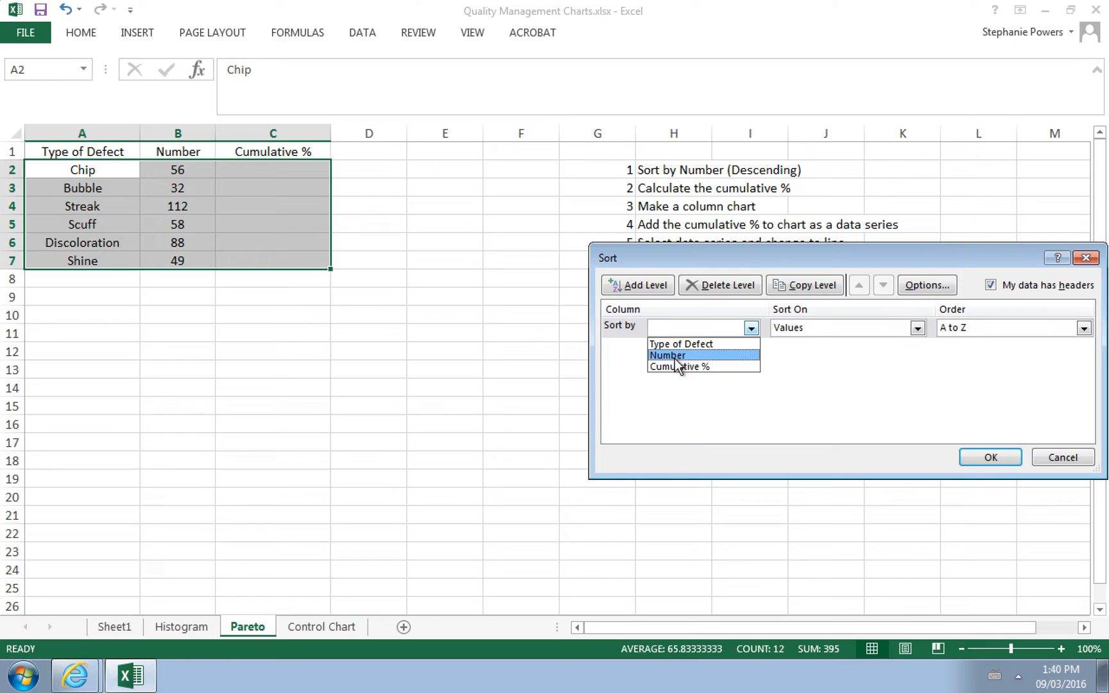
pyautogui.click(668, 356)
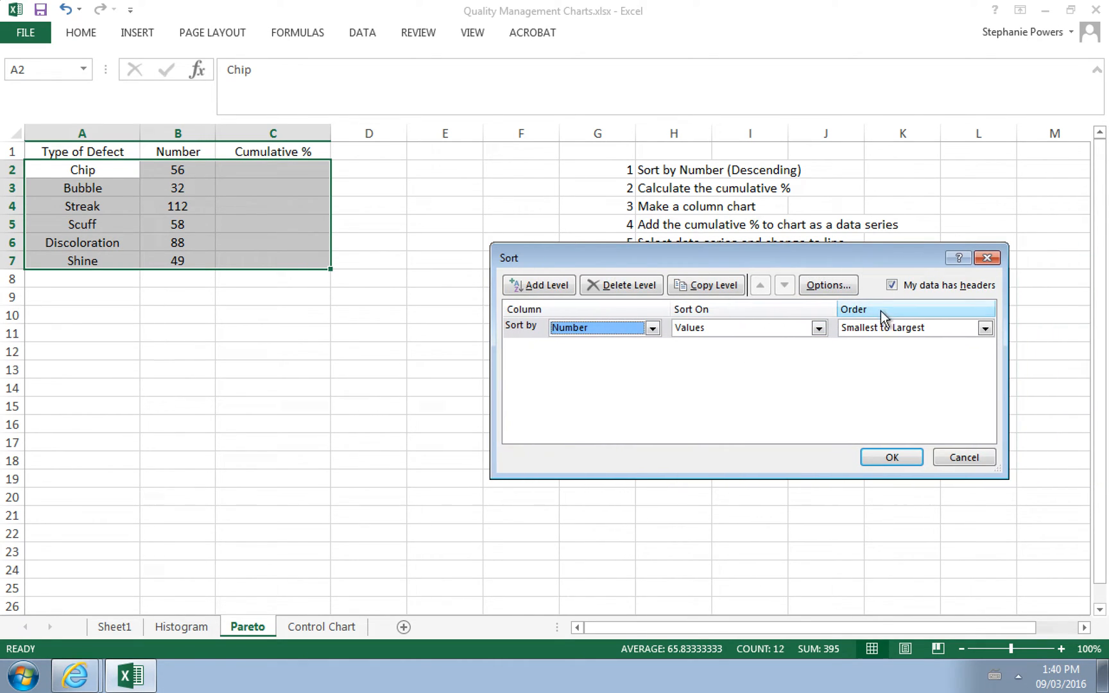
pyautogui.click(983, 327)
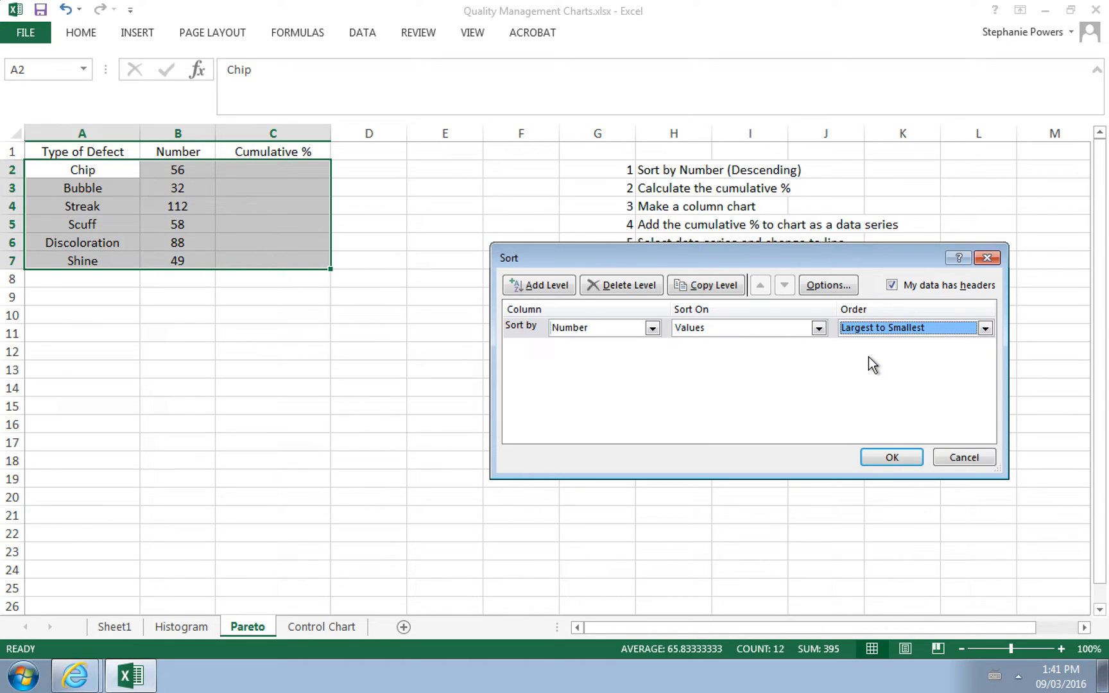
pyautogui.moveTo(880, 380)
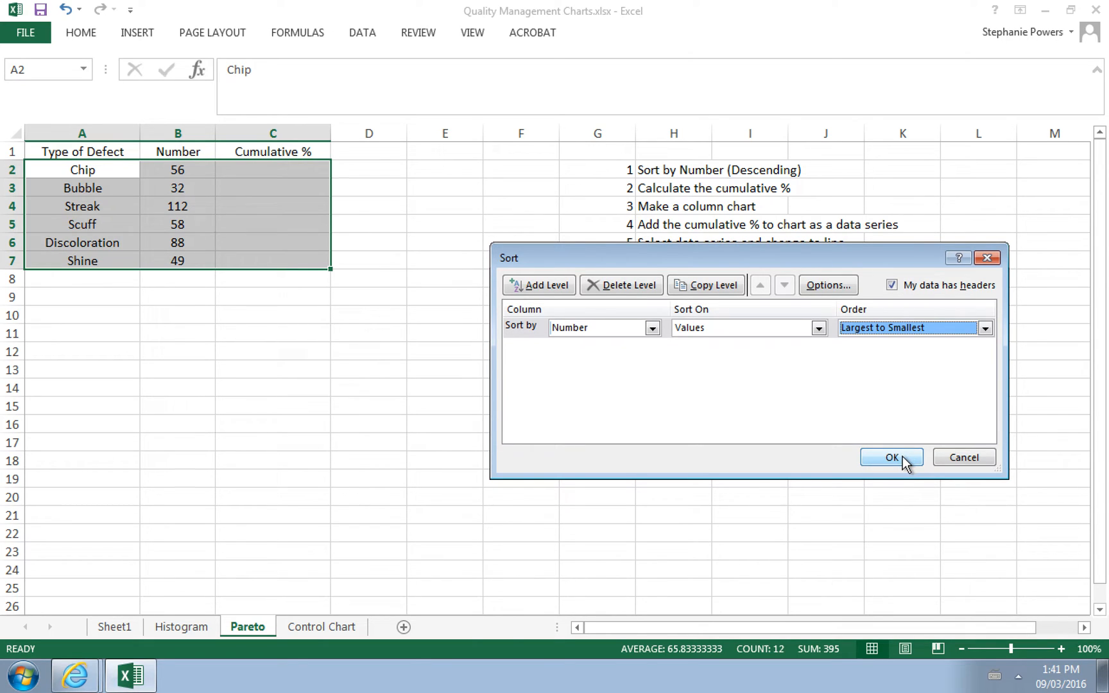
pyautogui.click(890, 457)
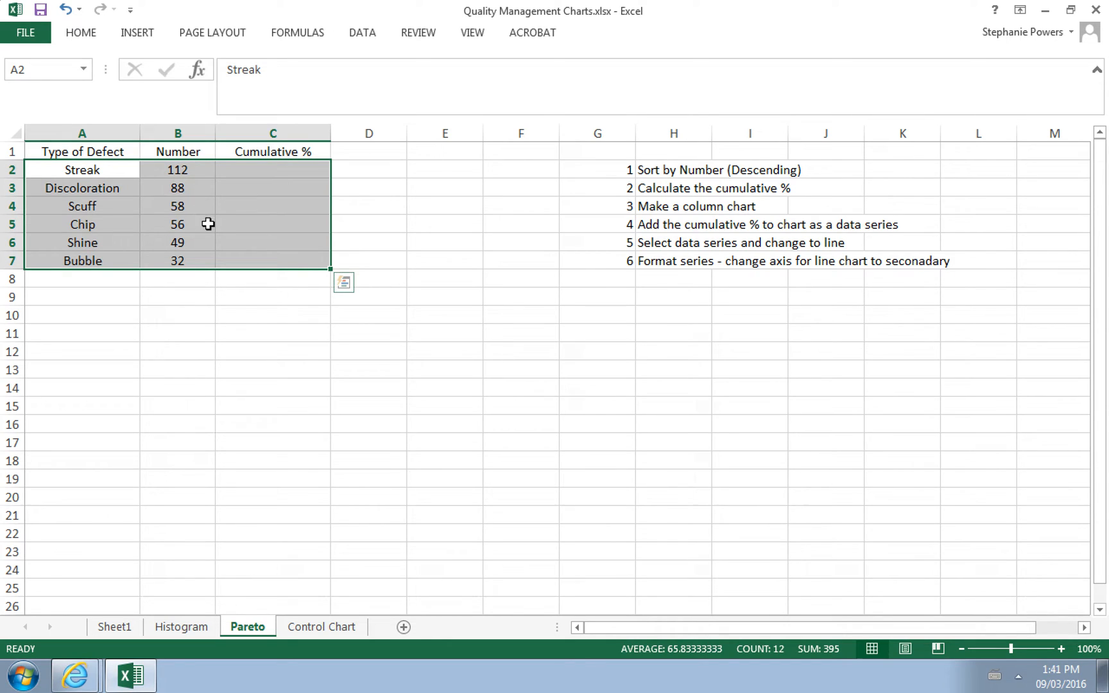
pyautogui.moveTo(237, 265)
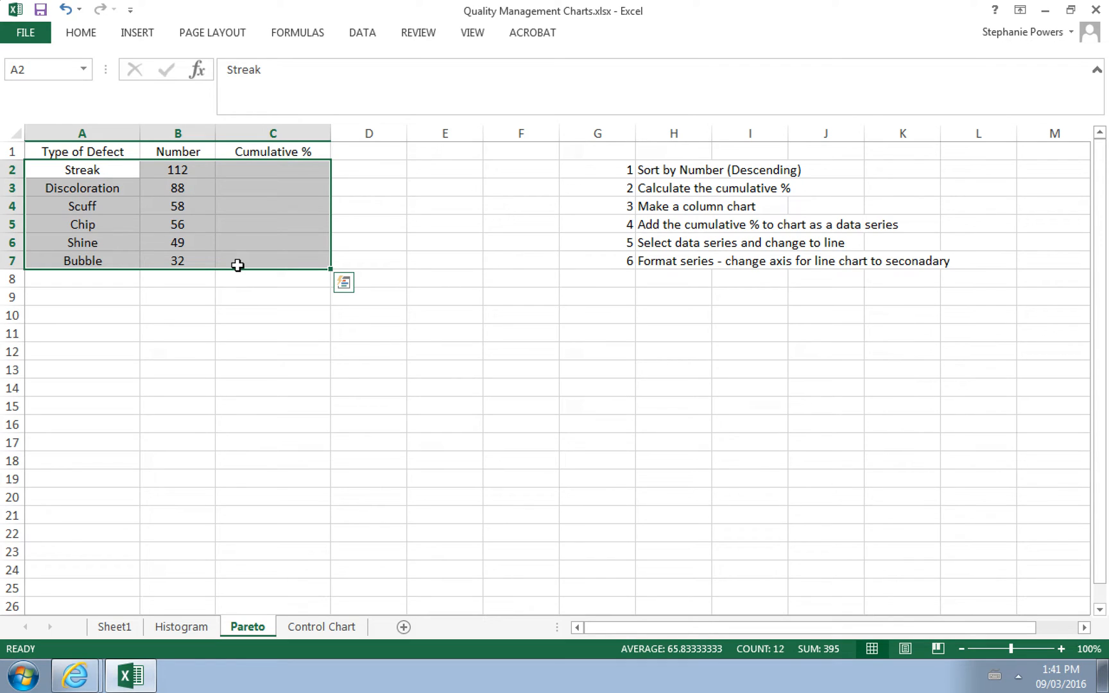
pyautogui.moveTo(234, 237)
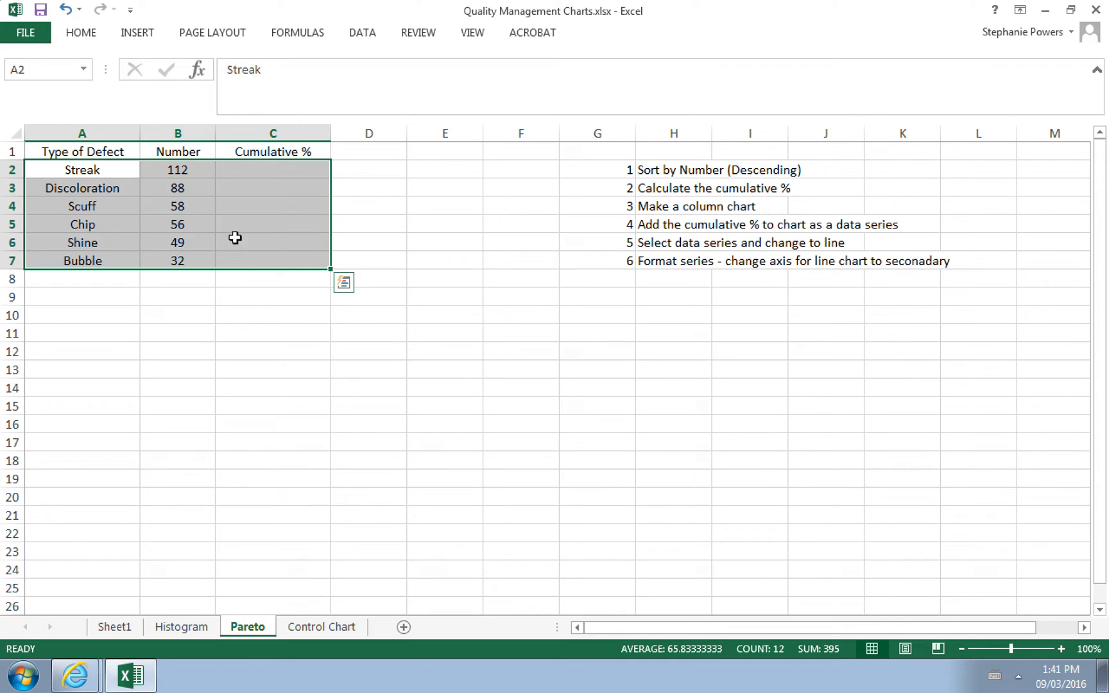
# Total the defect counts in B8 with =SUM(B2:B7), giving 395.
pyautogui.click(272, 170)
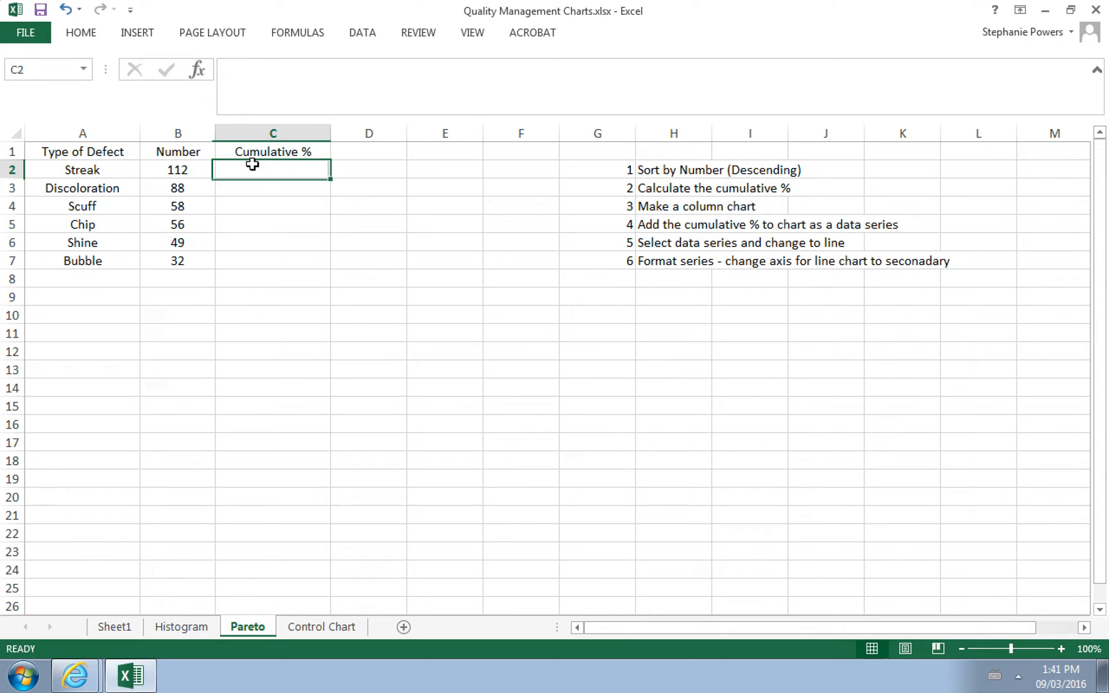
pyautogui.moveTo(200, 280)
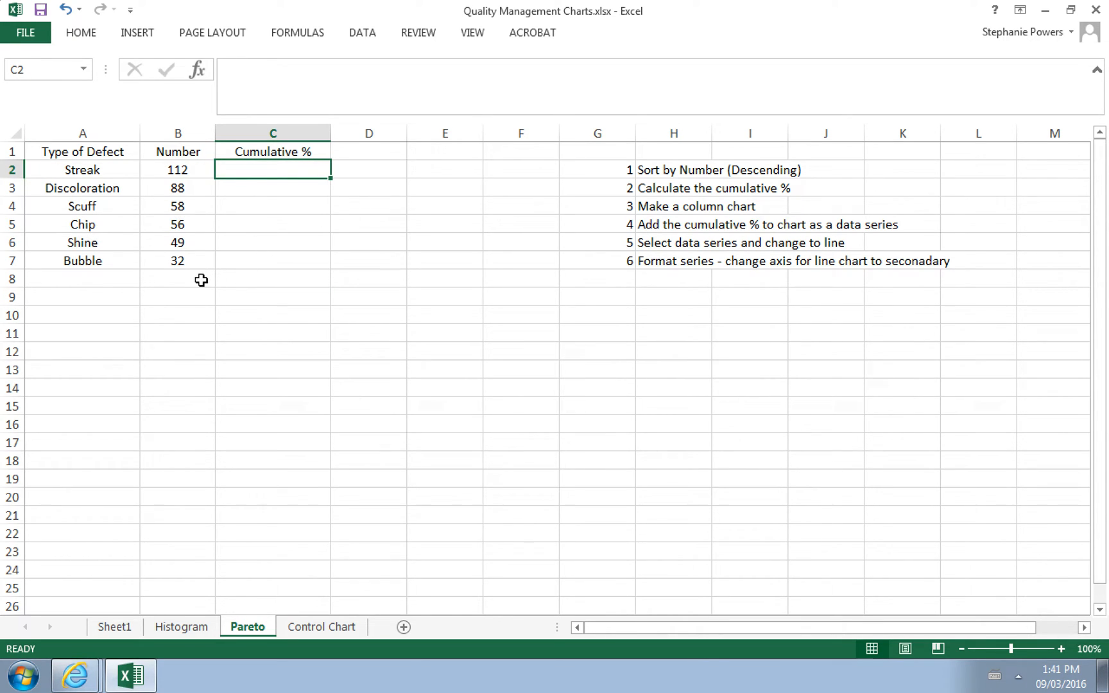
pyautogui.write('=sum(')
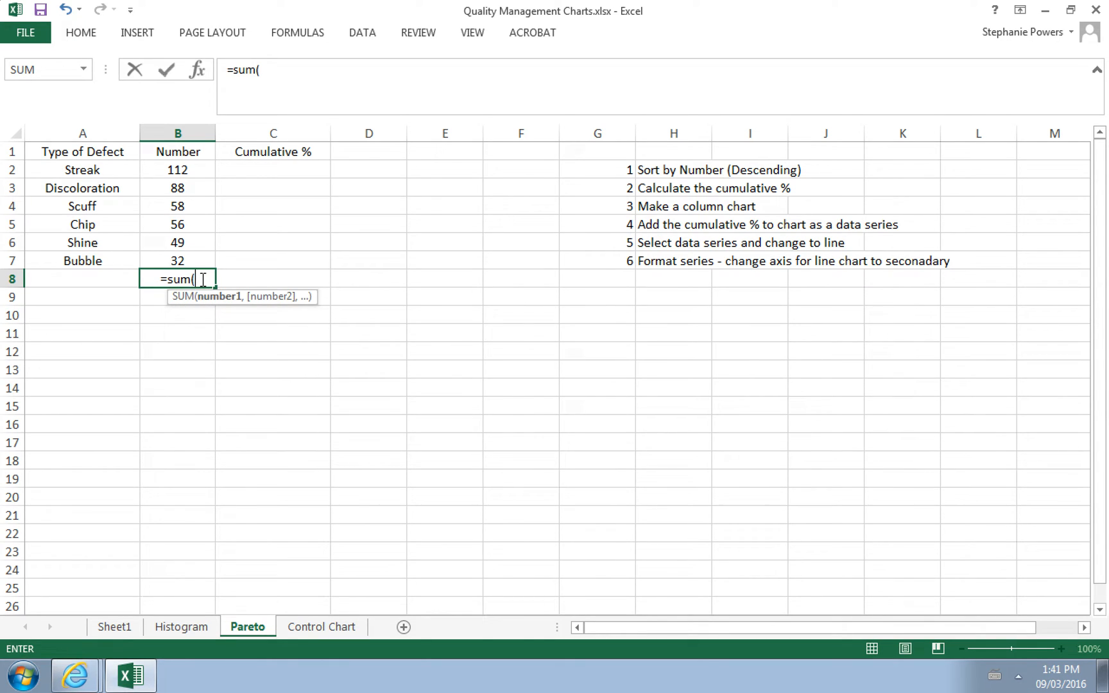
pyautogui.moveTo(186, 203)
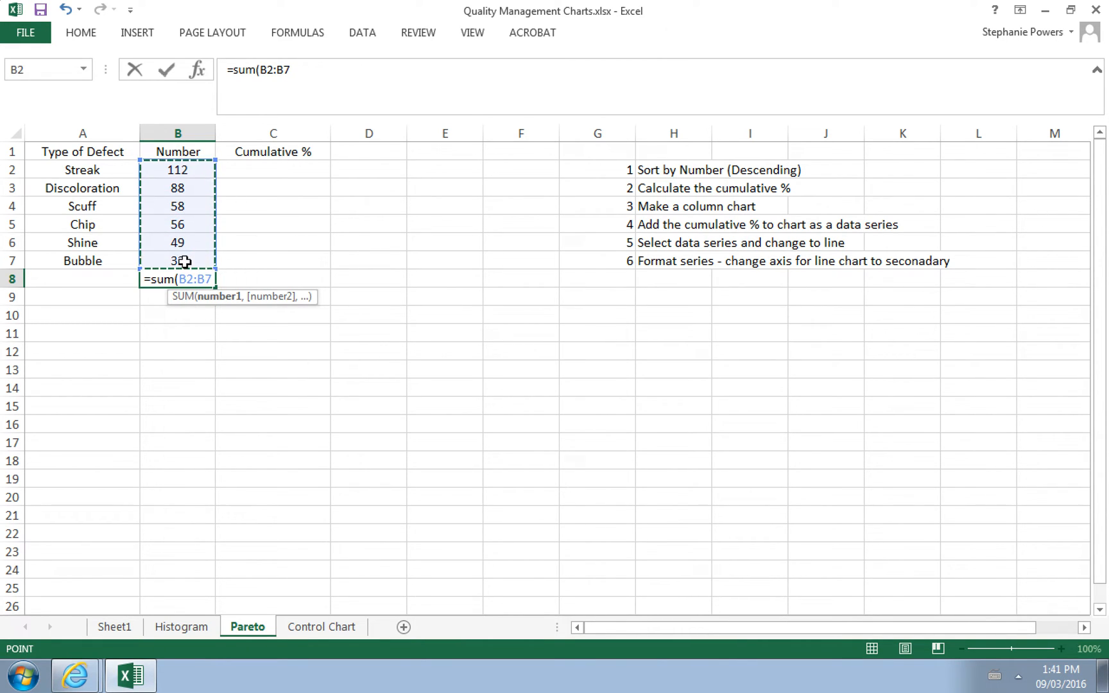
pyautogui.write(')')
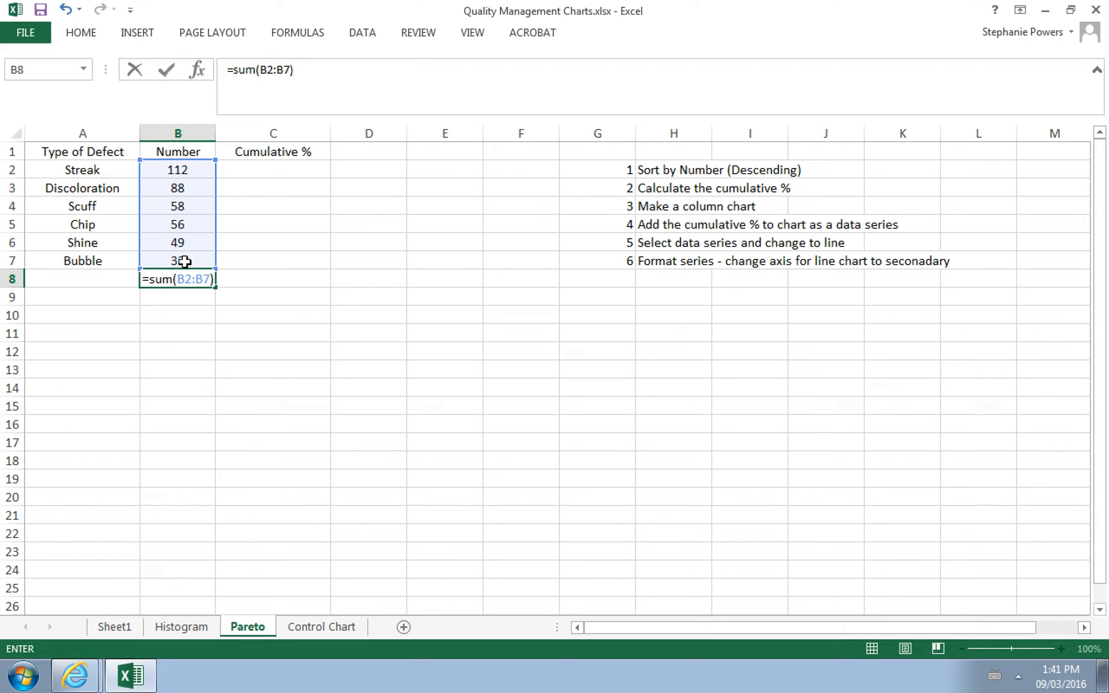
pyautogui.press('Return')
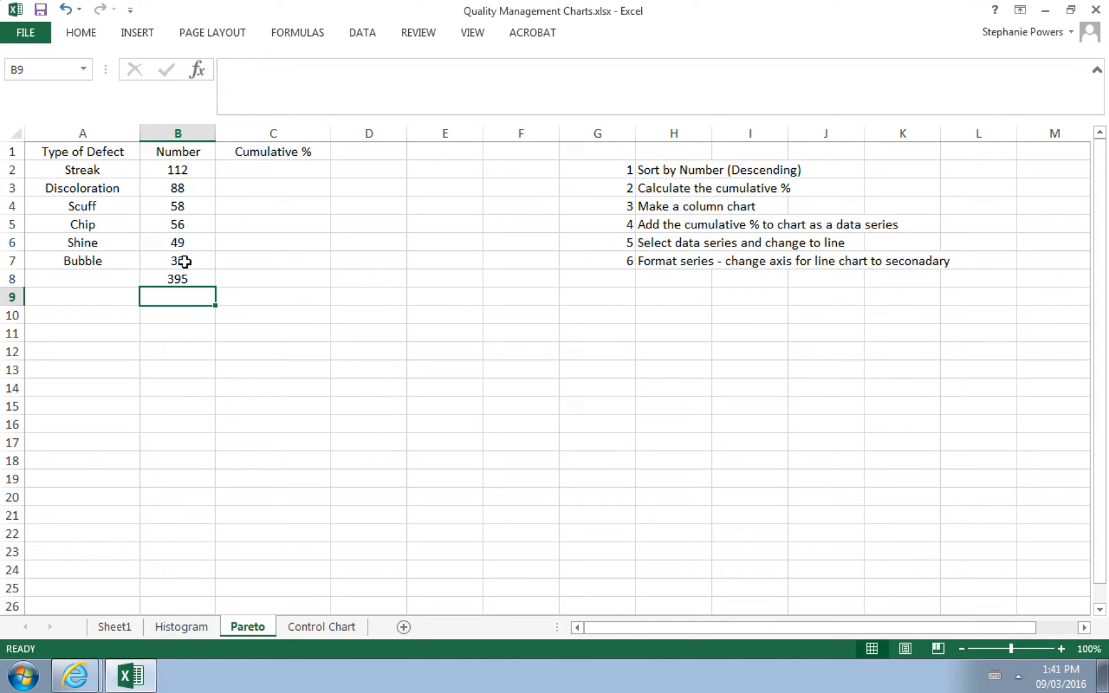
pyautogui.click(273, 170)
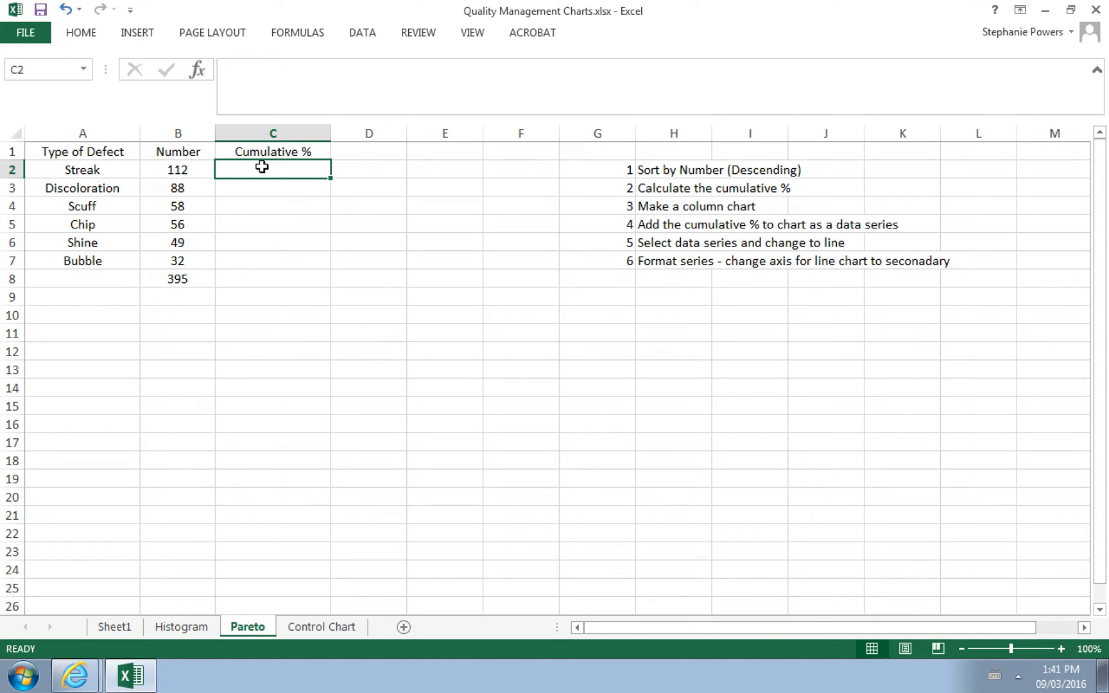
# Enter =B2/B8 in C2 and format it as a percentage, showing 28% for Streak.
pyautogui.write('=')
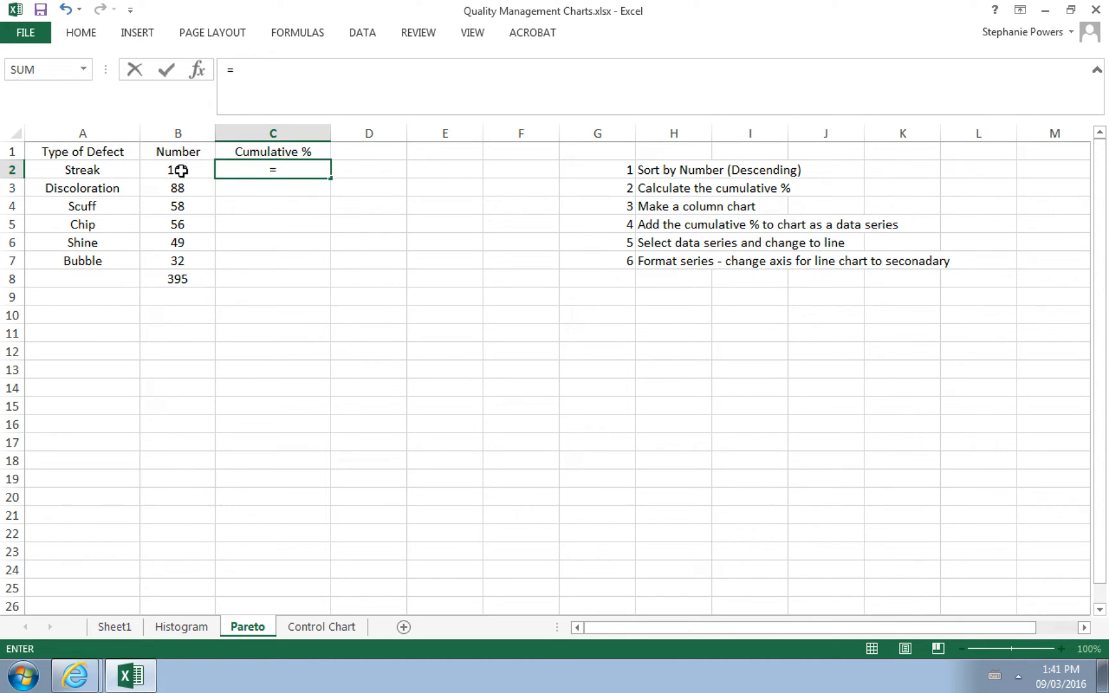
pyautogui.click(177, 170)
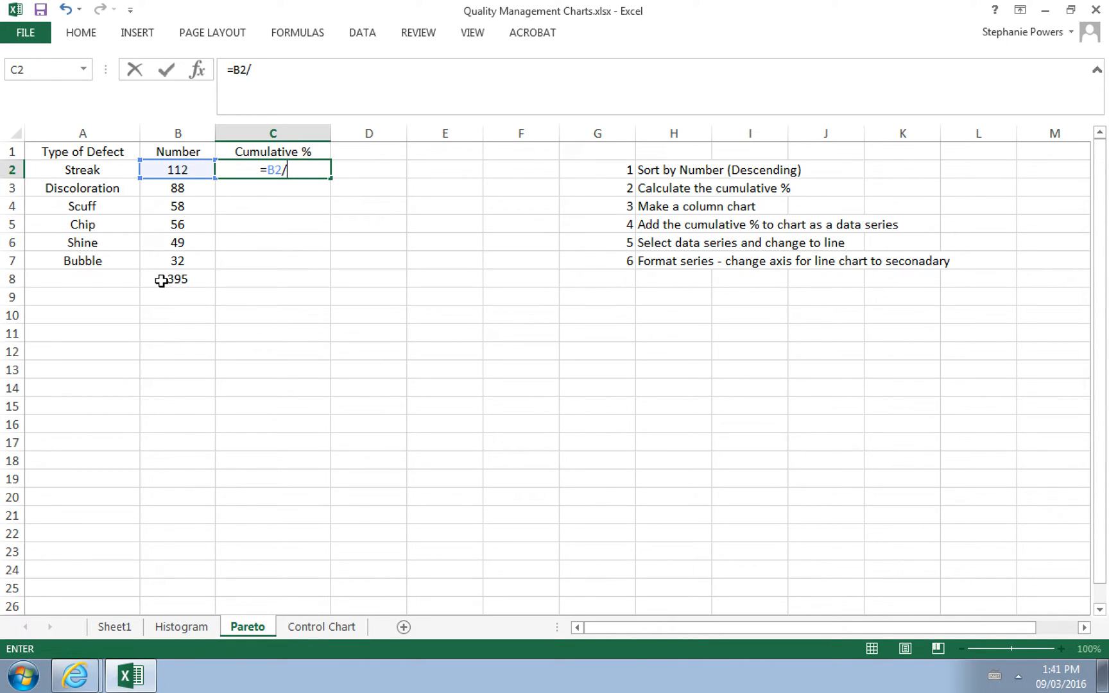
pyautogui.click(177, 279)
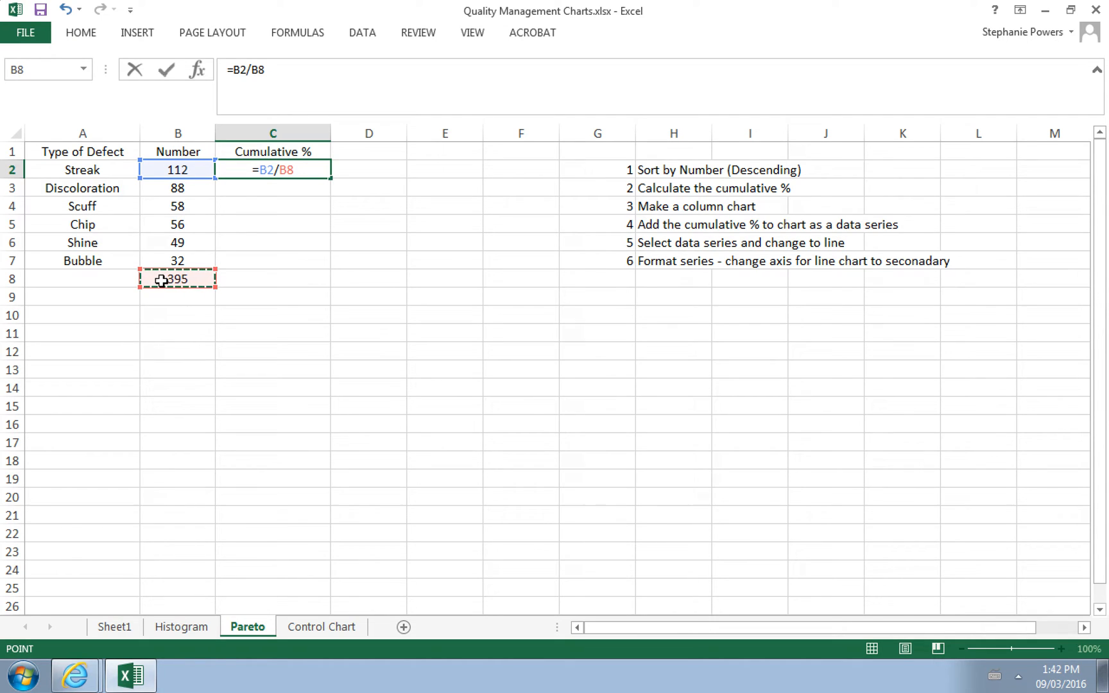
pyautogui.press('Return')
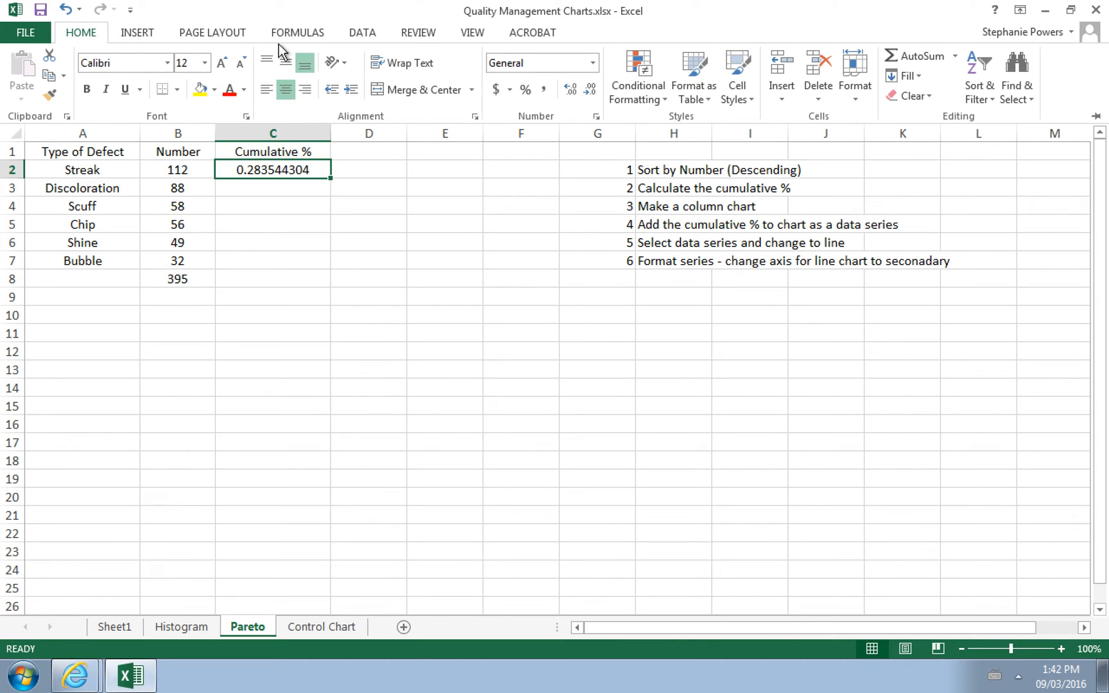
pyautogui.click(525, 88)
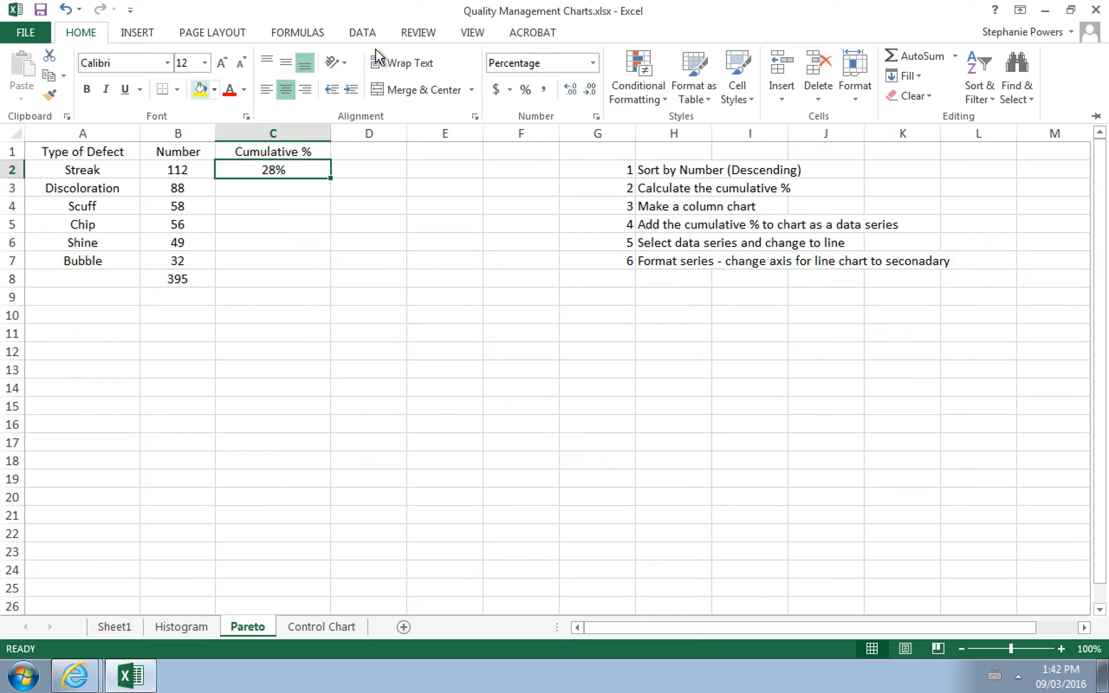
pyautogui.moveTo(525, 89)
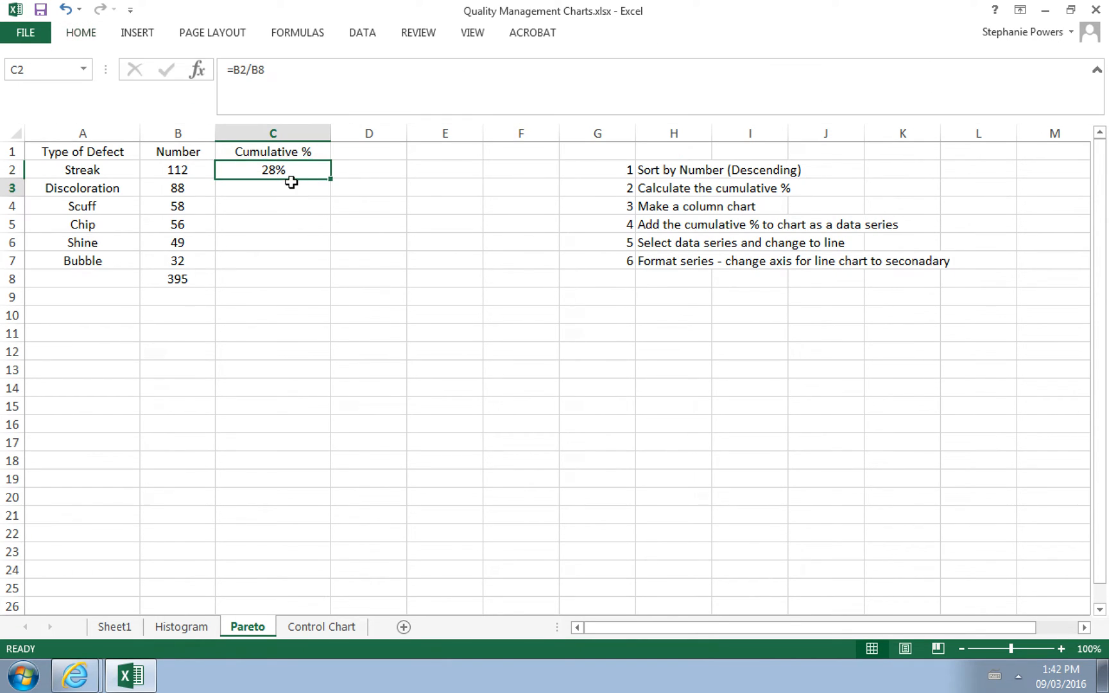
# Build the cumulative fractions for Discoloration and Scuff as running count sums over the B8 total.
pyautogui.click(273, 188)
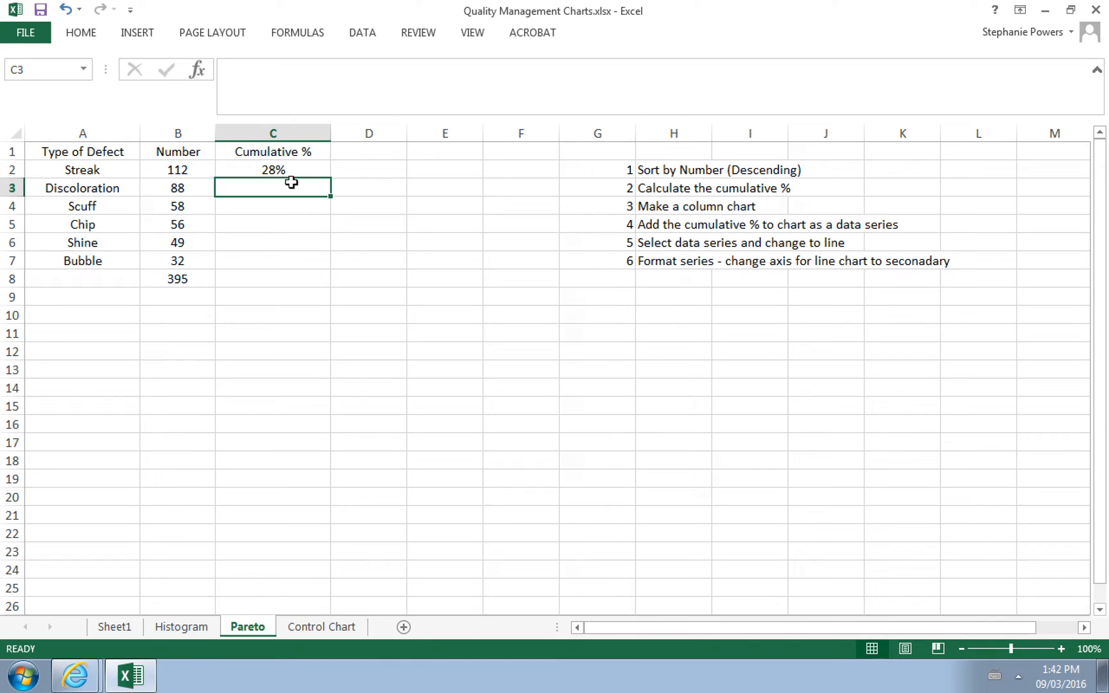
pyautogui.write('=')
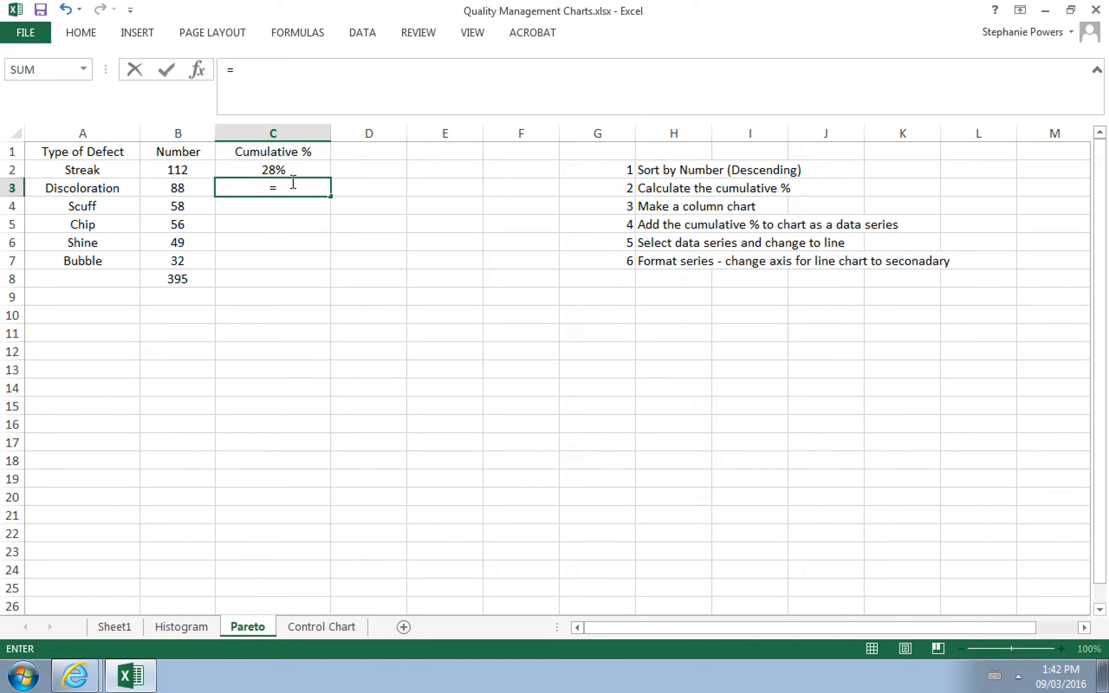
pyautogui.write('(')
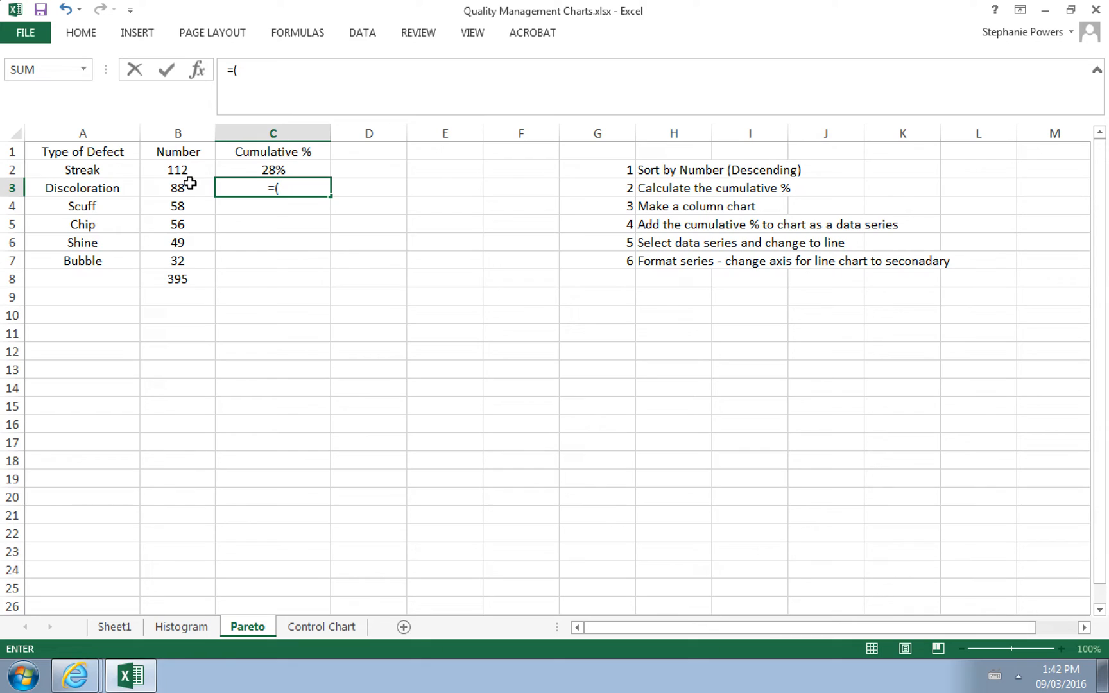
pyautogui.moveTo(145, 234)
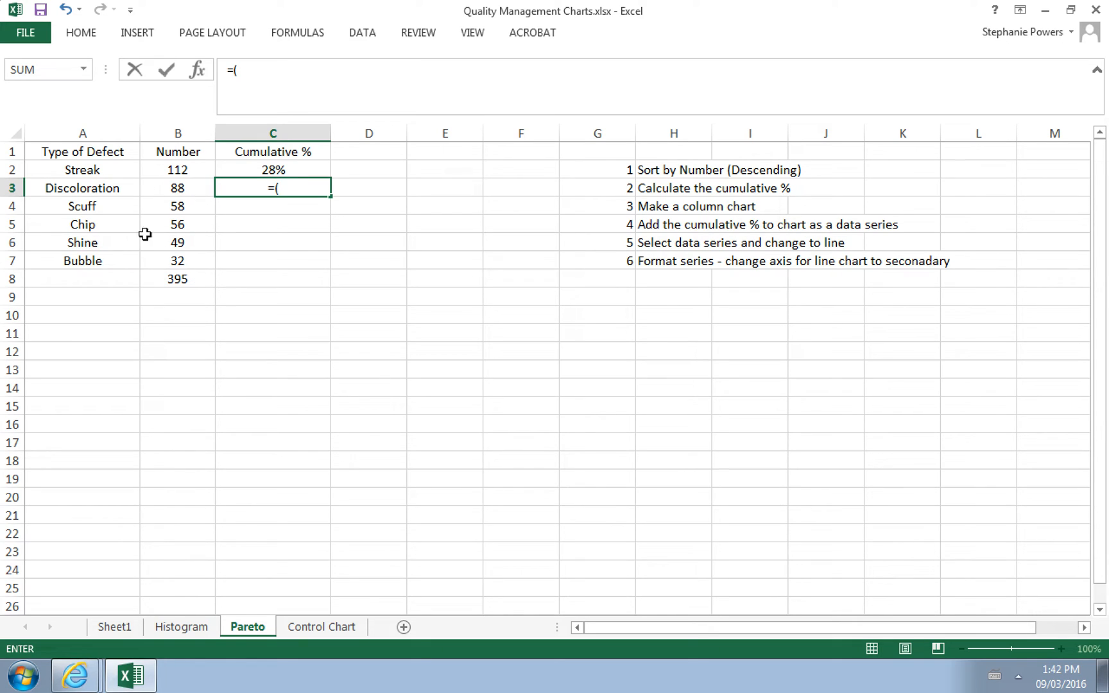
pyautogui.click(177, 187)
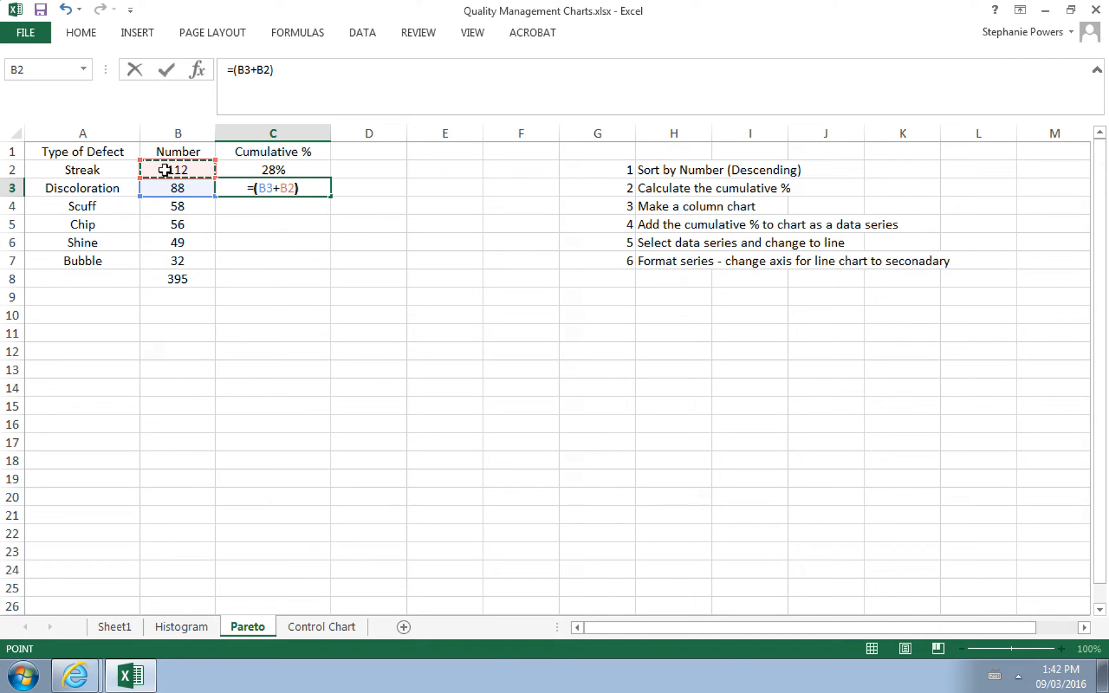
pyautogui.click(177, 279)
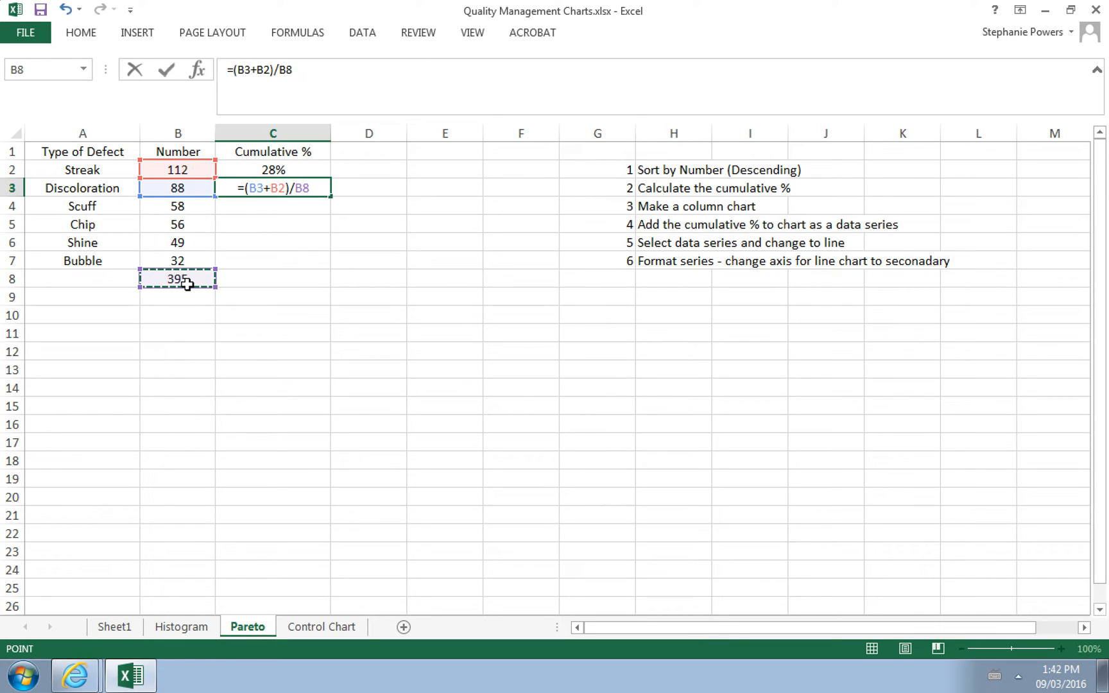
pyautogui.press('Return')
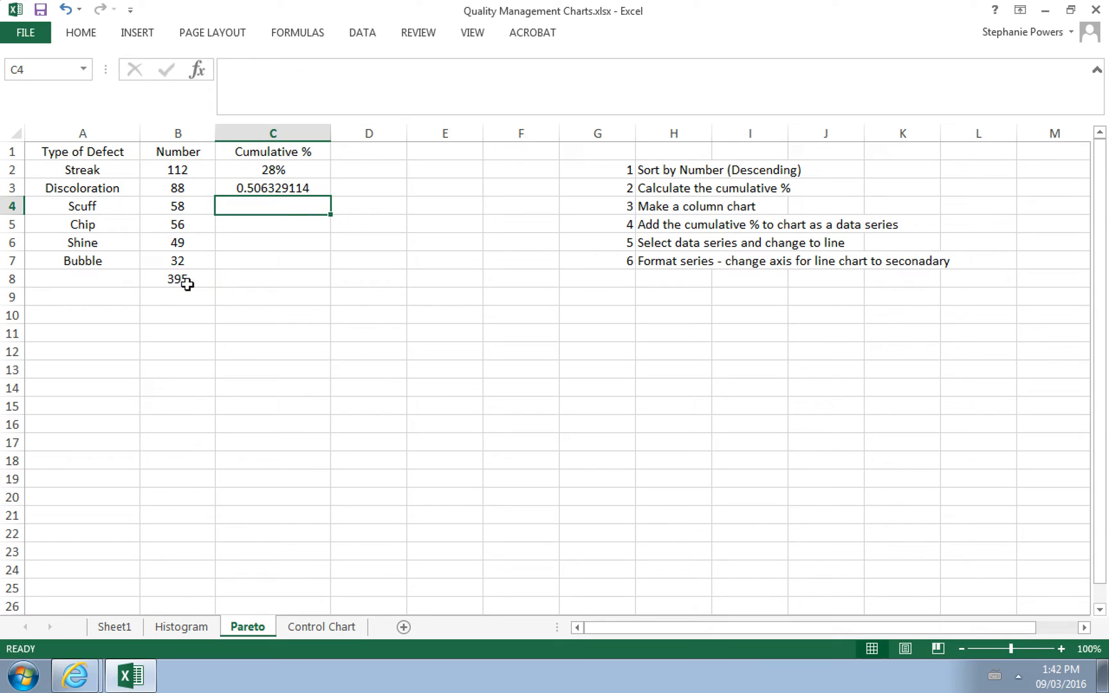
pyautogui.write('=')
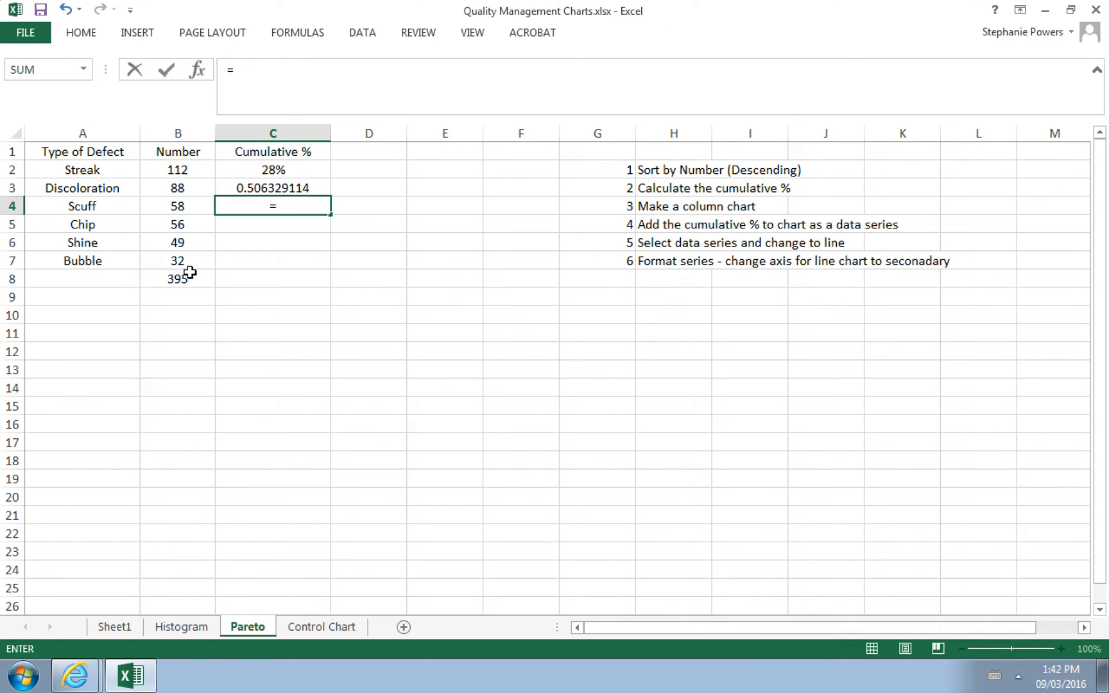
pyautogui.write('(B4+')
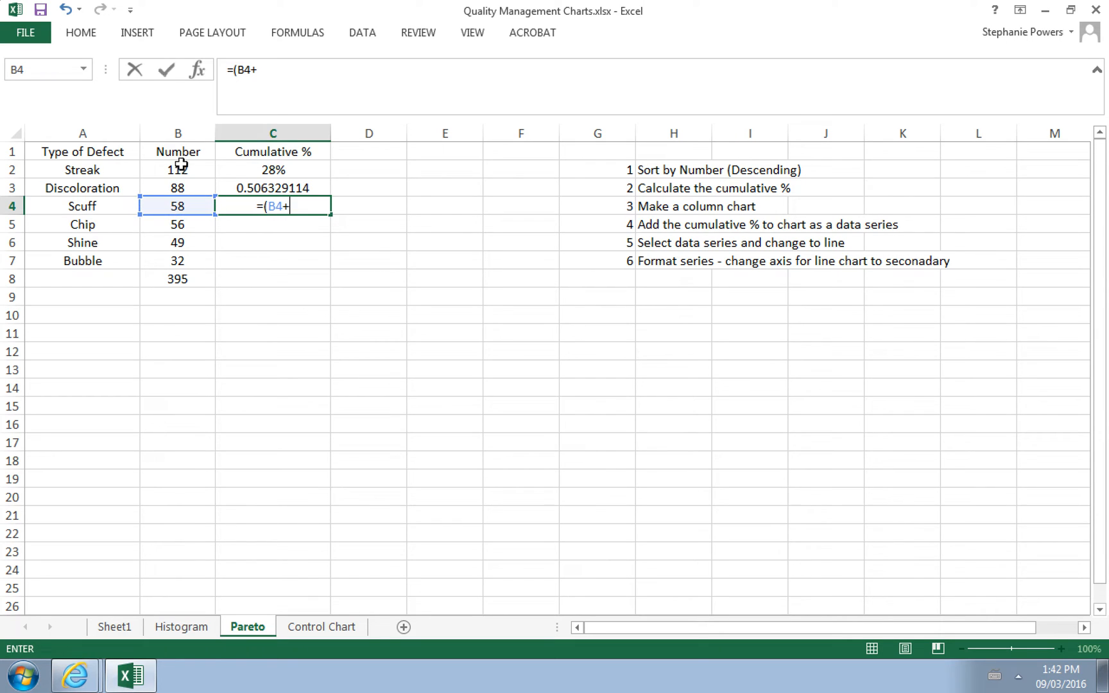
pyautogui.click(177, 189)
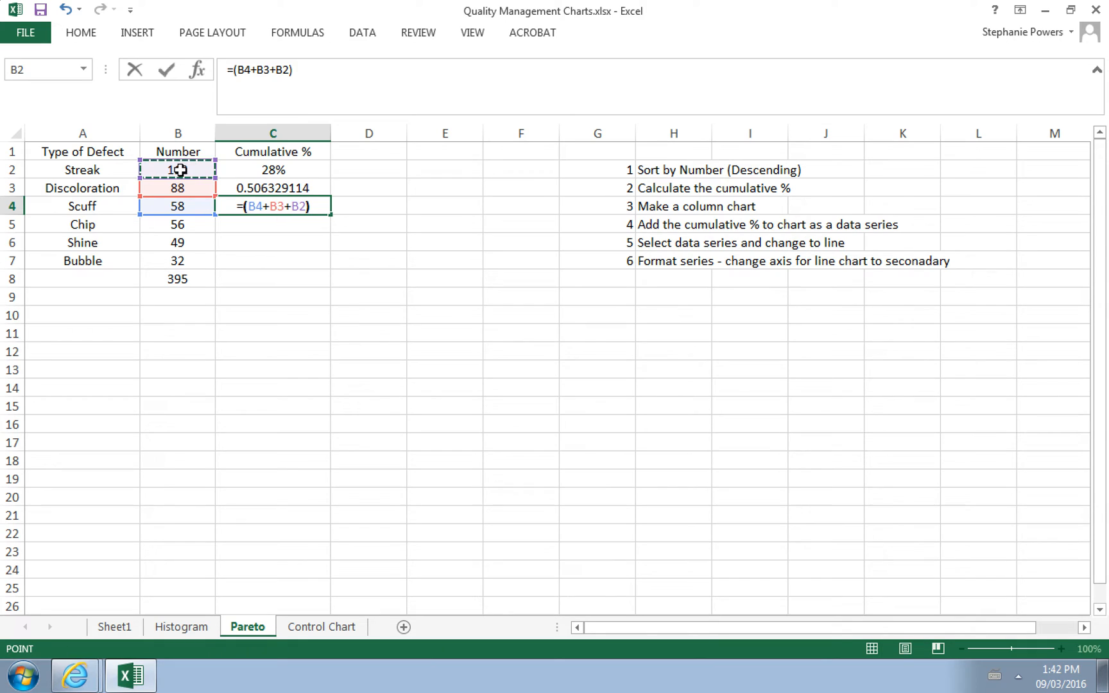
pyautogui.write('/')
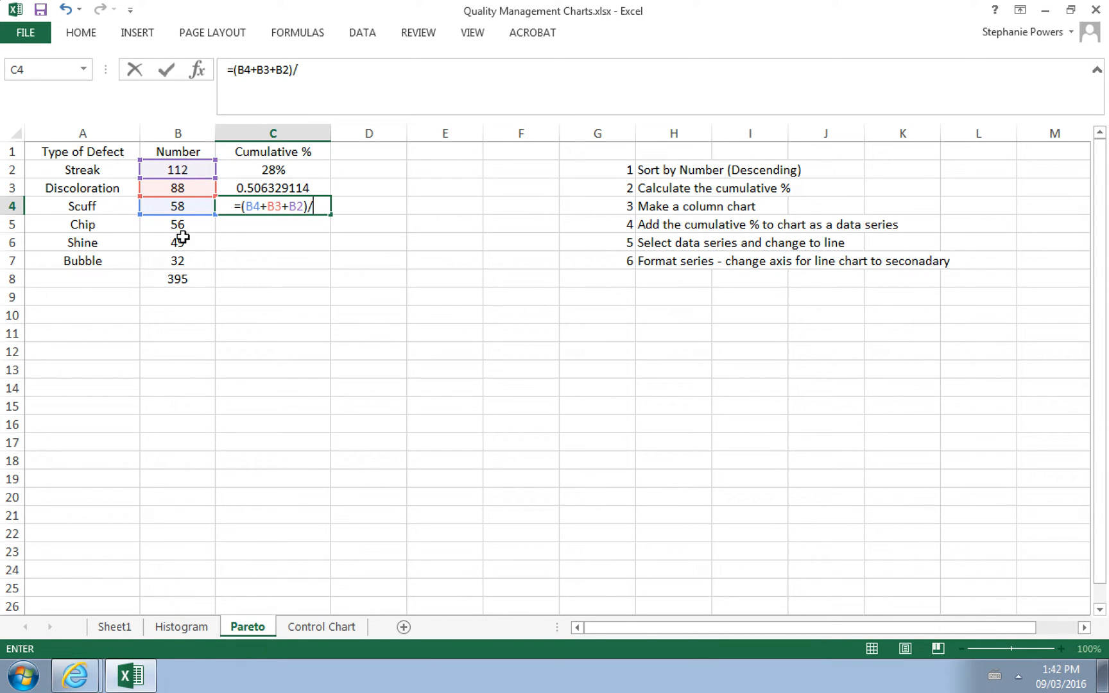
pyautogui.click(177, 278)
pyautogui.write('=')
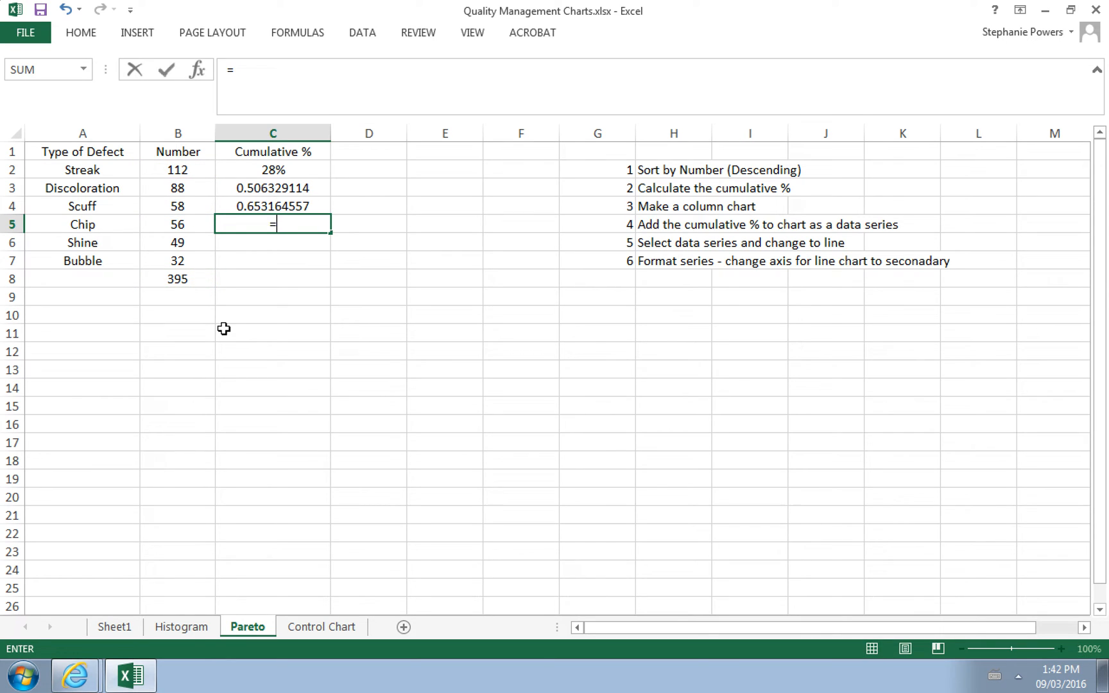
# Add the cumulative fractions for Chip and Shine, each summing the counts above and dividing by B8.
pyautogui.write('(')
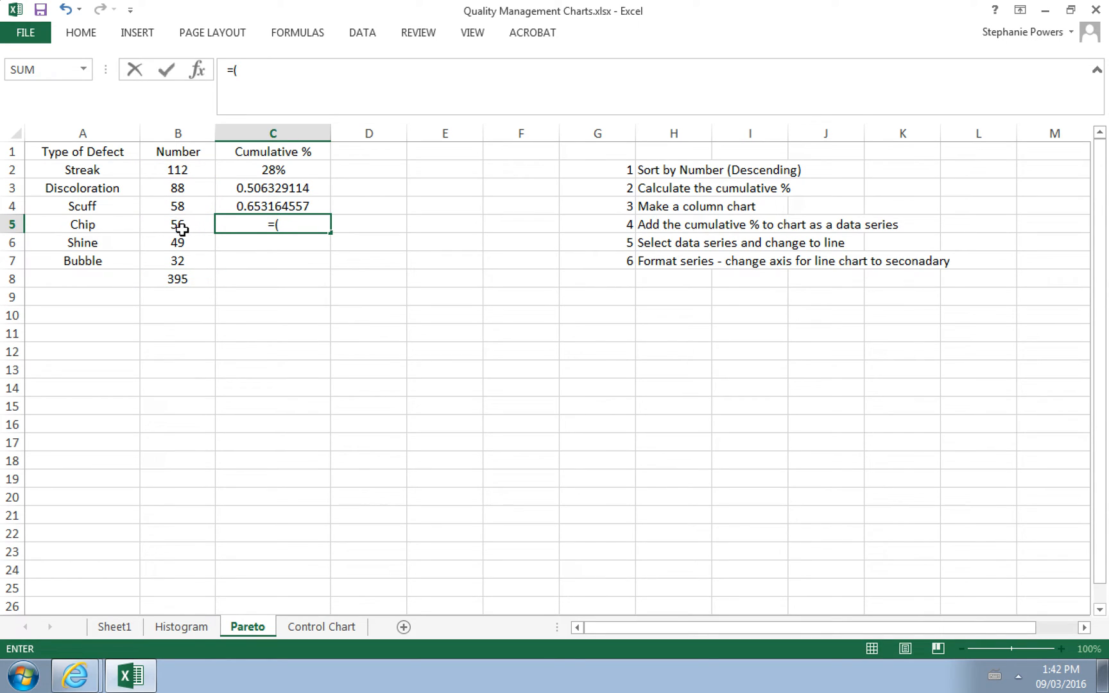
pyautogui.click(177, 225)
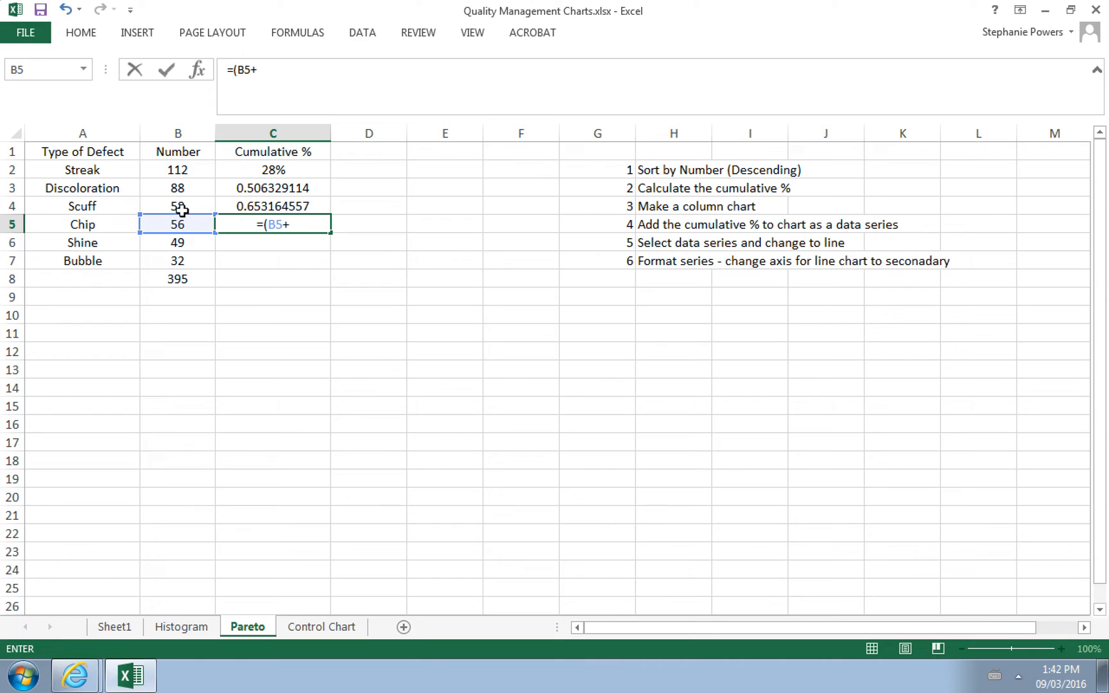
pyautogui.click(177, 205)
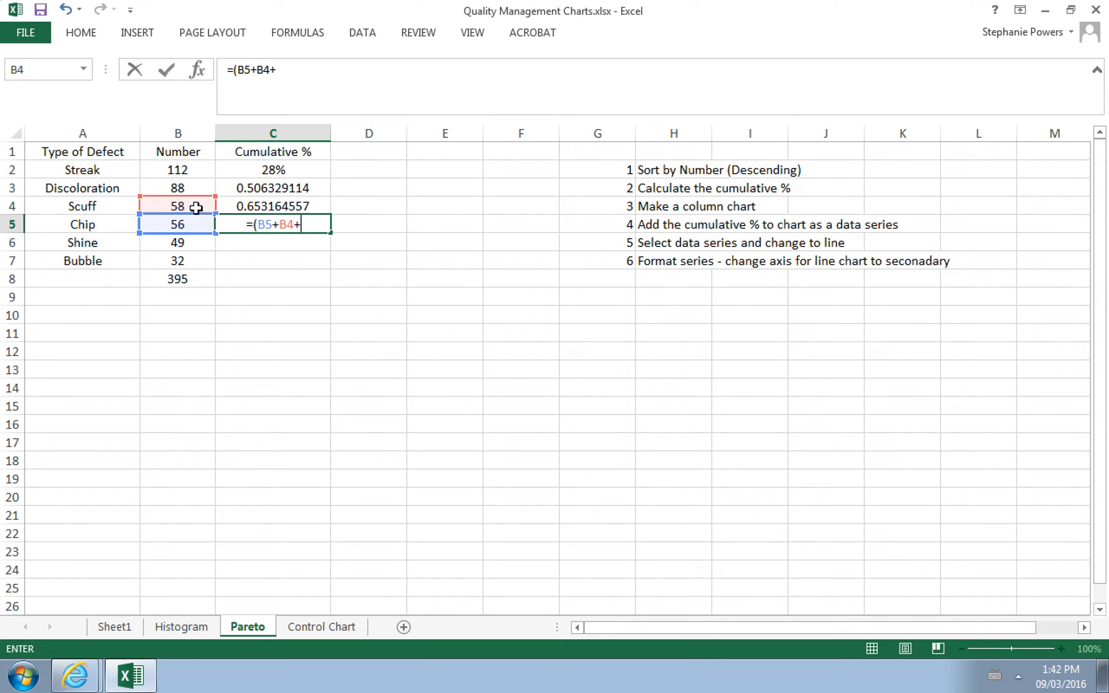
pyautogui.click(177, 170)
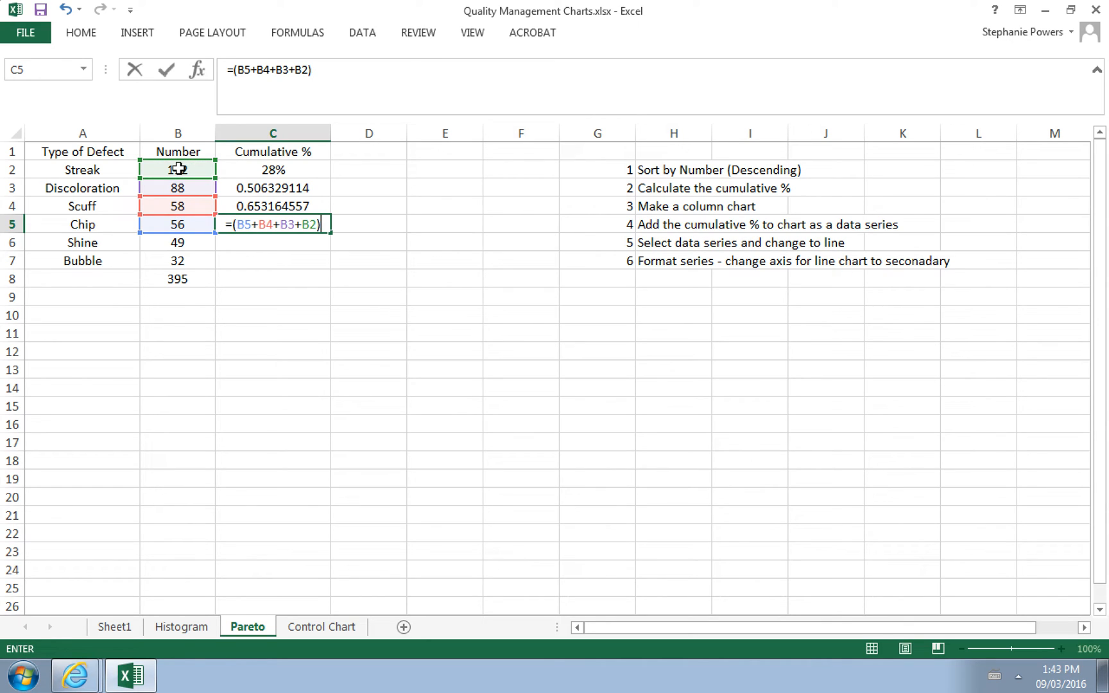
pyautogui.click(177, 278)
pyautogui.write('=(')
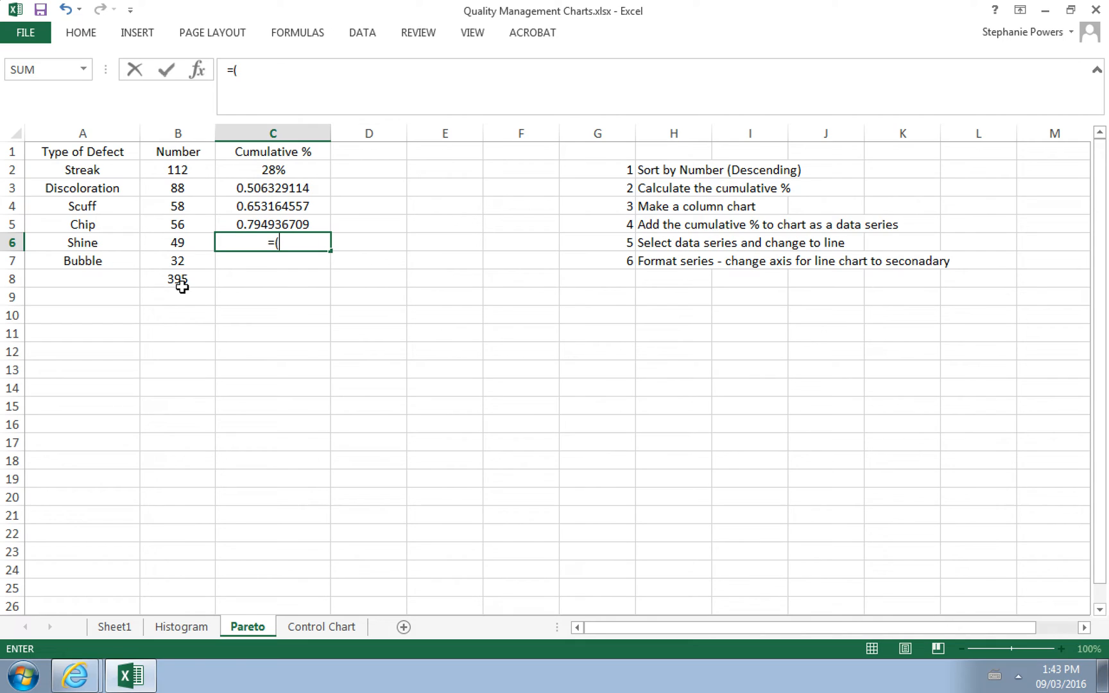
pyautogui.click(177, 241)
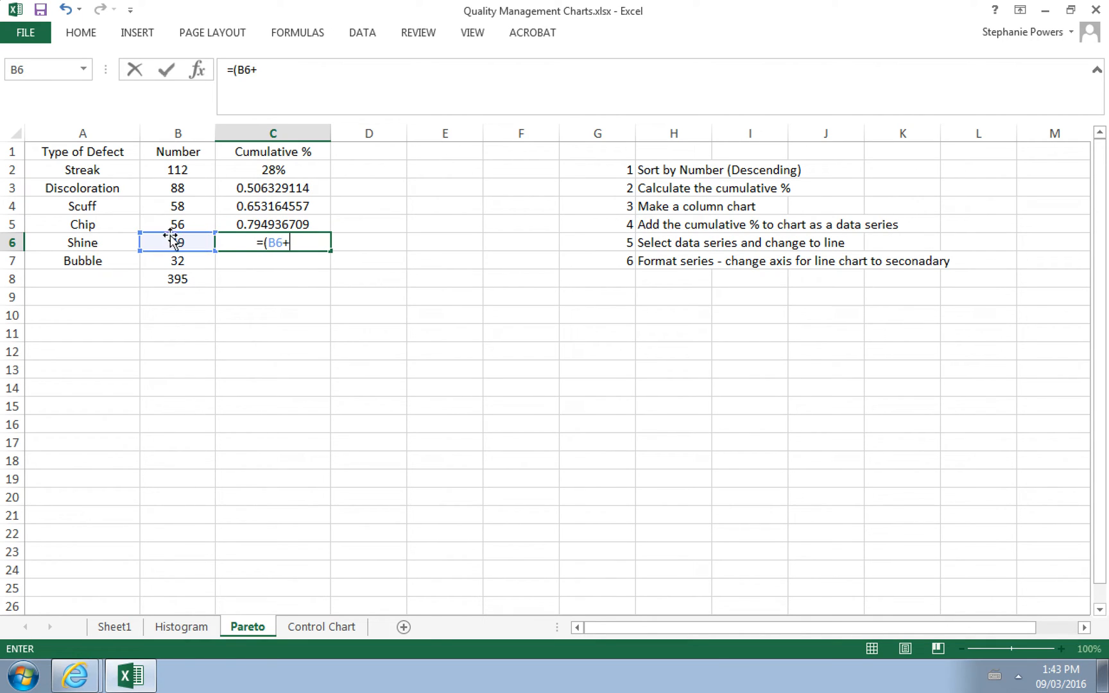
pyautogui.click(177, 224)
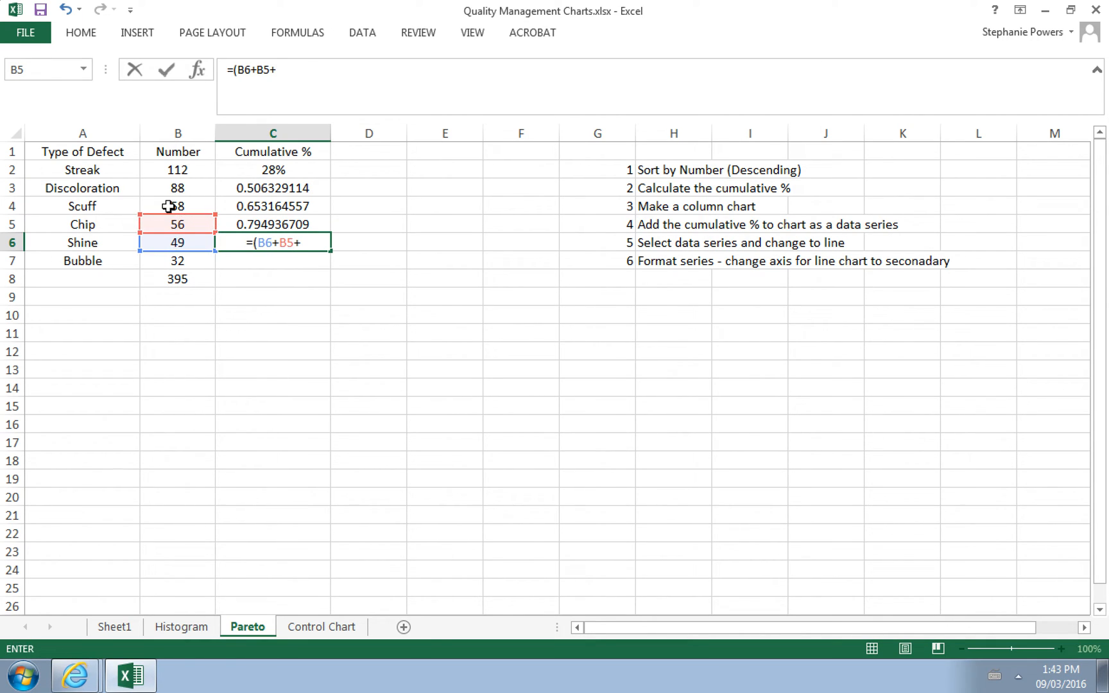
pyautogui.click(178, 189)
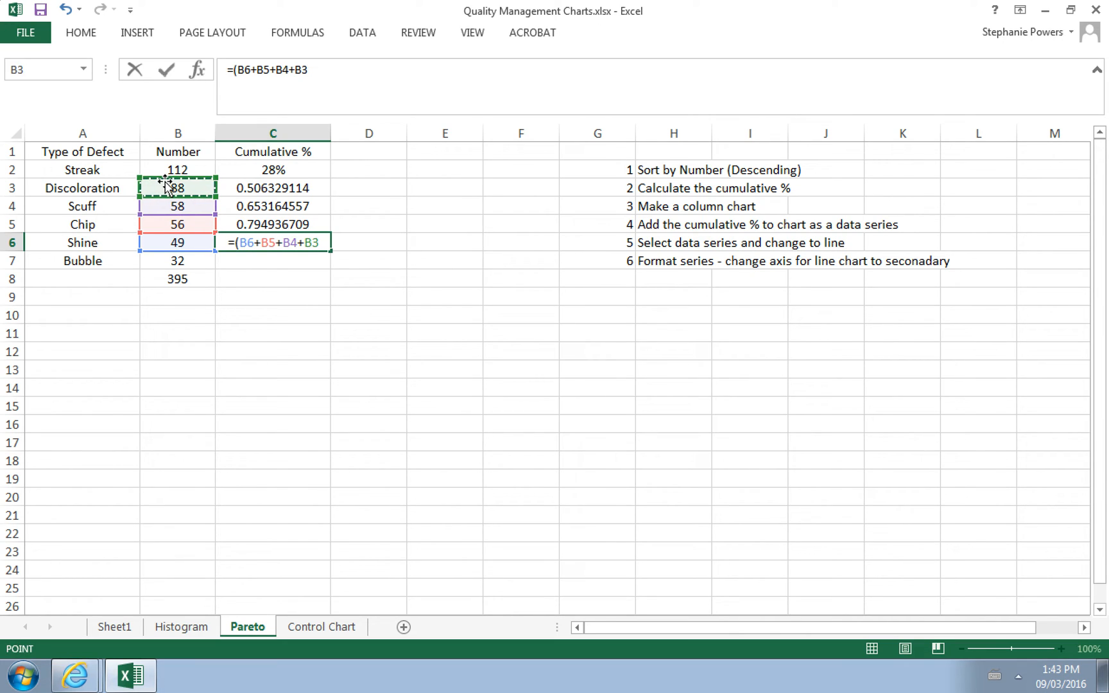
pyautogui.click(177, 169)
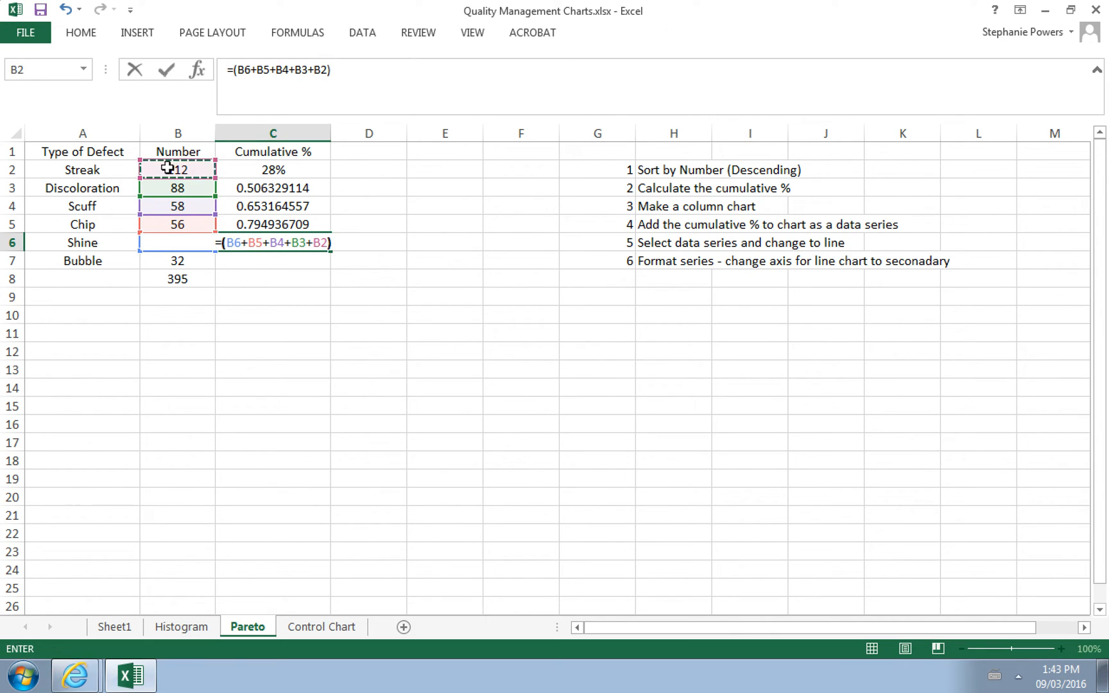
pyautogui.write('/')
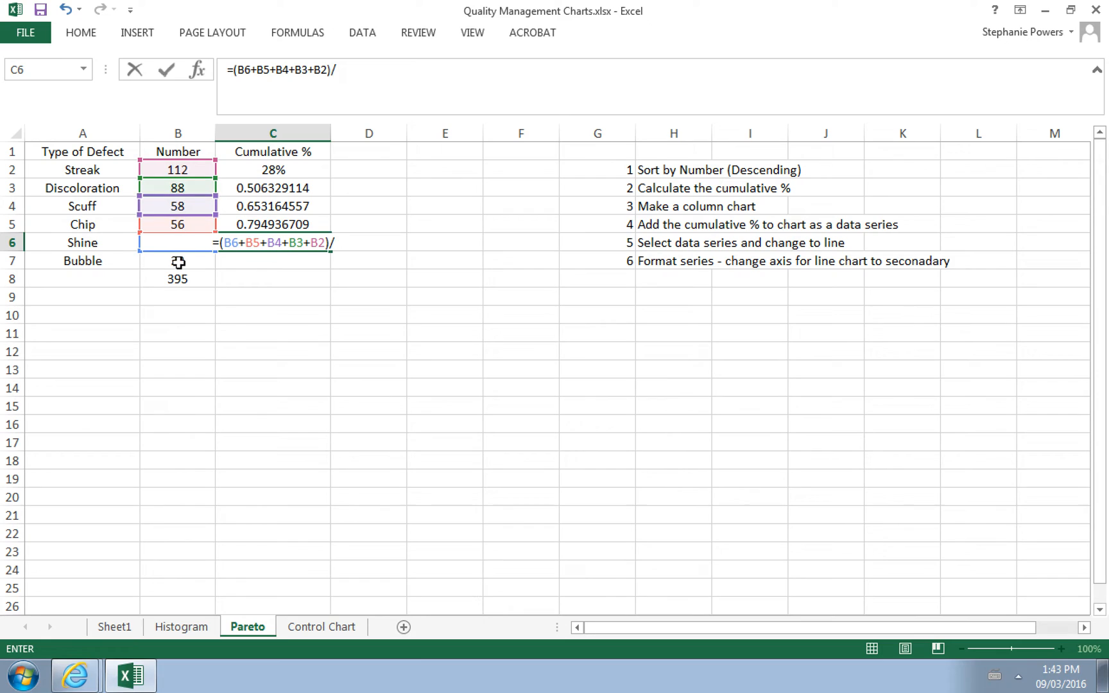
pyautogui.press('Return')
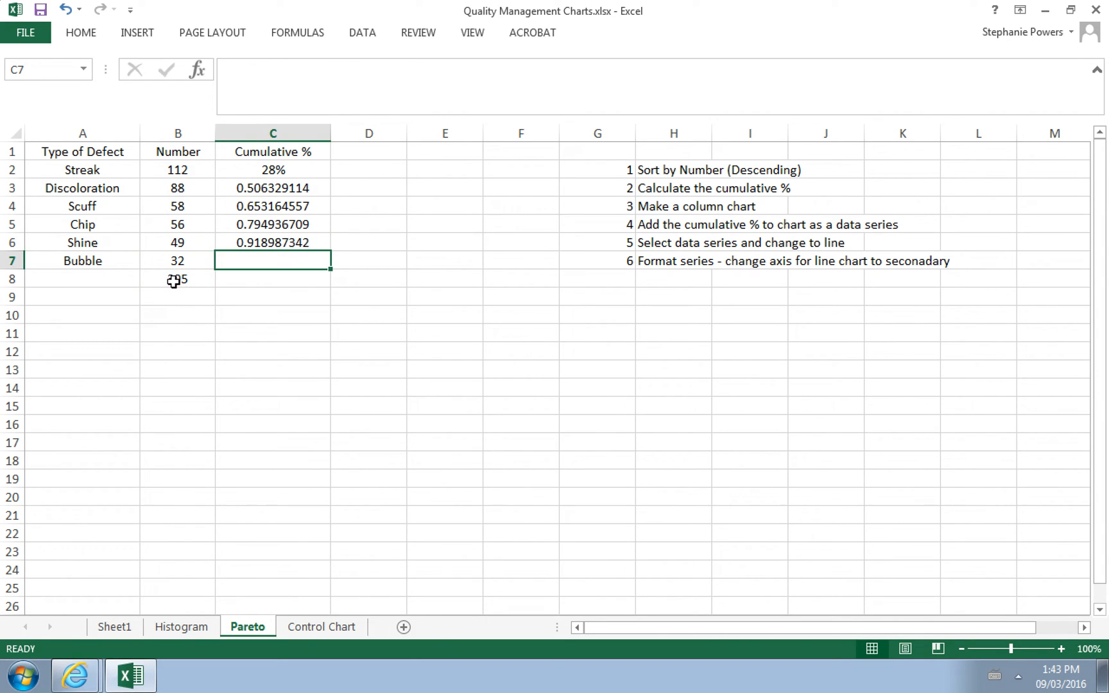
# Enter Bubble's cumulative value as =(B7+B6+B5+B4+B3+B2)/B8, reaching 1.
pyautogui.write('=')
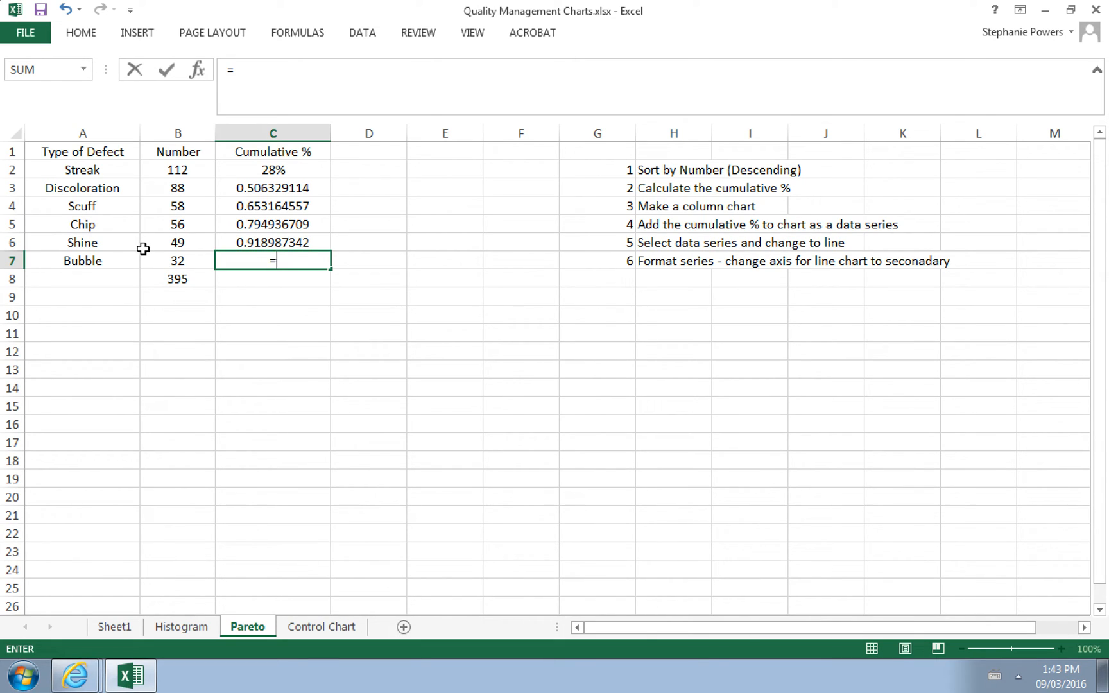
pyautogui.write('(')
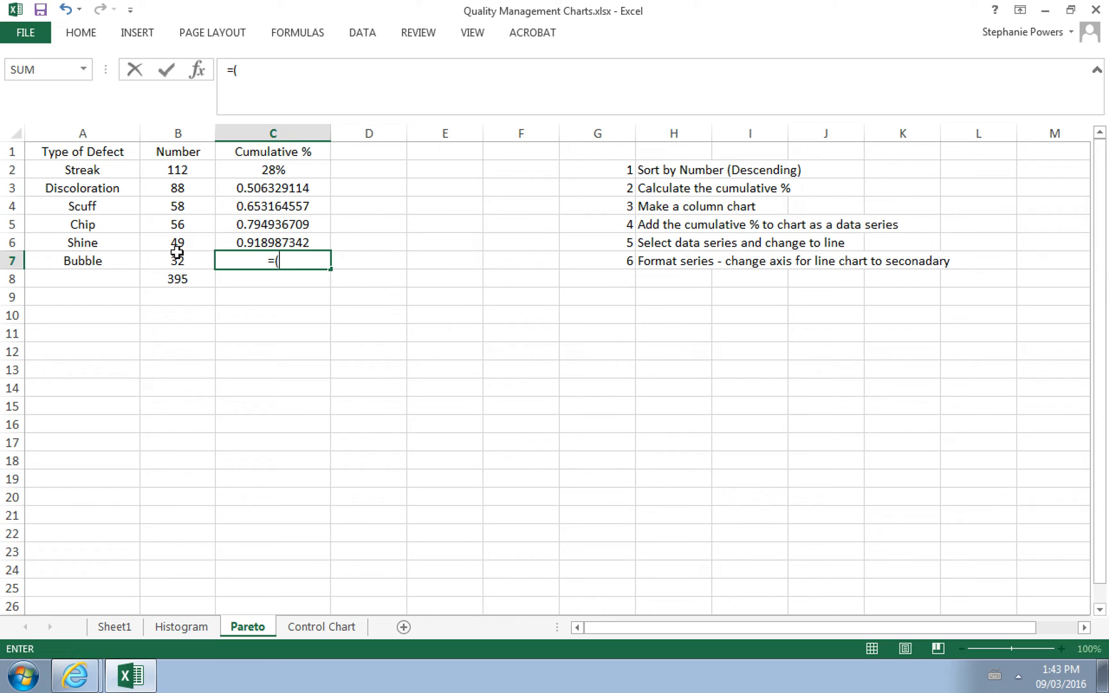
pyautogui.click(177, 260)
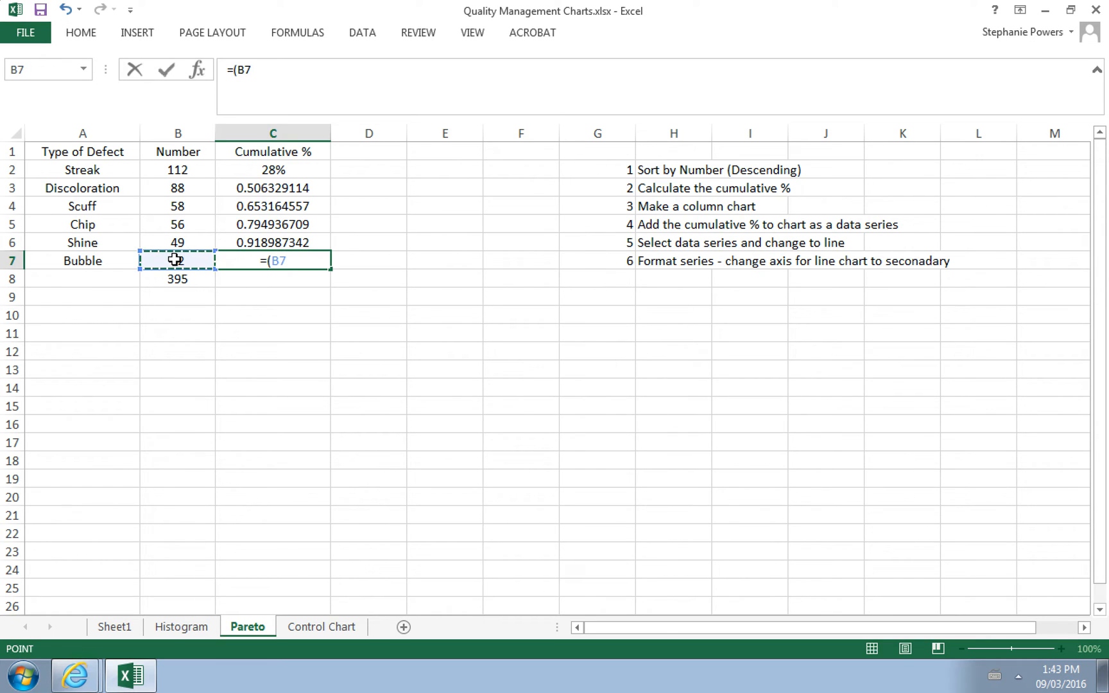
pyautogui.write('+')
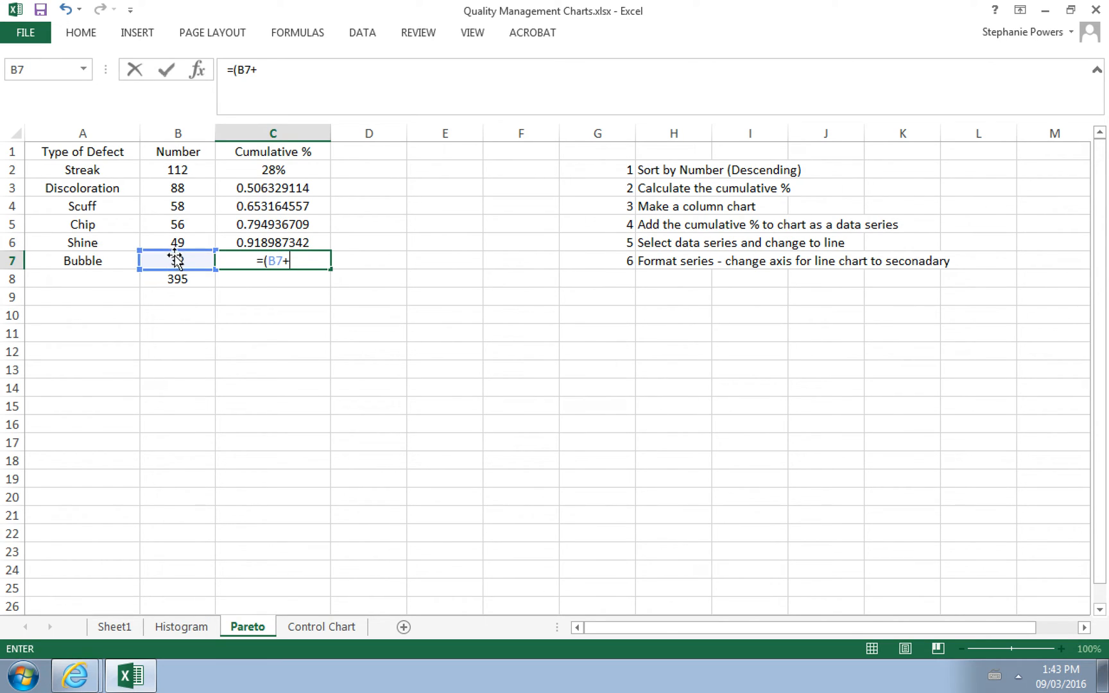
pyautogui.click(177, 242)
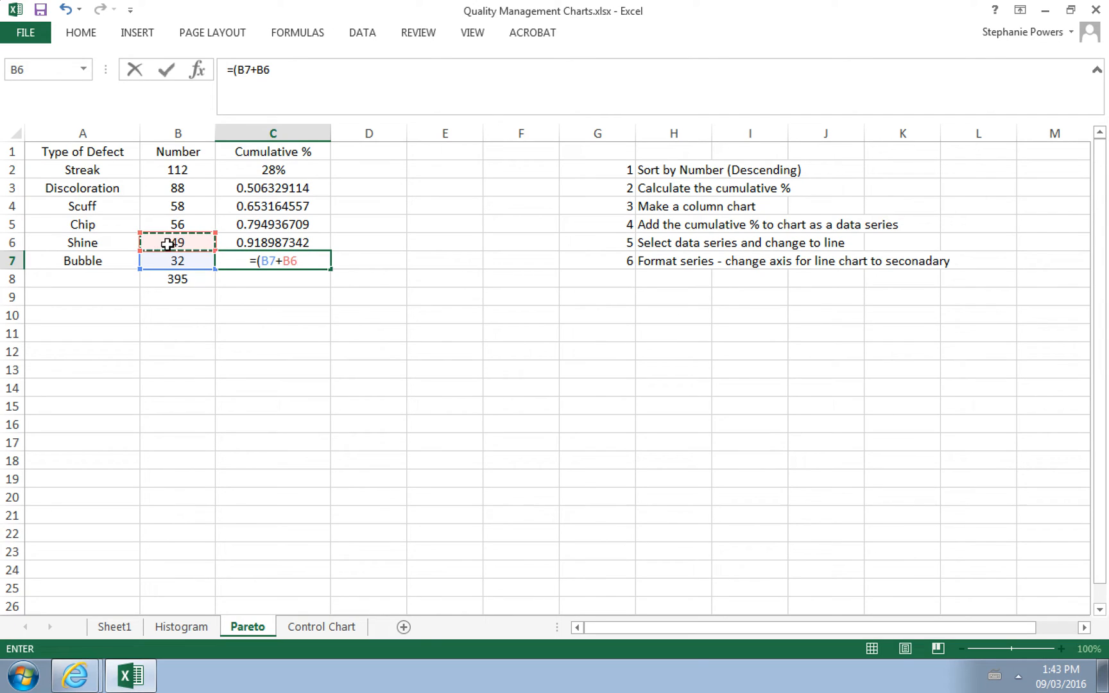
pyautogui.click(177, 224)
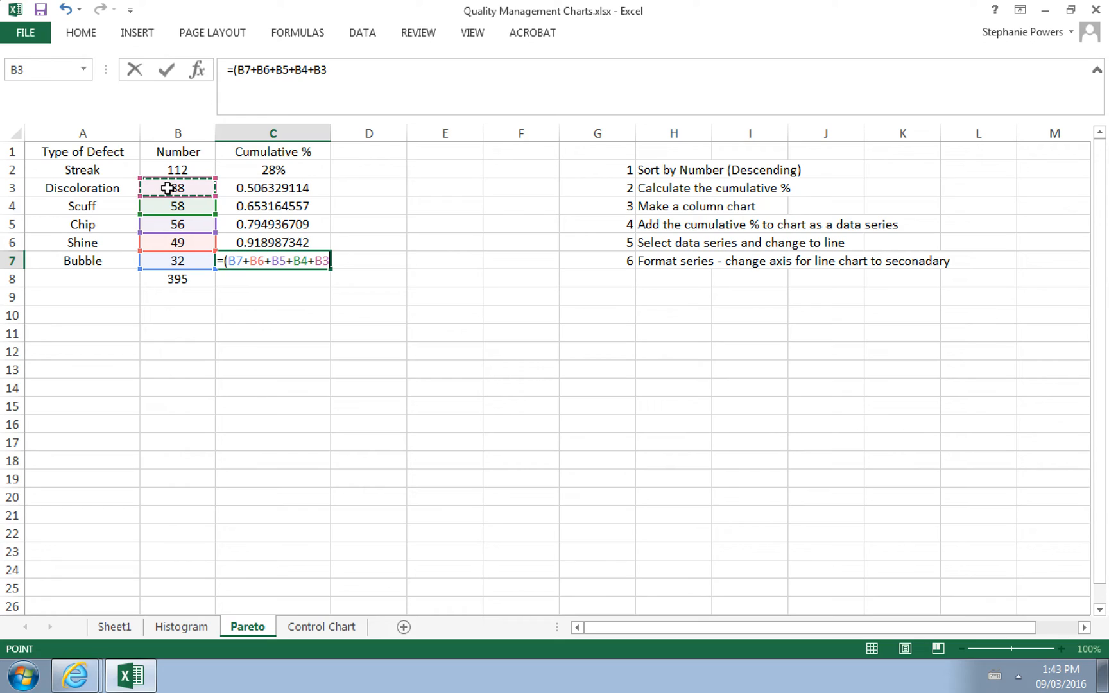
pyautogui.click(177, 170)
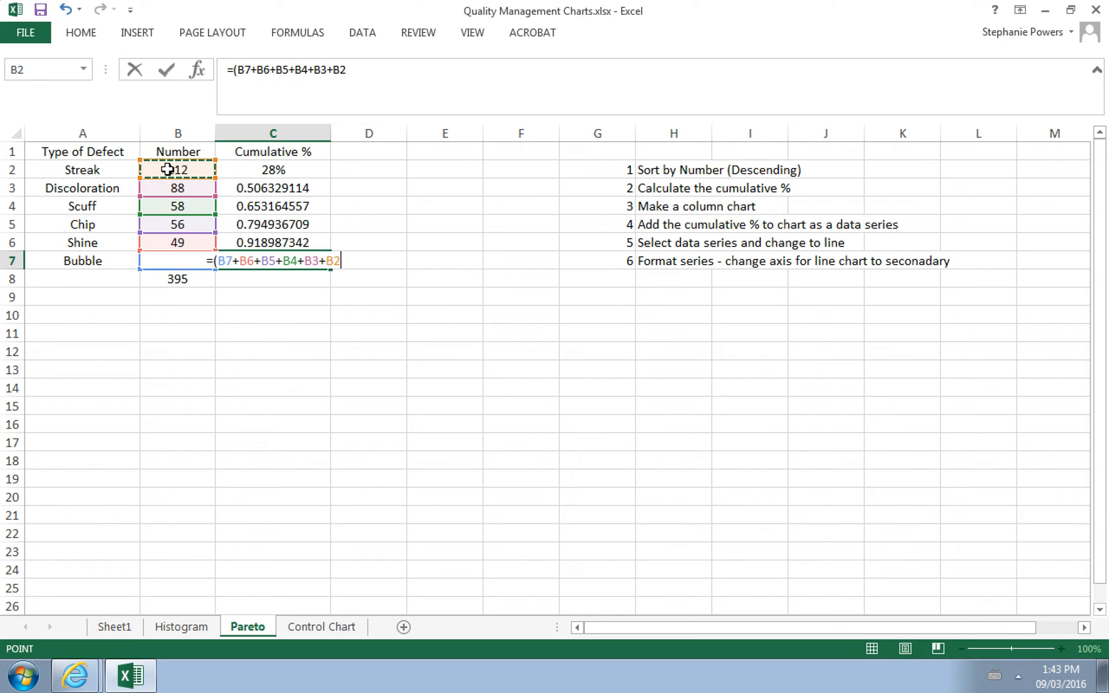
pyautogui.press('Return')
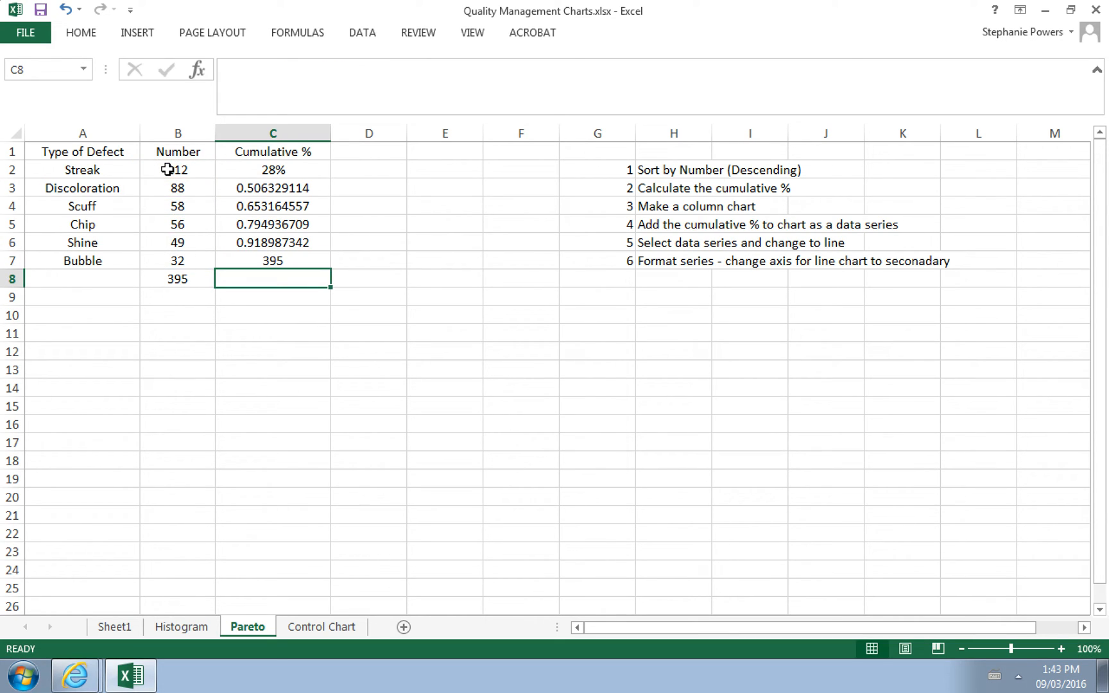
pyautogui.click(272, 261)
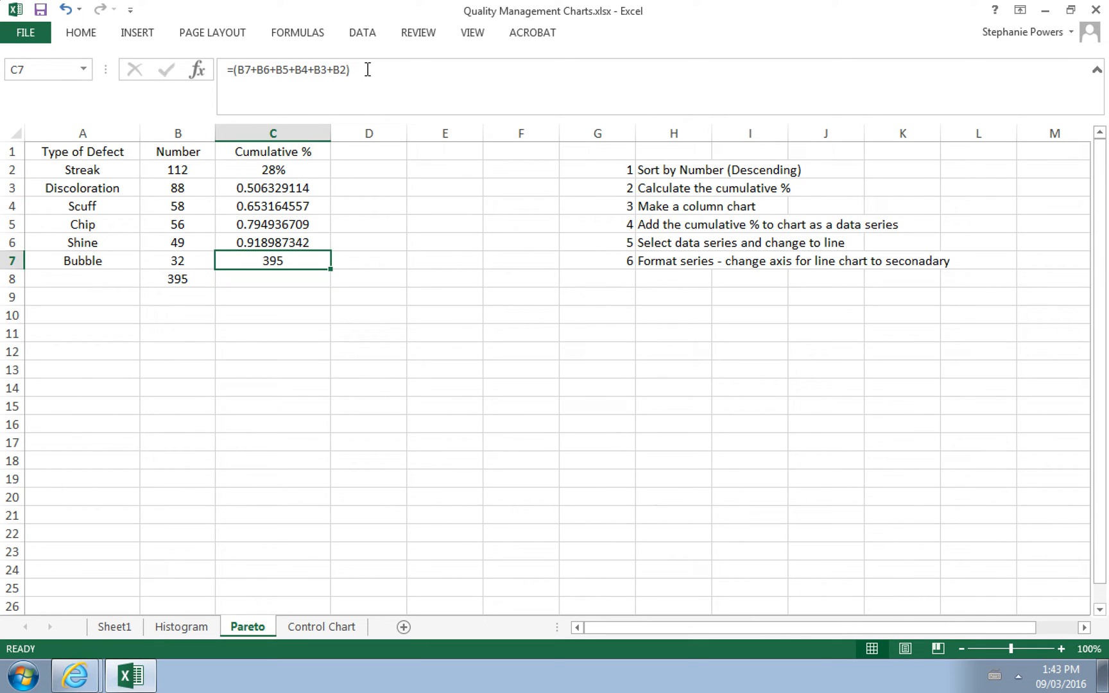
pyautogui.write('/')
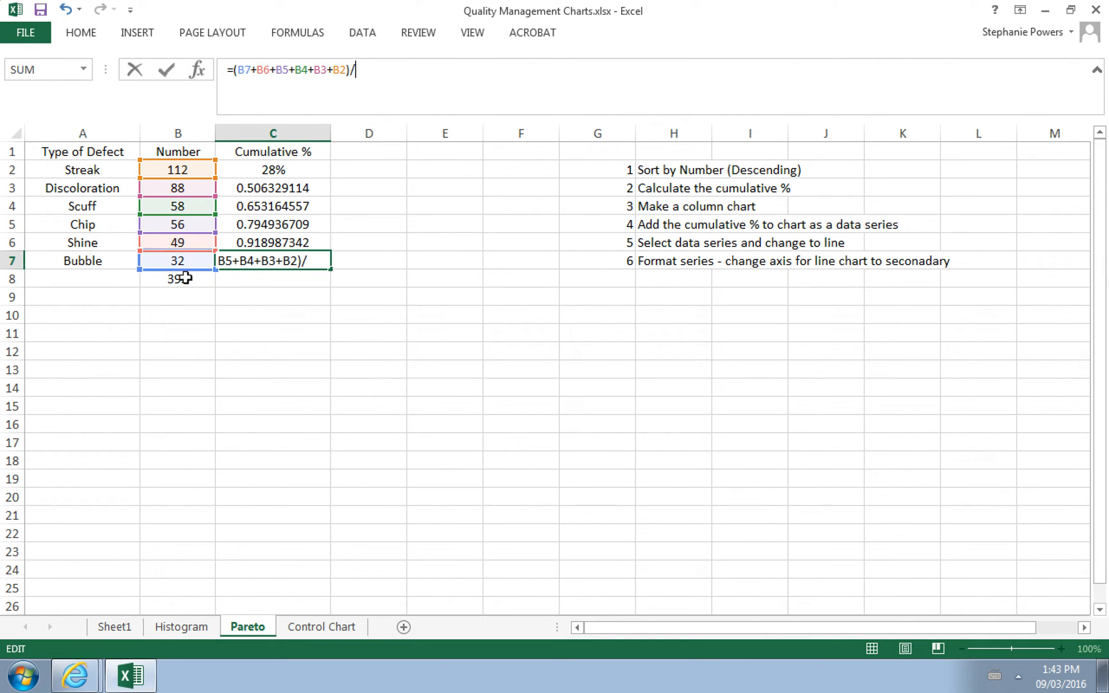
pyautogui.press('Return')
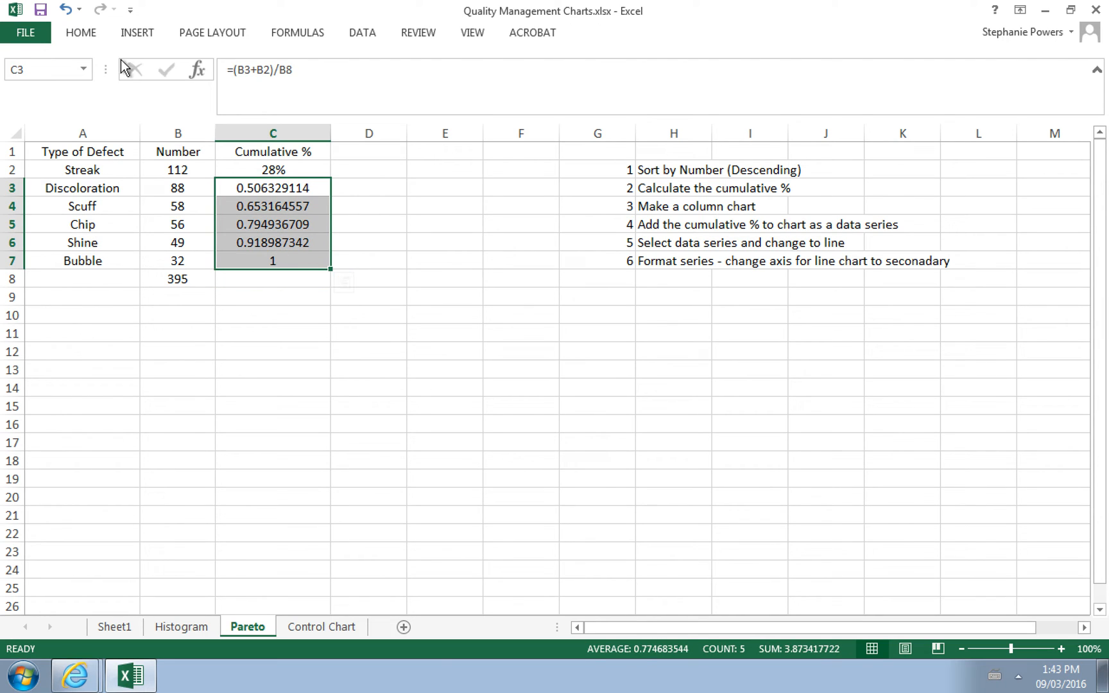
# Apply Percent Style to C3:C7 so the cumulative values climb to 100% at Bubble.
pyautogui.click(80, 32)
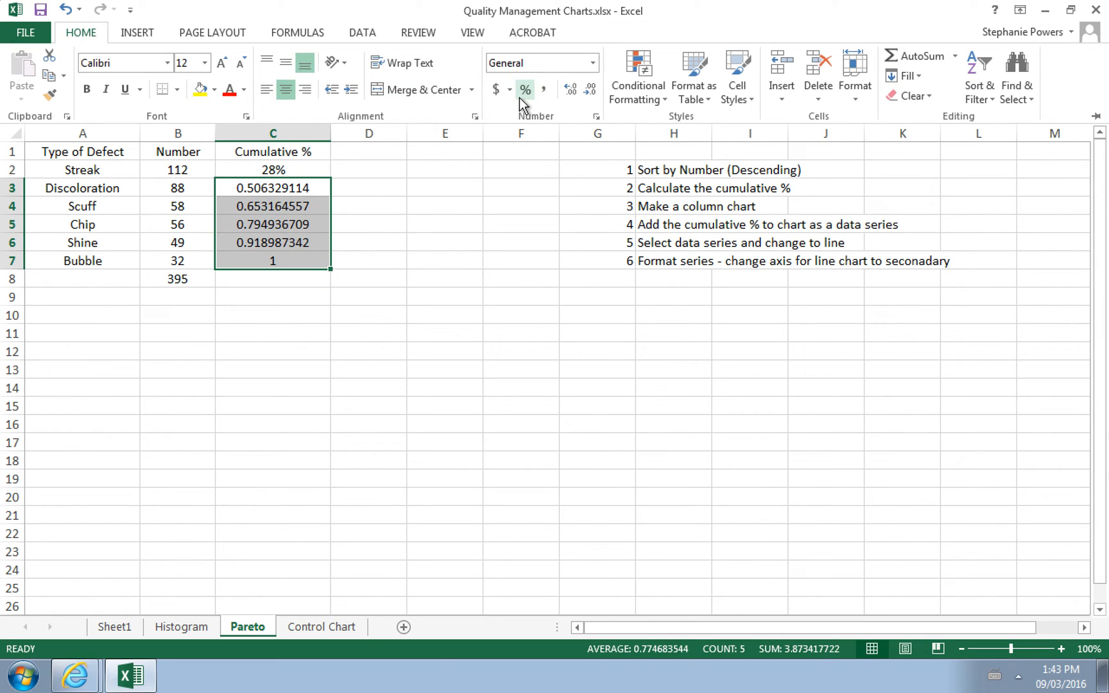
pyautogui.click(527, 89)
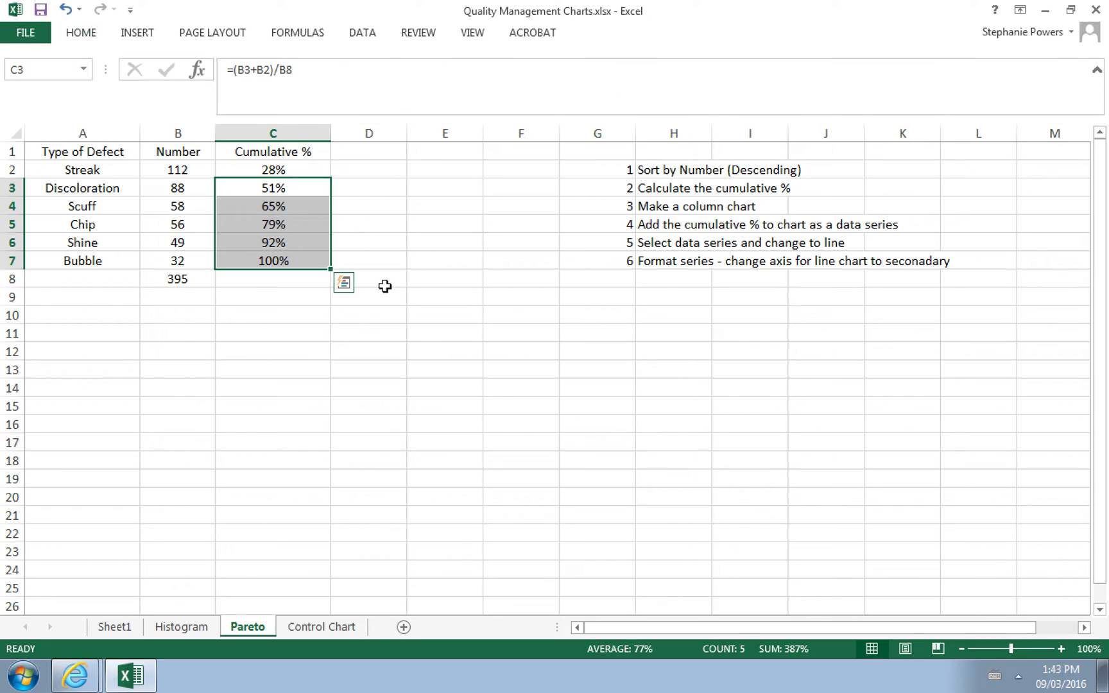
pyautogui.click(368, 332)
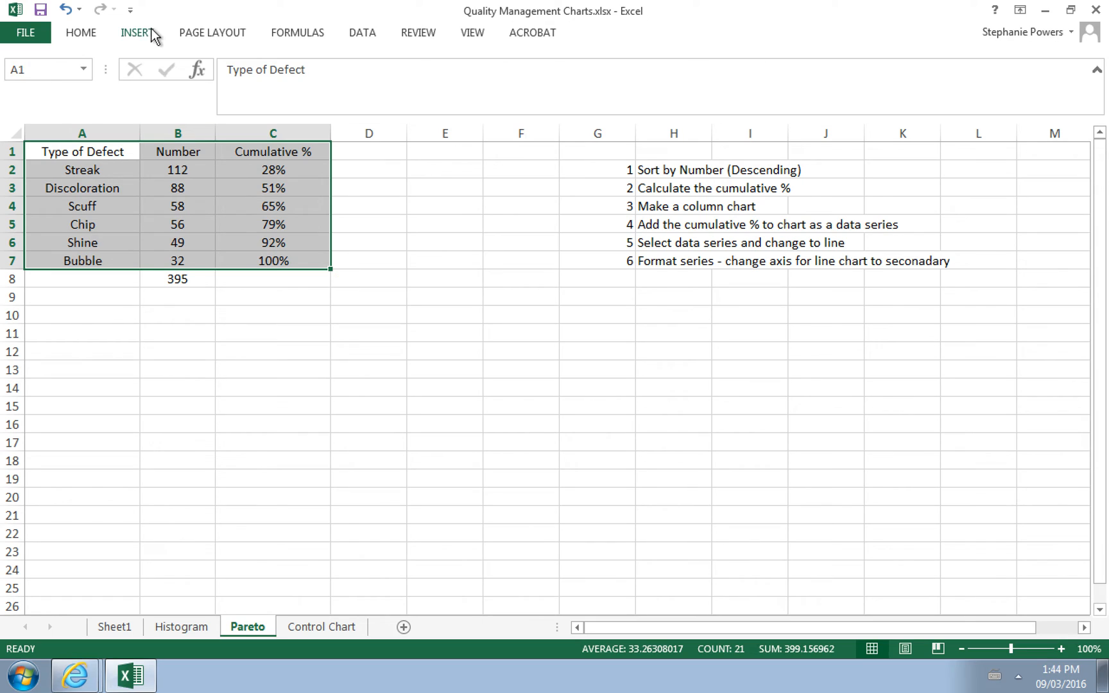
# Insert a 2-D clustered column chart of A1:C7 with the Number and Cumulative % series.
pyautogui.click(137, 33)
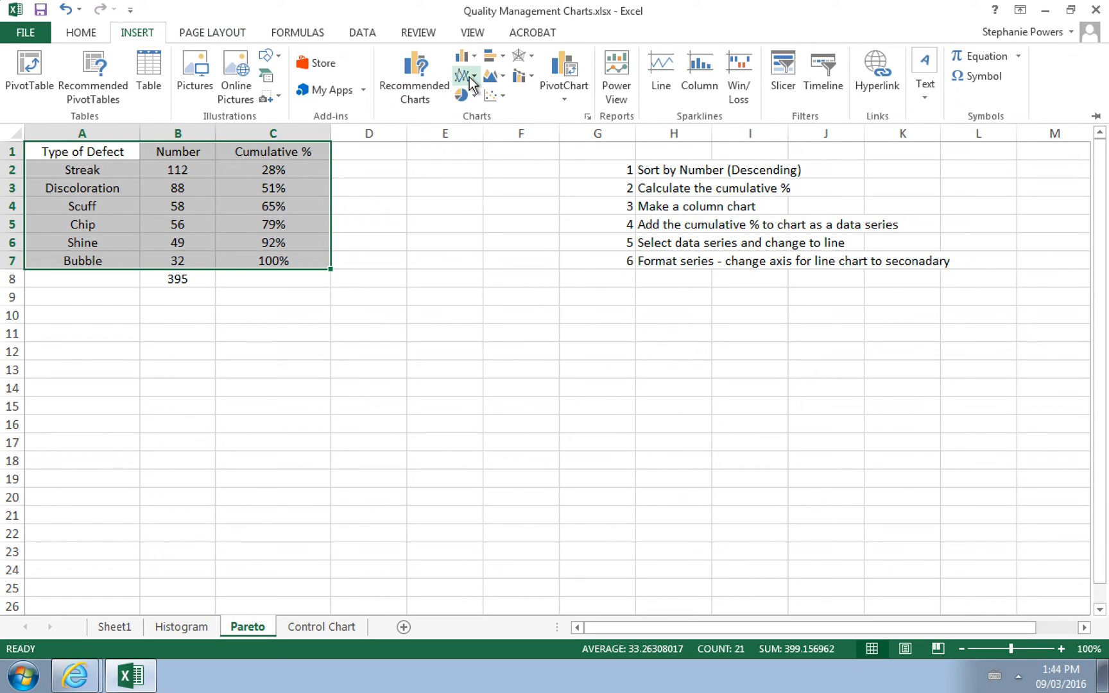
pyautogui.click(462, 55)
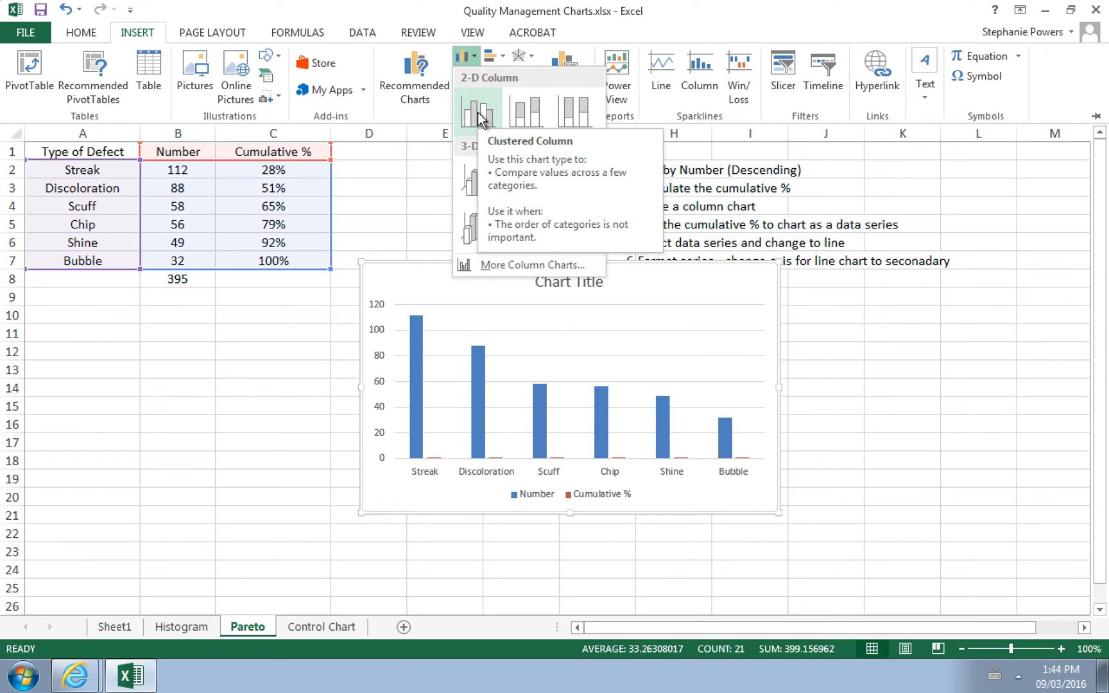
pyautogui.click(480, 113)
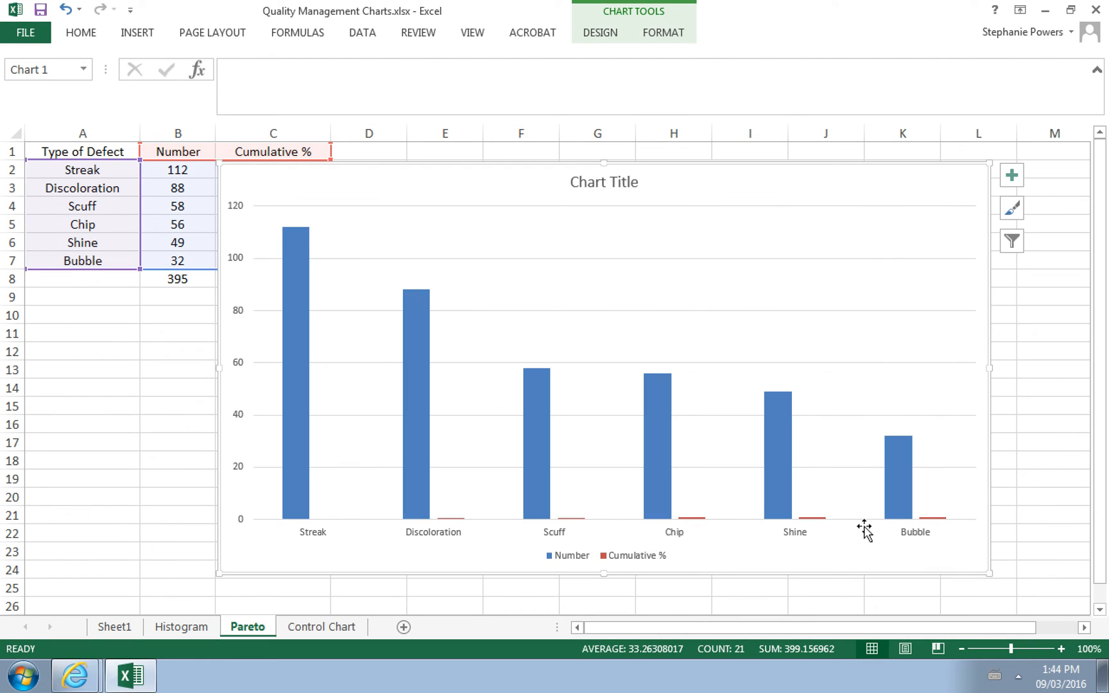
pyautogui.moveTo(406, 542)
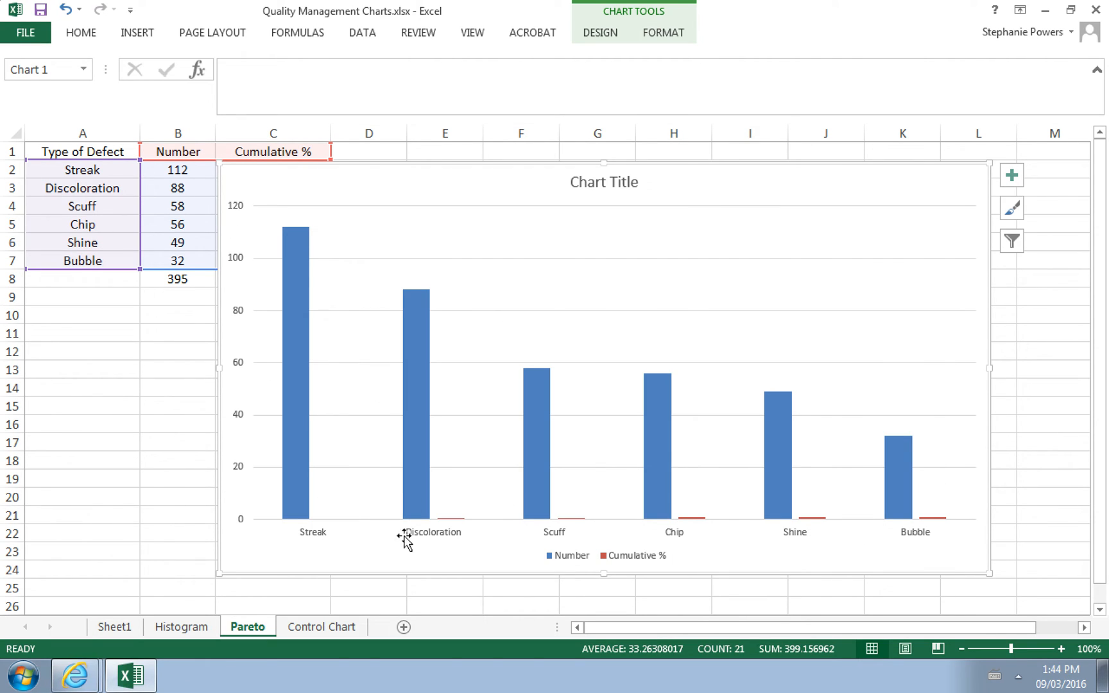
pyautogui.moveTo(453, 524)
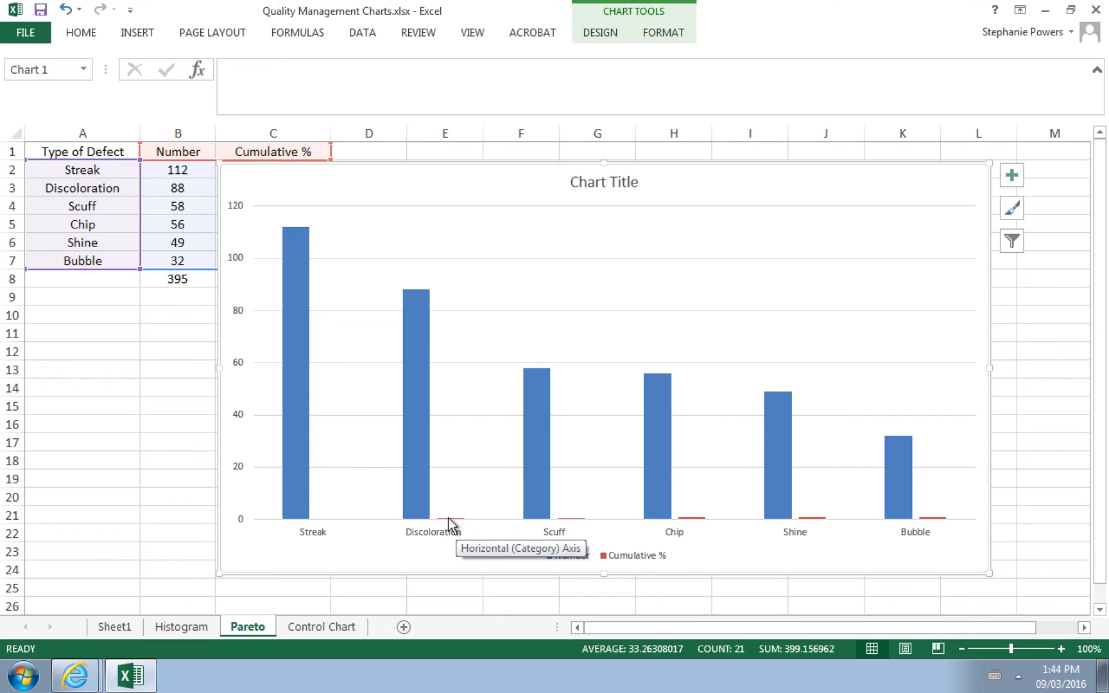
pyautogui.moveTo(584, 530)
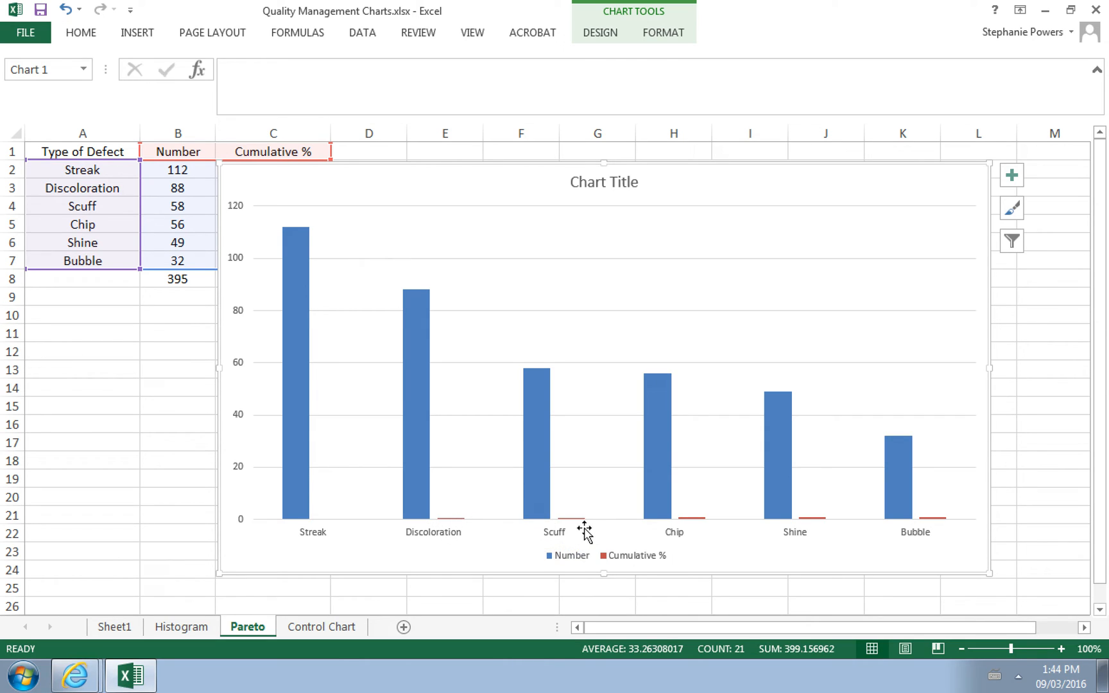
pyautogui.moveTo(894, 531)
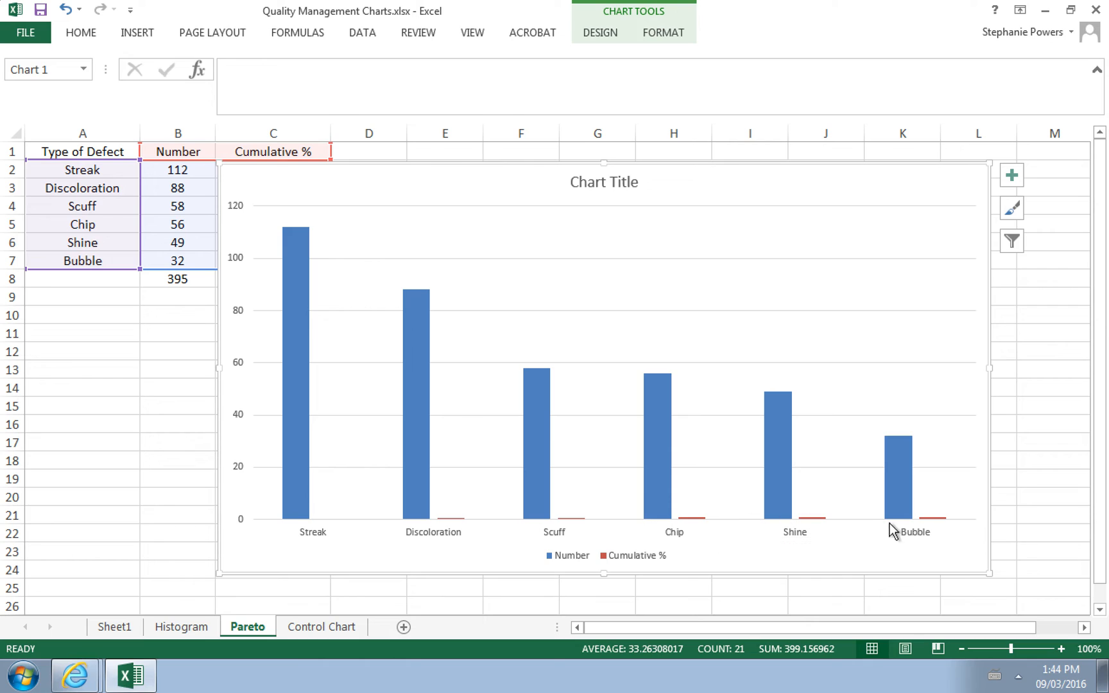
pyautogui.moveTo(877, 531)
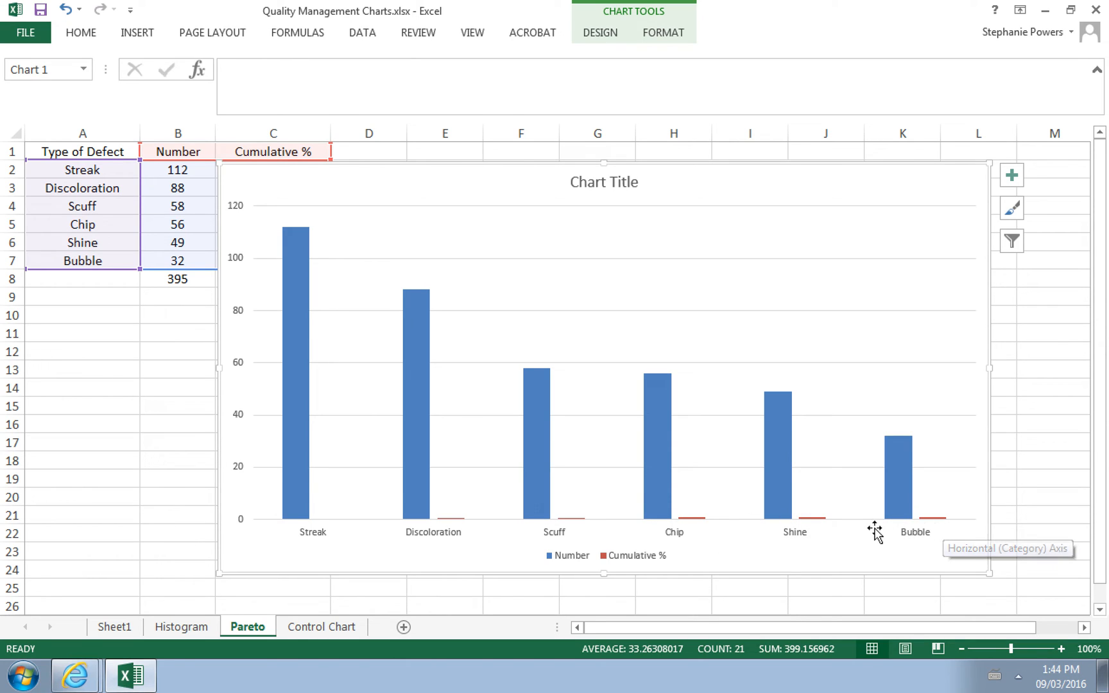
pyautogui.moveTo(702, 525)
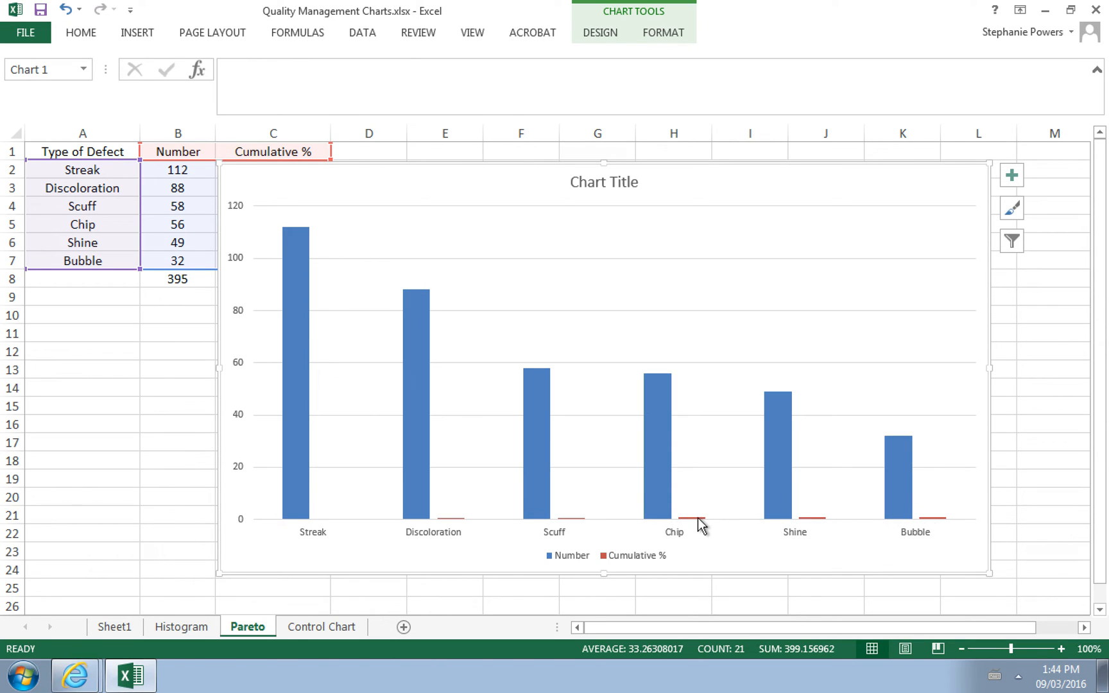
pyautogui.moveTo(701, 524)
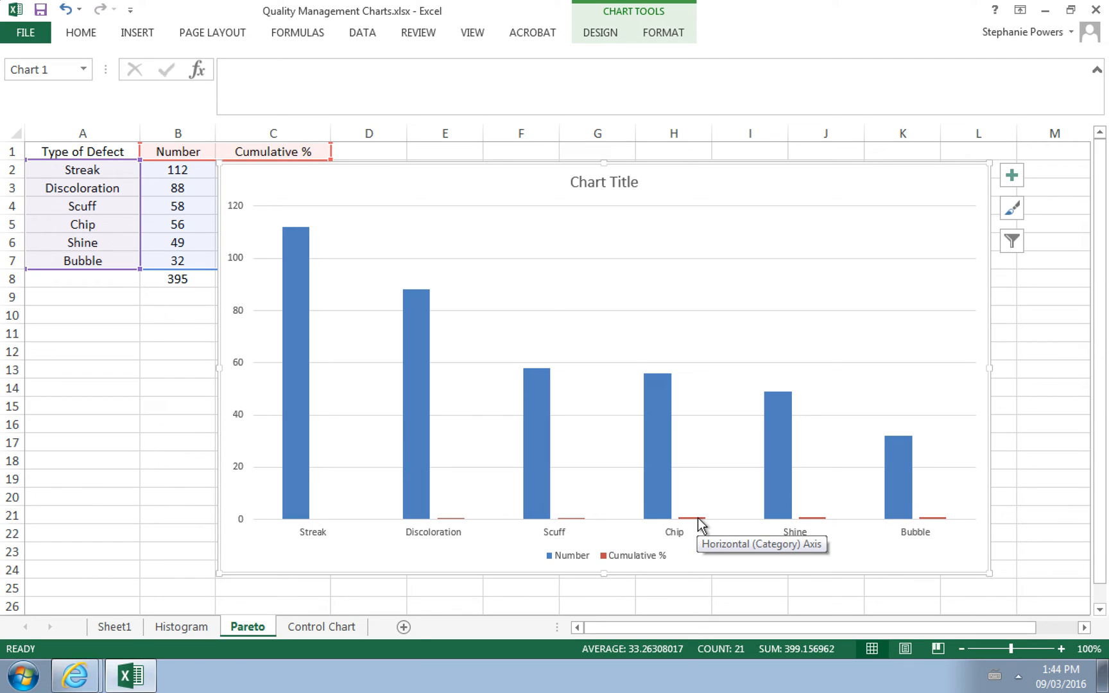
pyautogui.moveTo(249, 342)
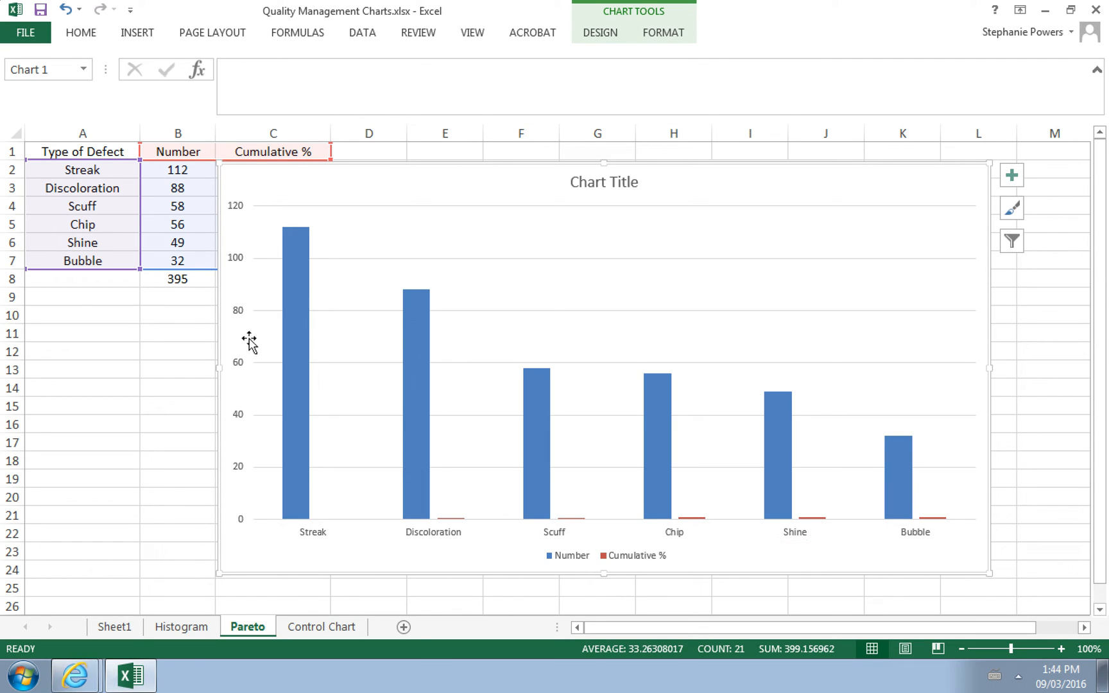
pyautogui.moveTo(702, 511)
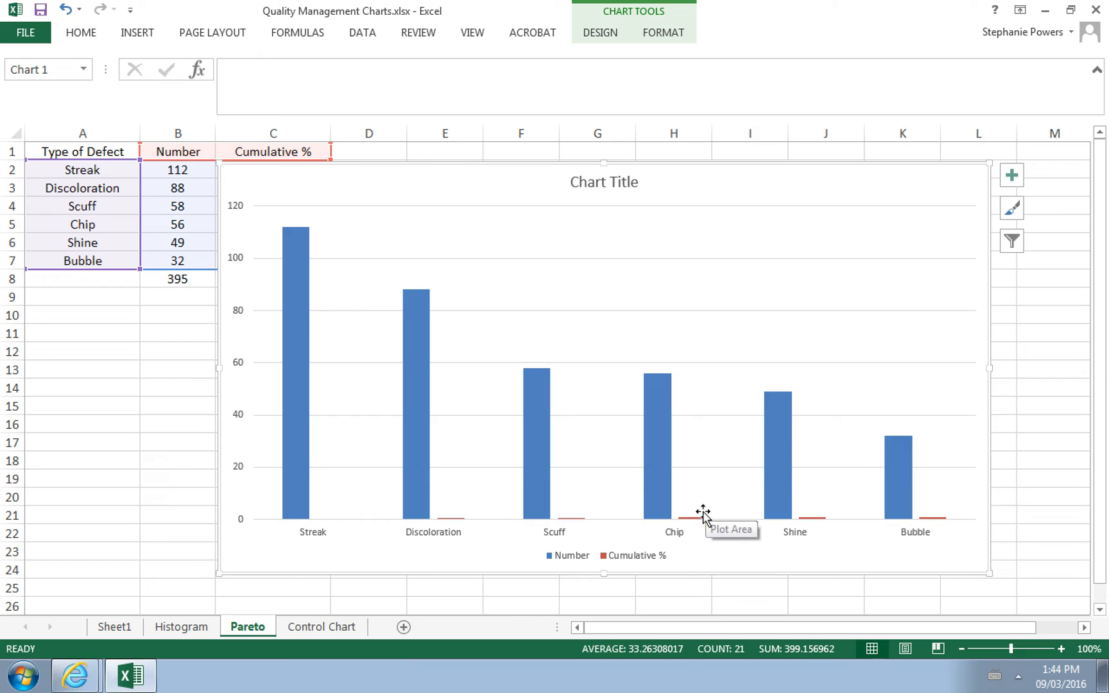
pyautogui.moveTo(701, 522)
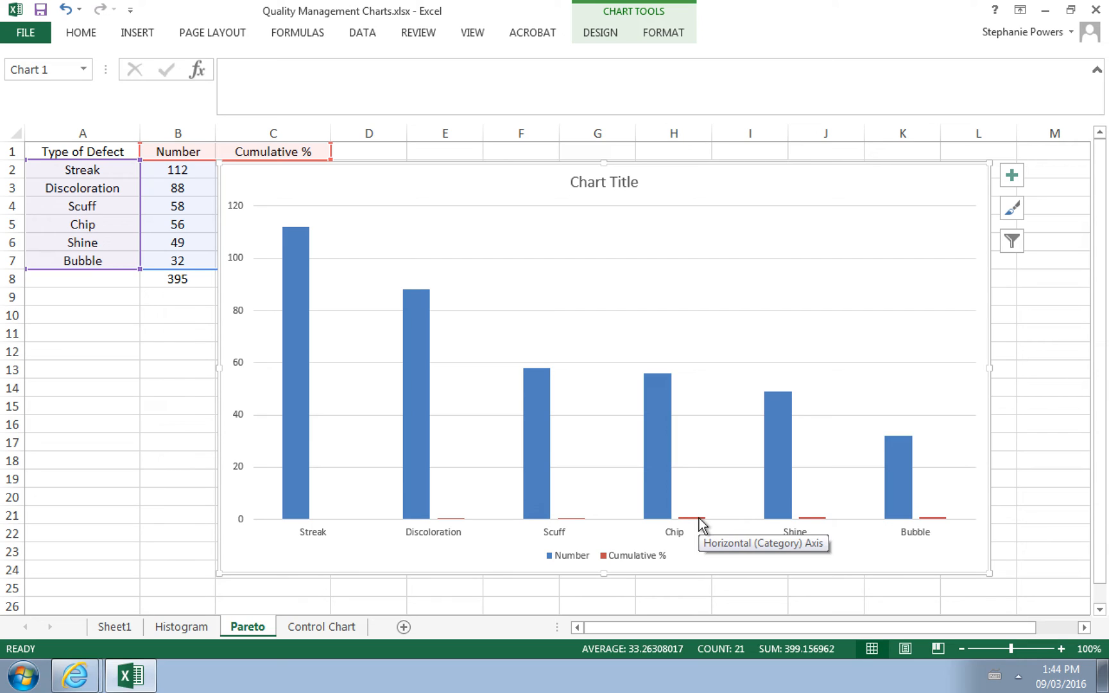
pyautogui.moveTo(700, 527)
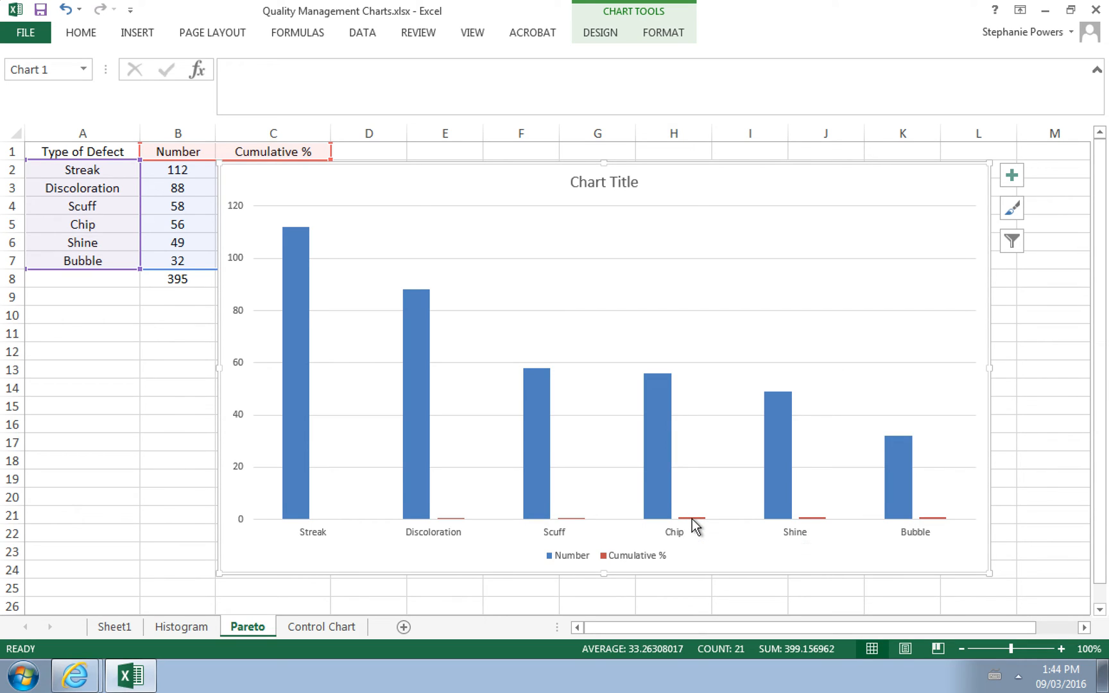
# Select the Cumulative % series in the chart and bring up Change Series Chart Type for it.
pyautogui.click(701, 518)
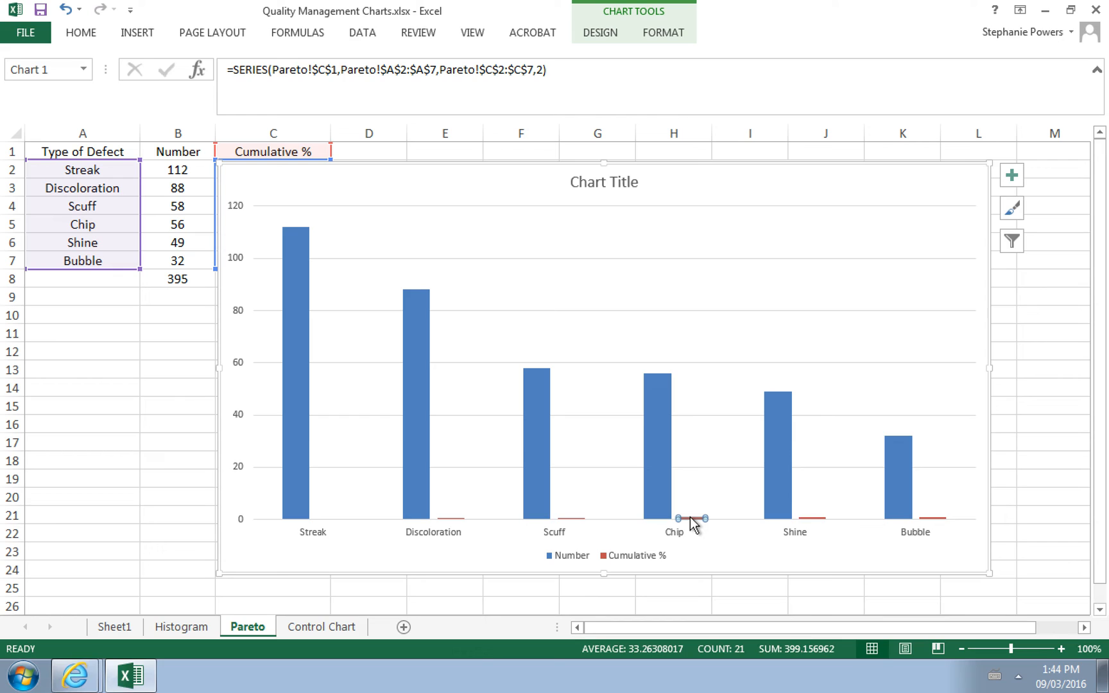
pyautogui.moveTo(574, 516)
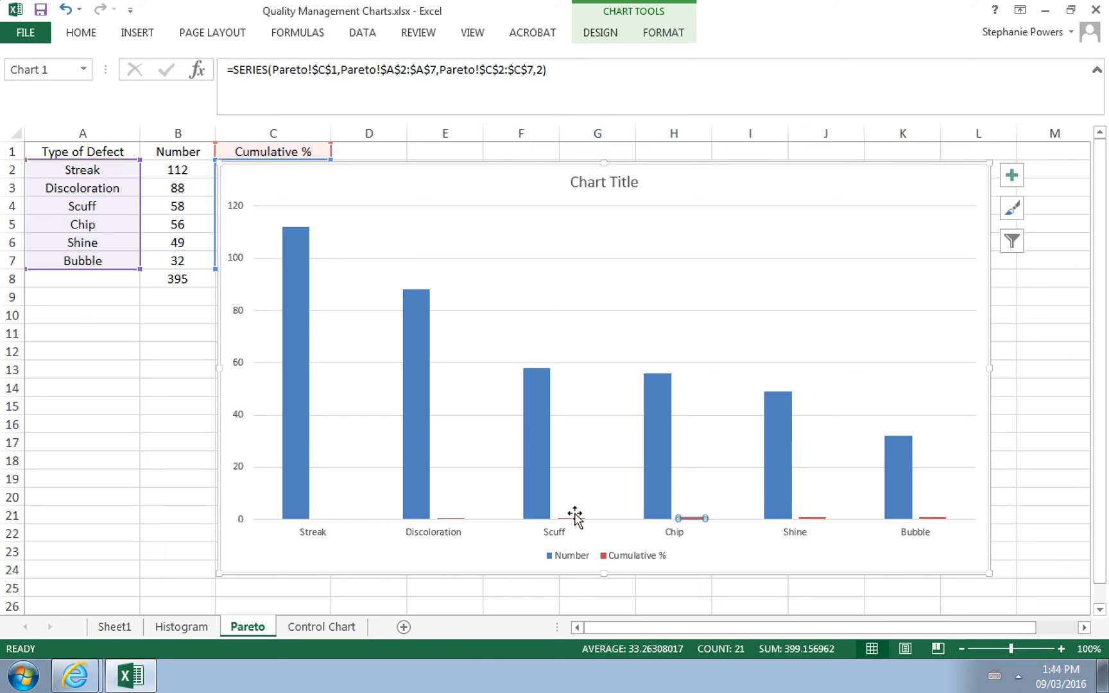
pyautogui.click(580, 519)
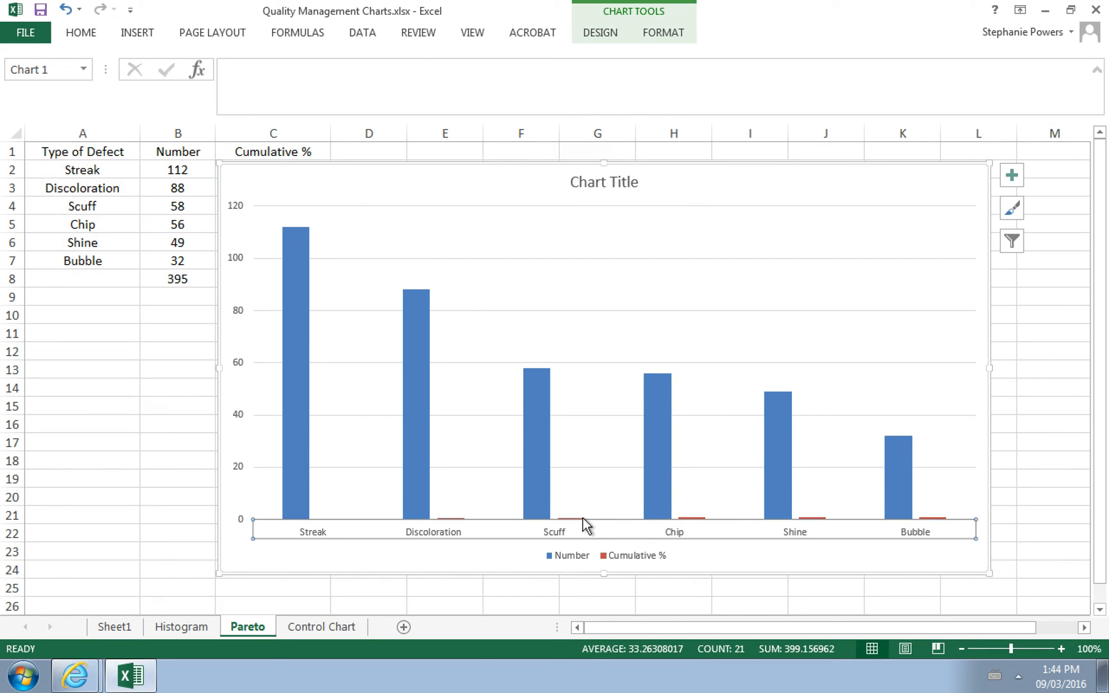
pyautogui.click(573, 516)
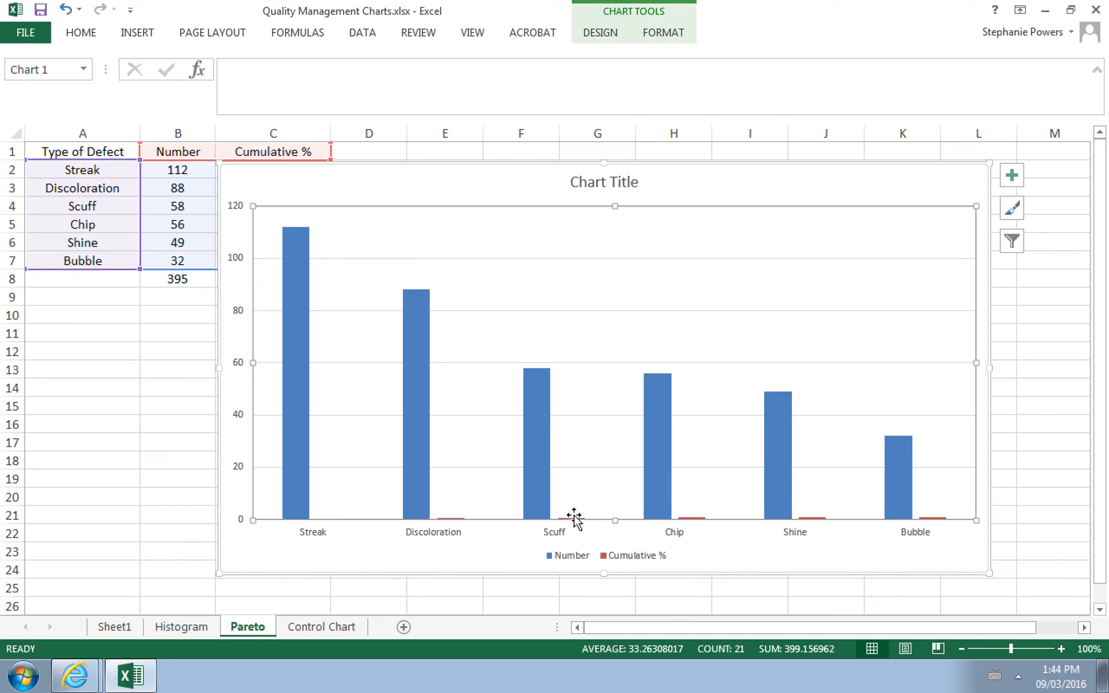
pyautogui.click(703, 517)
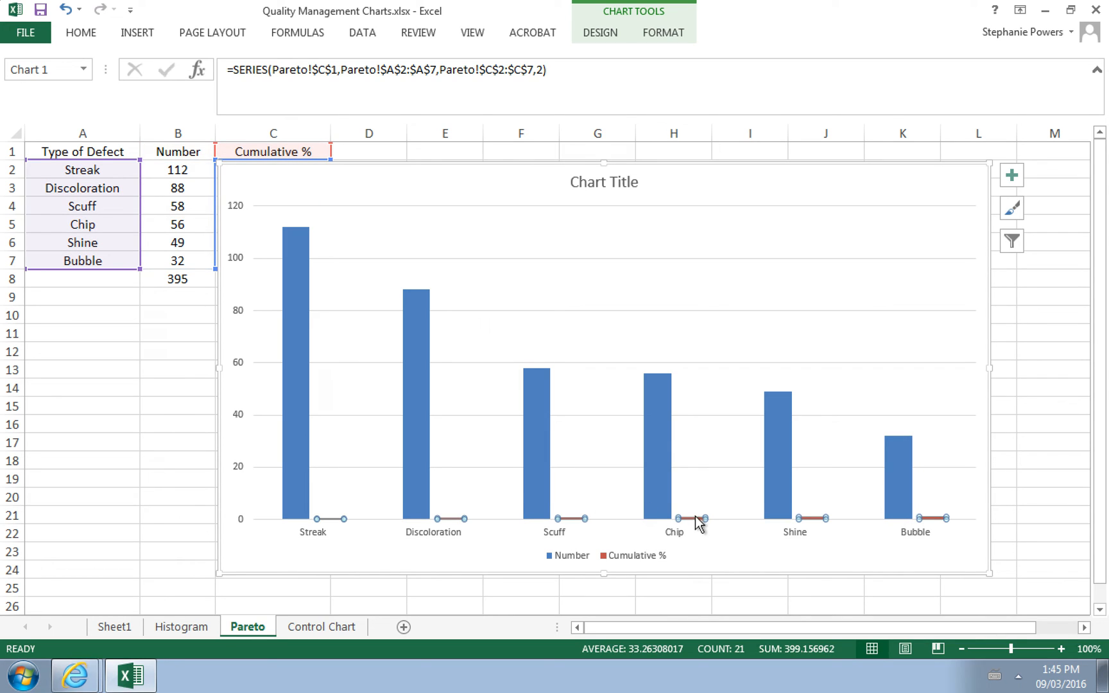
pyautogui.moveTo(571, 525)
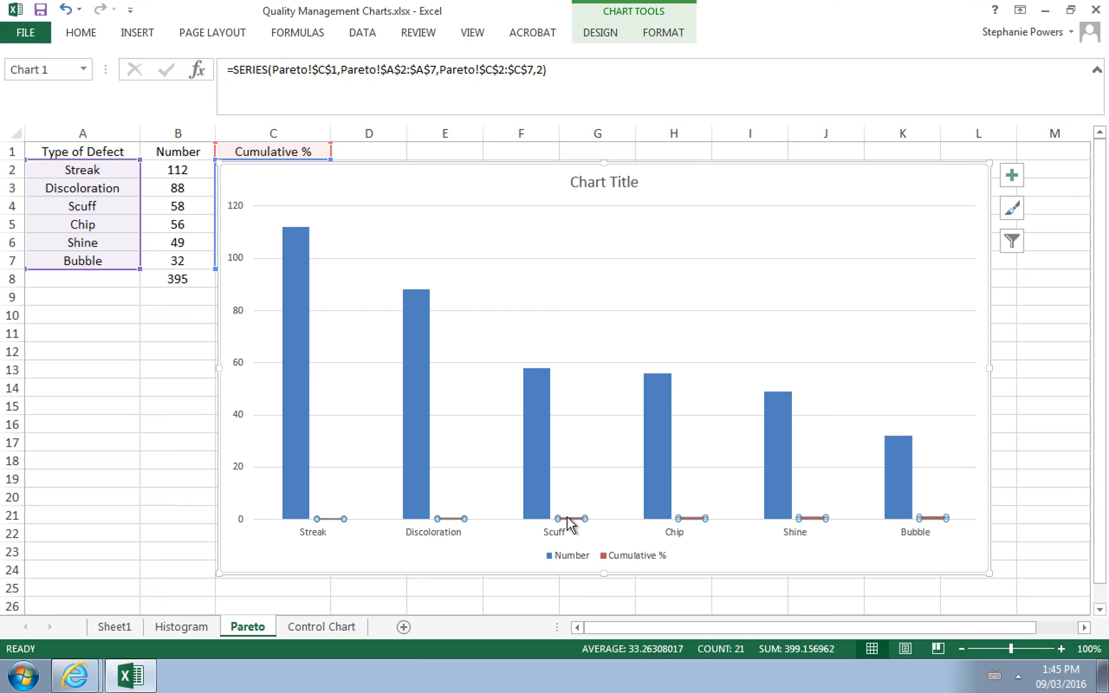
pyautogui.rightClick(571, 528)
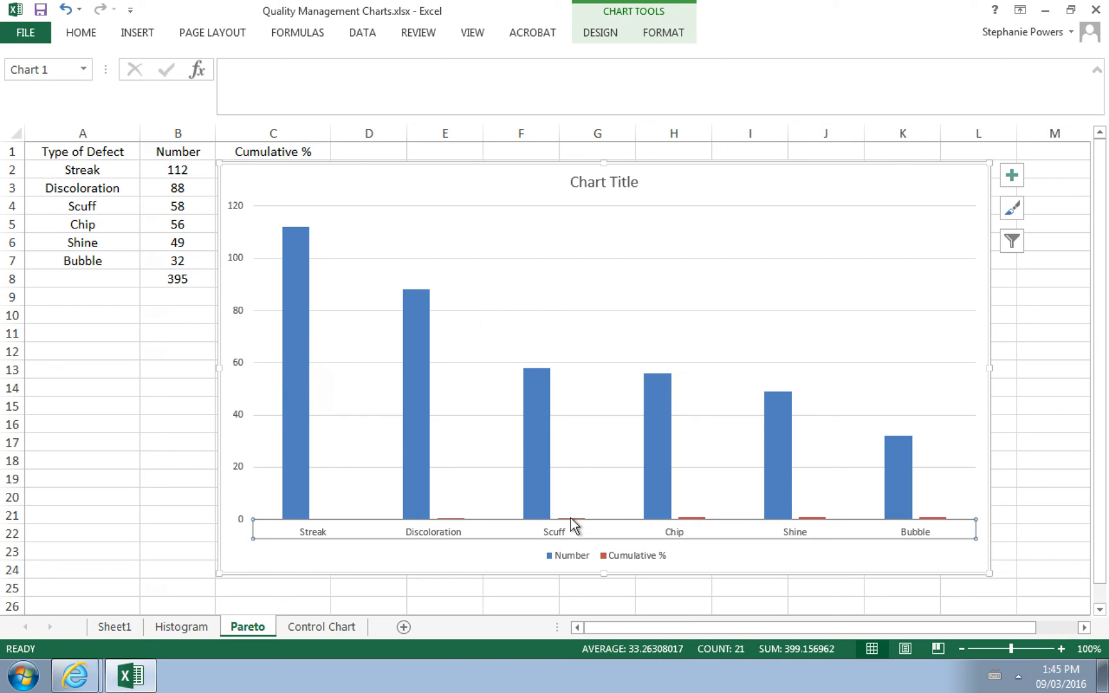
pyautogui.click(580, 516)
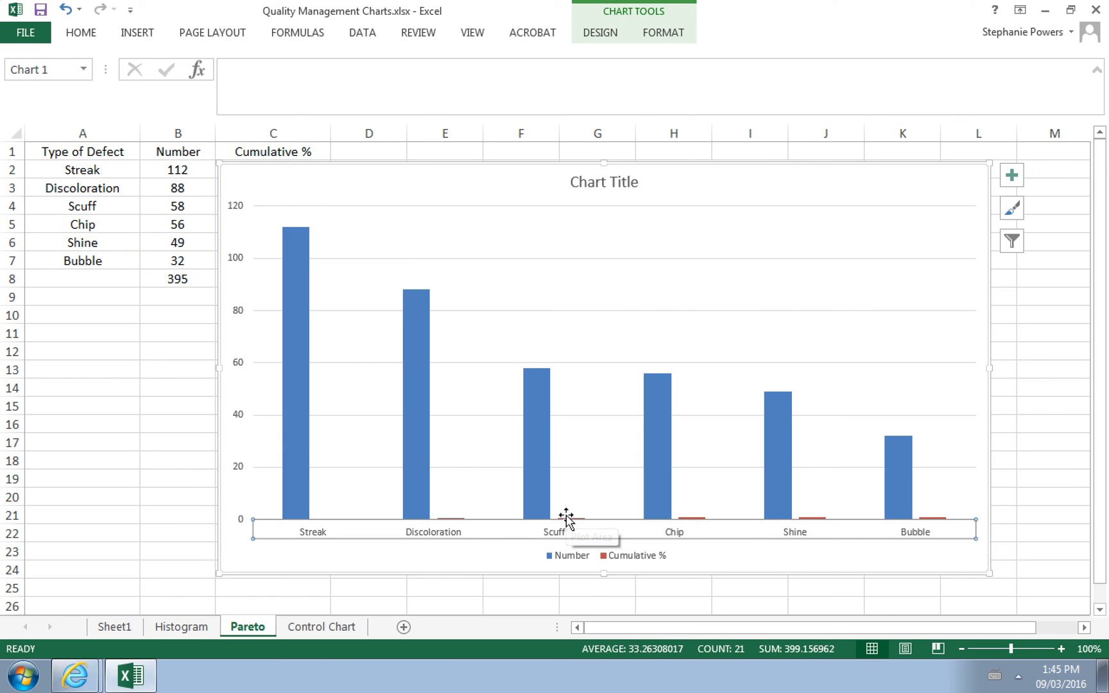
pyautogui.moveTo(571, 527)
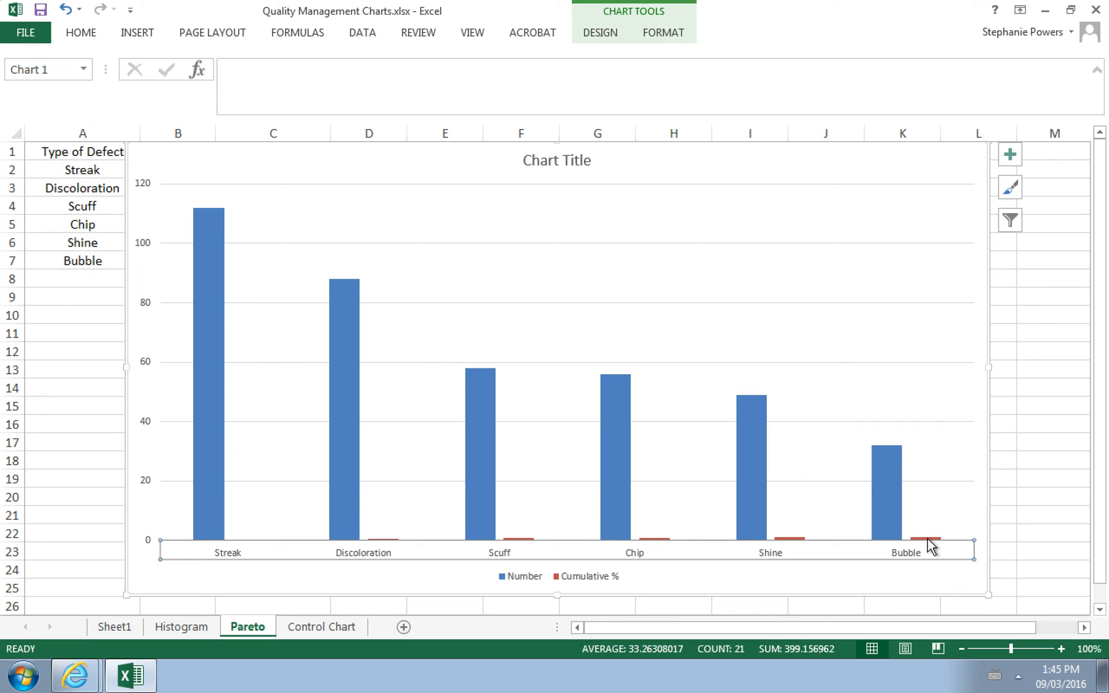
pyautogui.click(928, 539)
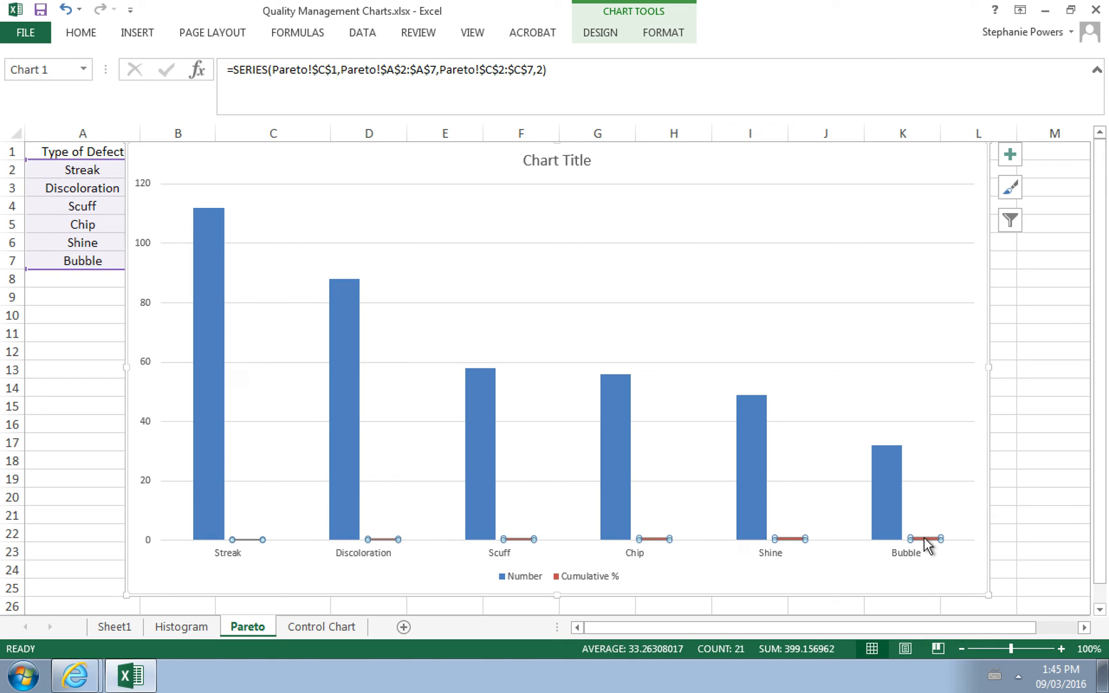
pyautogui.rightClick(927, 538)
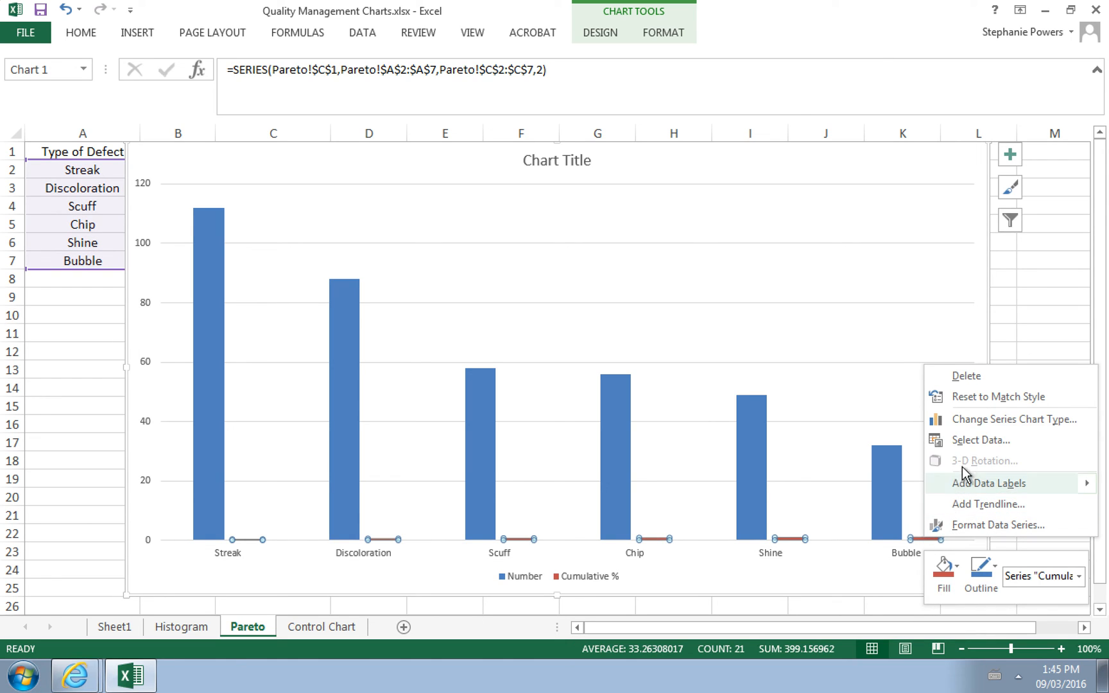
pyautogui.moveTo(980, 418)
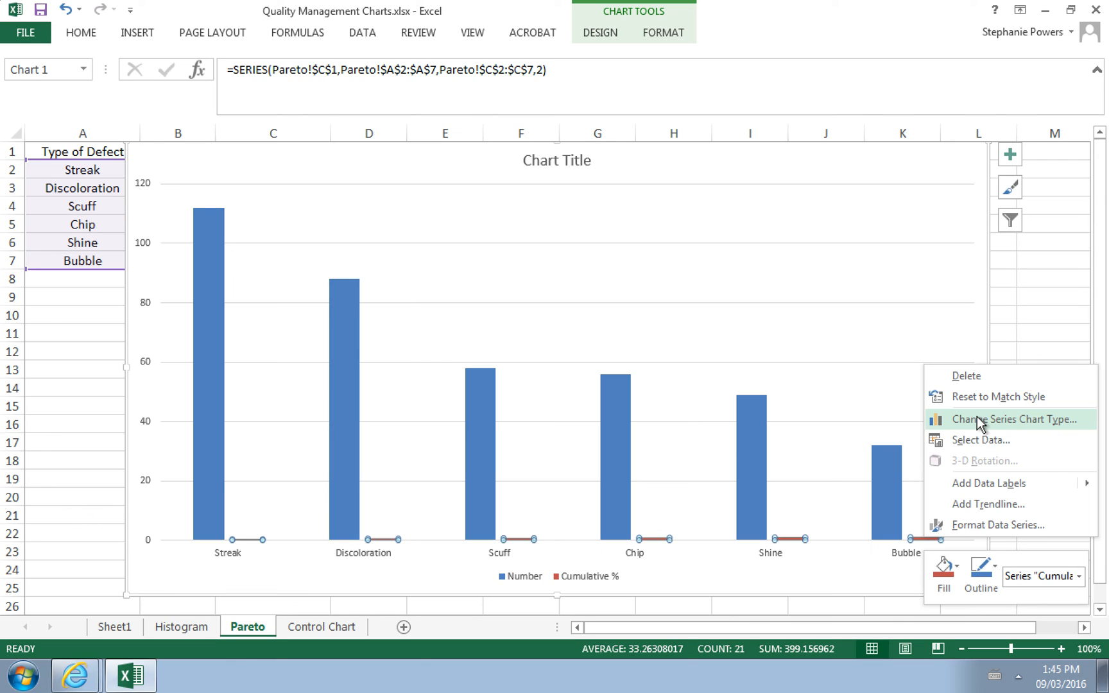
pyautogui.click(1010, 418)
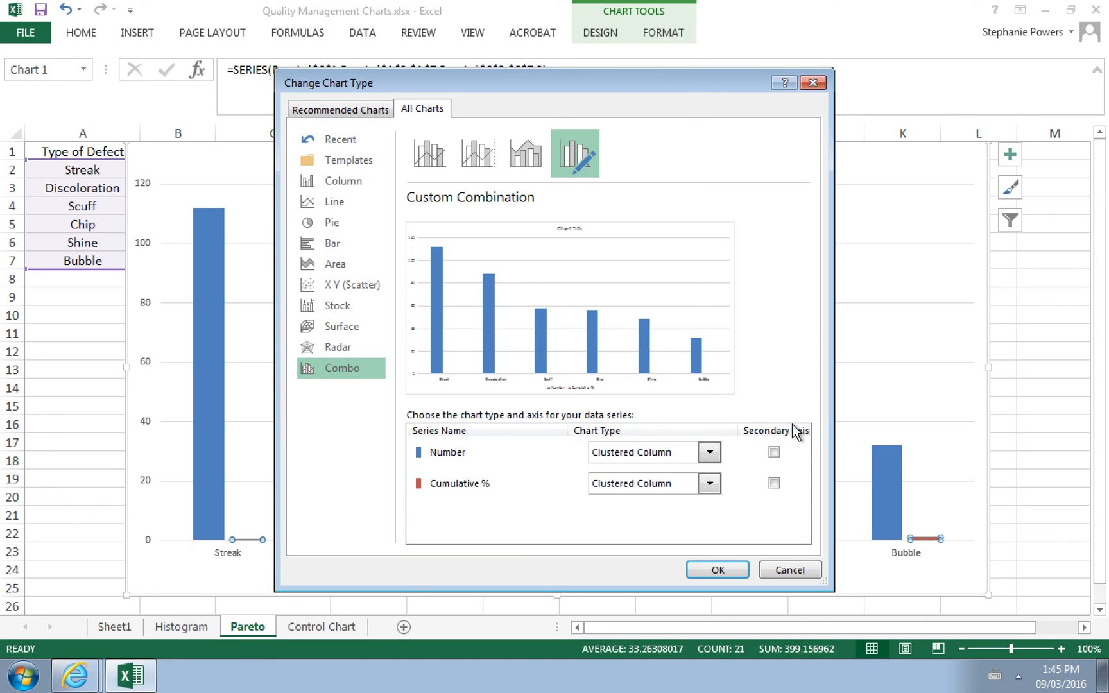
pyautogui.moveTo(480, 460)
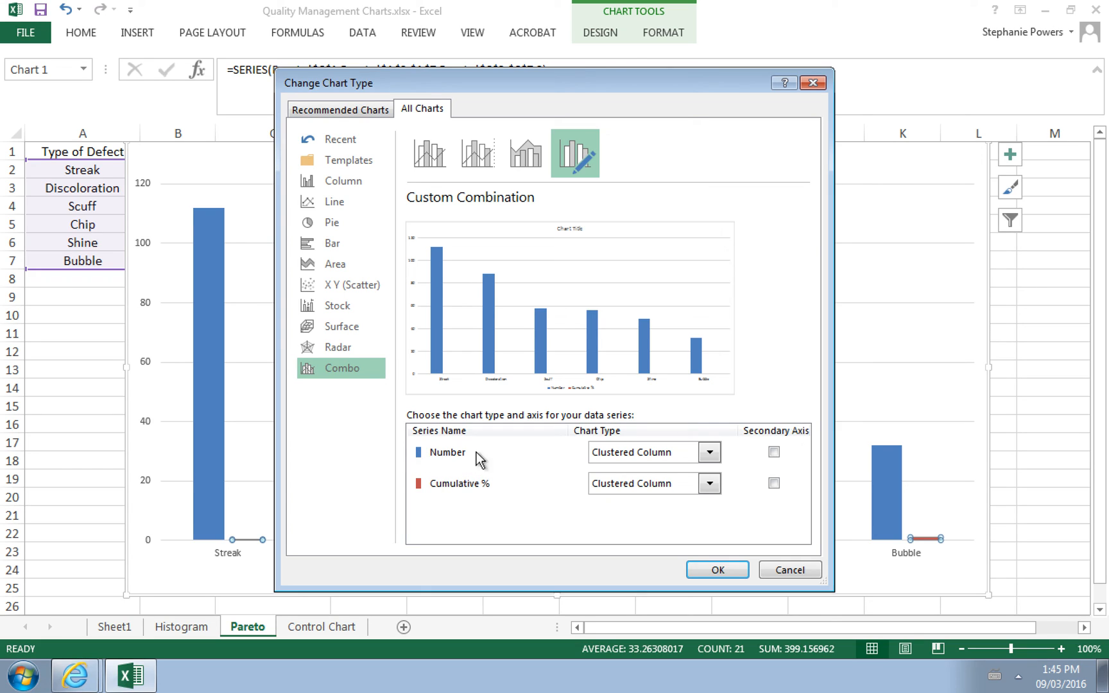
pyautogui.moveTo(533, 494)
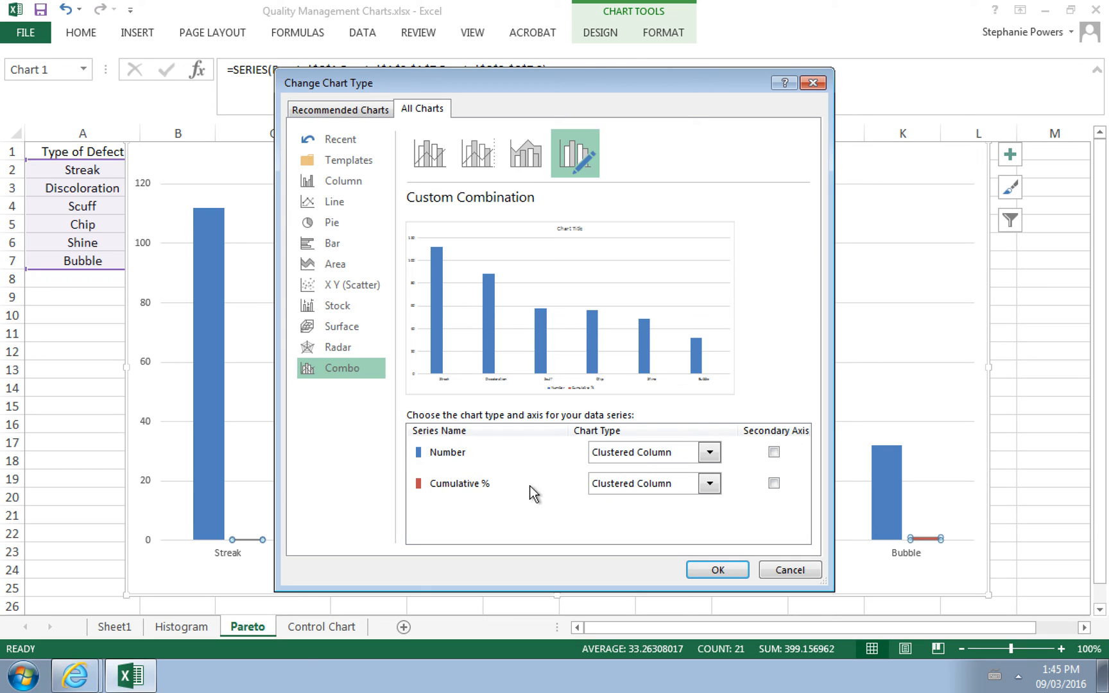
pyautogui.moveTo(717, 494)
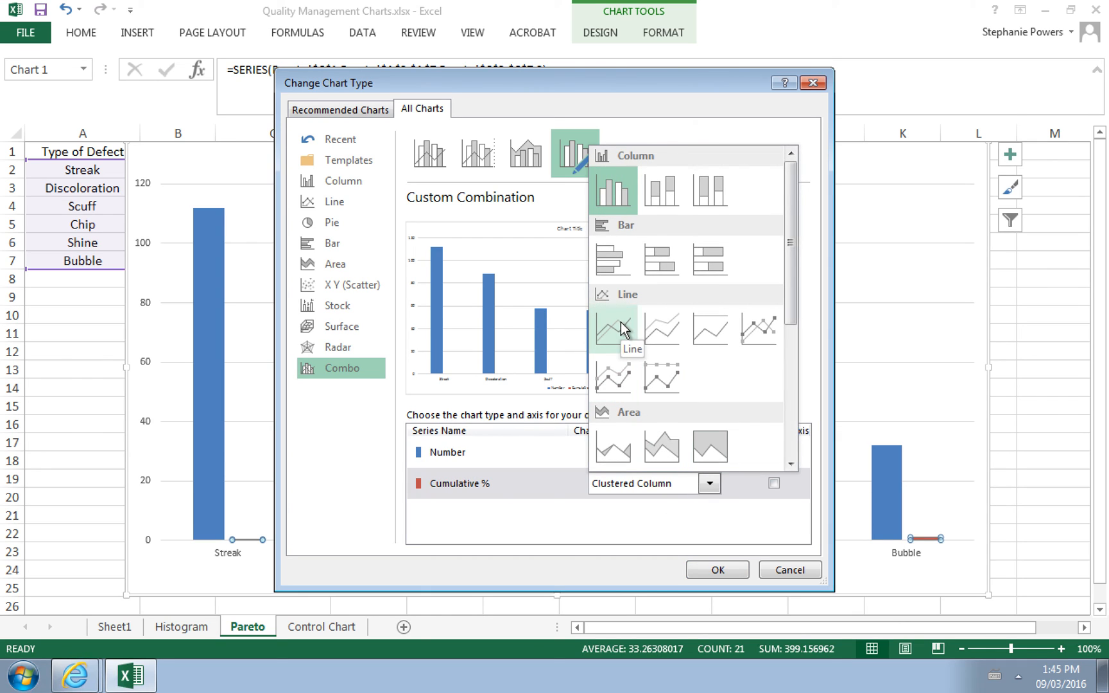
# Set Cumulative % to a line on the secondary axis, keeping Number as columns, and apply.
pyautogui.click(612, 328)
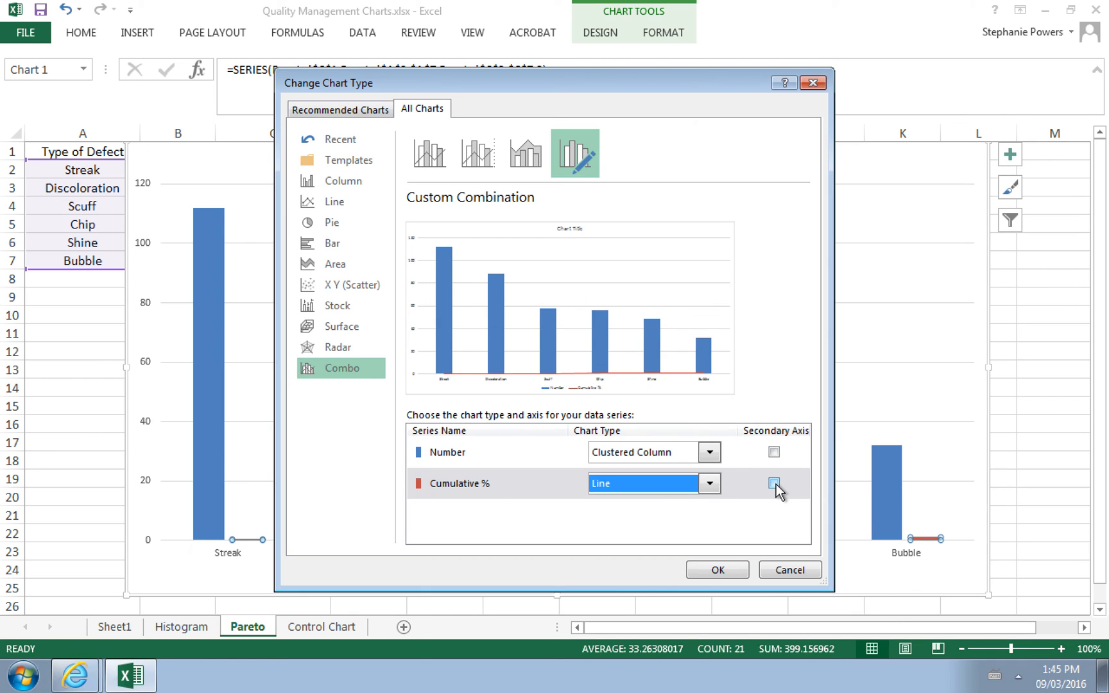
pyautogui.click(774, 484)
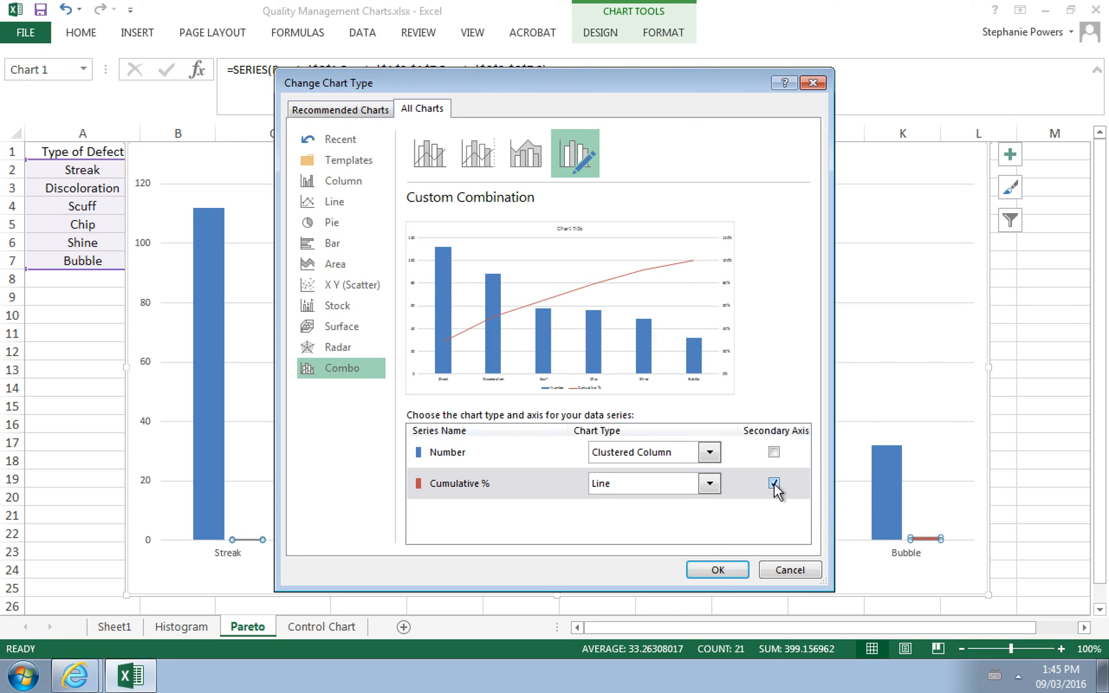
pyautogui.click(774, 483)
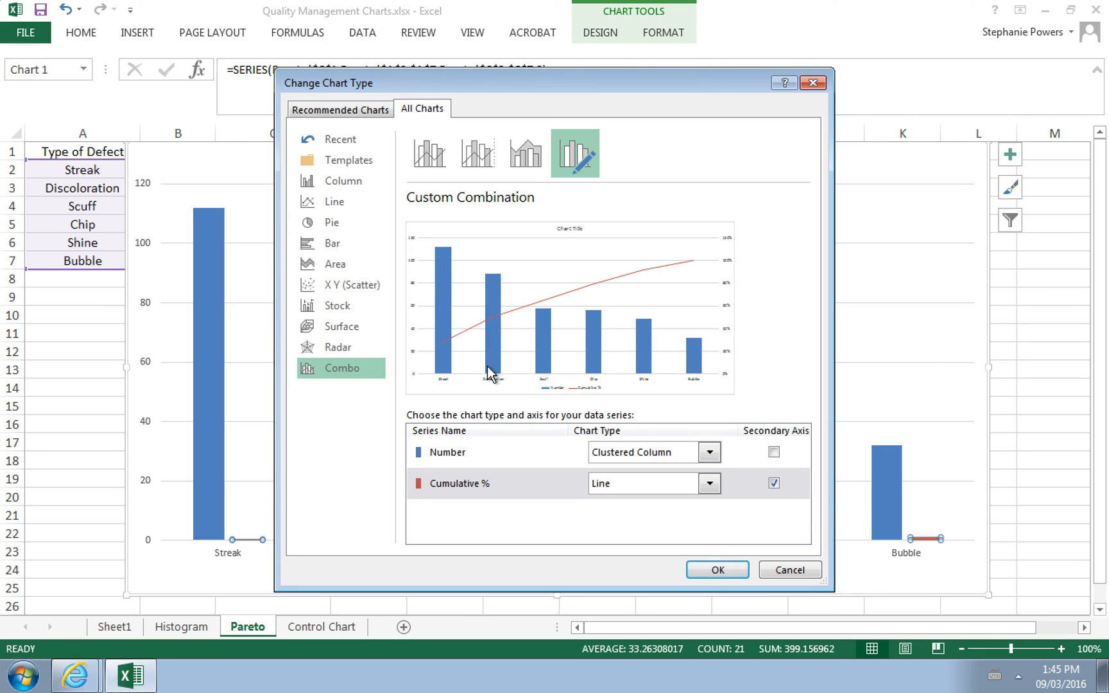
pyautogui.moveTo(440, 380)
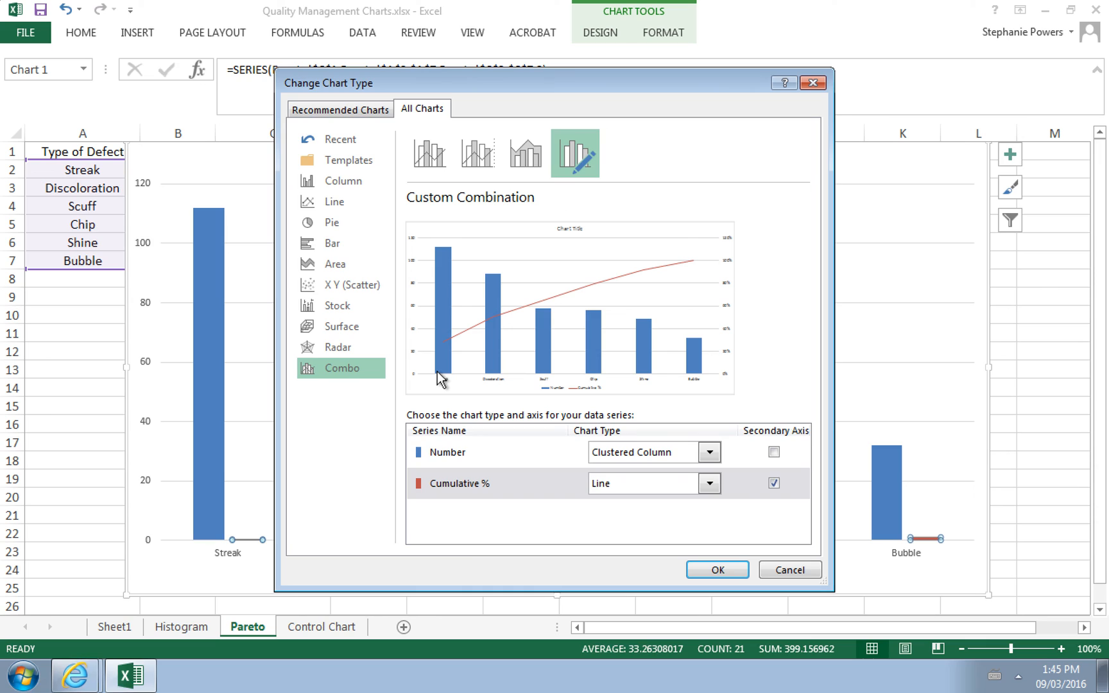
pyautogui.moveTo(458, 376)
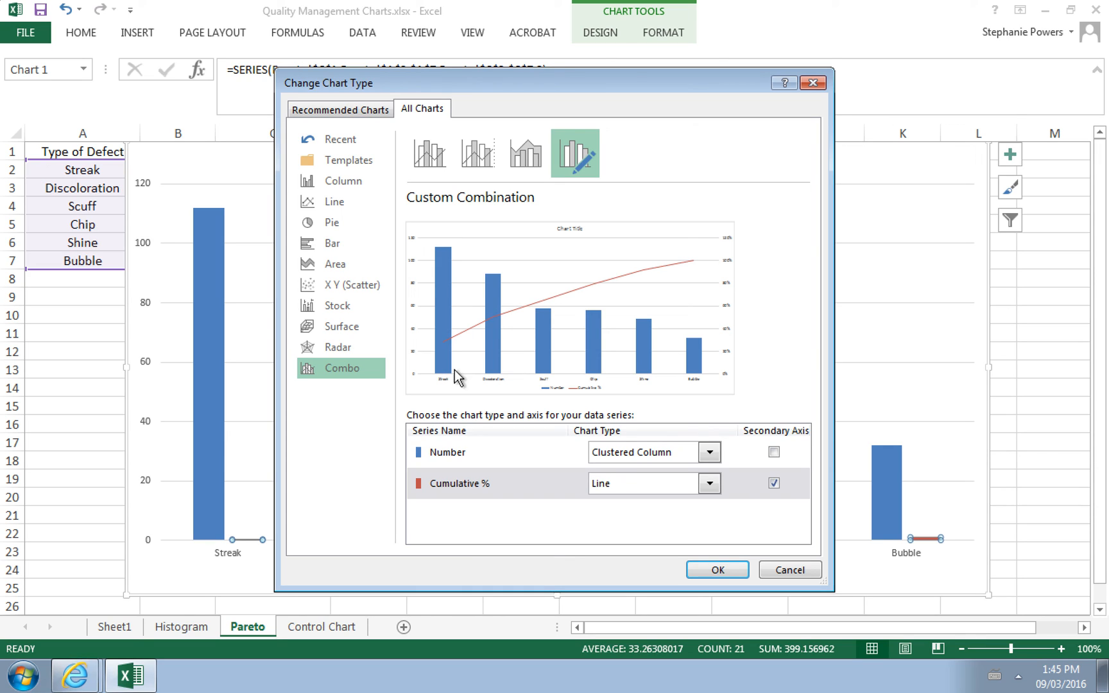
pyautogui.moveTo(730, 289)
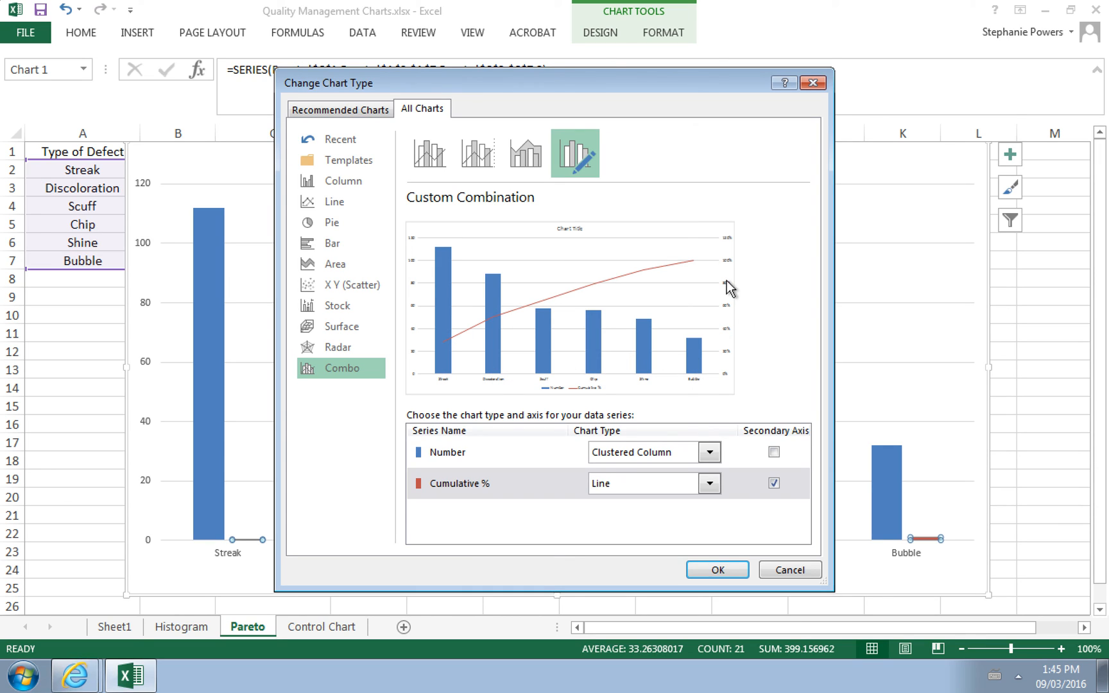
pyautogui.moveTo(765, 434)
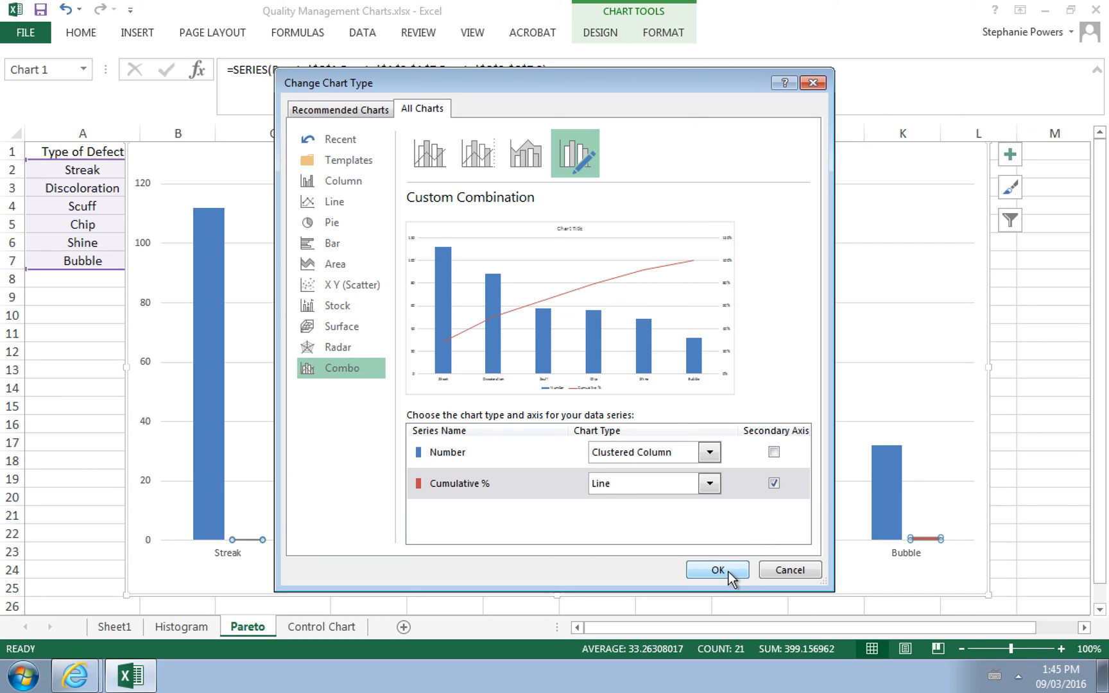
pyautogui.click(716, 570)
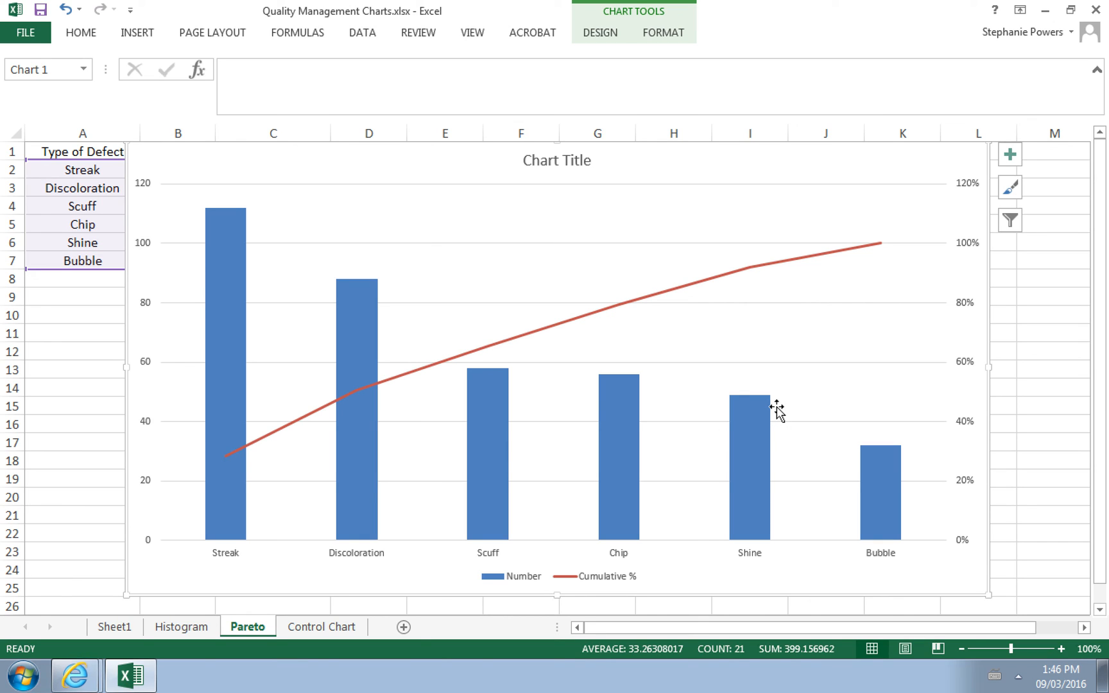
pyautogui.moveTo(215, 542)
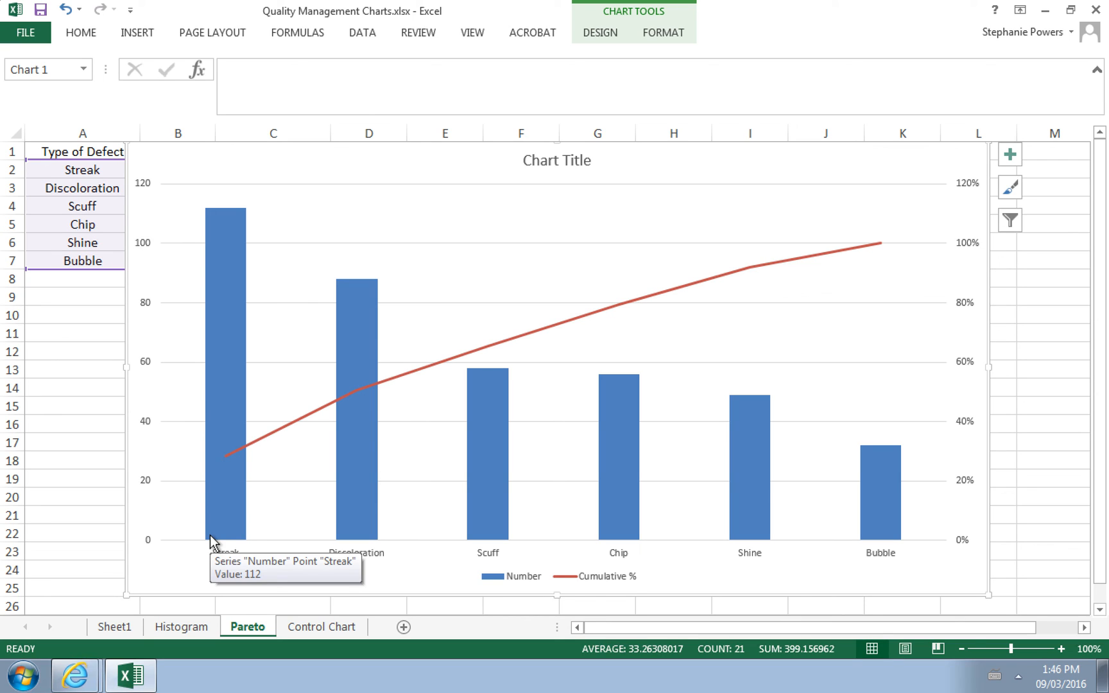
pyautogui.moveTo(375, 562)
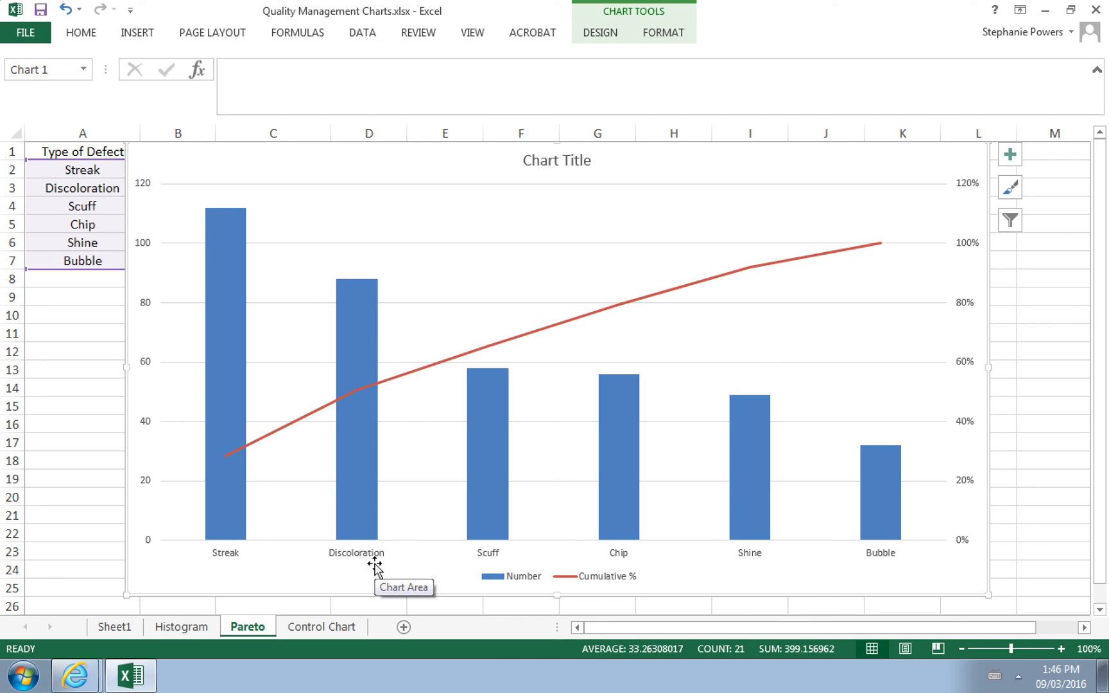
pyautogui.moveTo(819, 545)
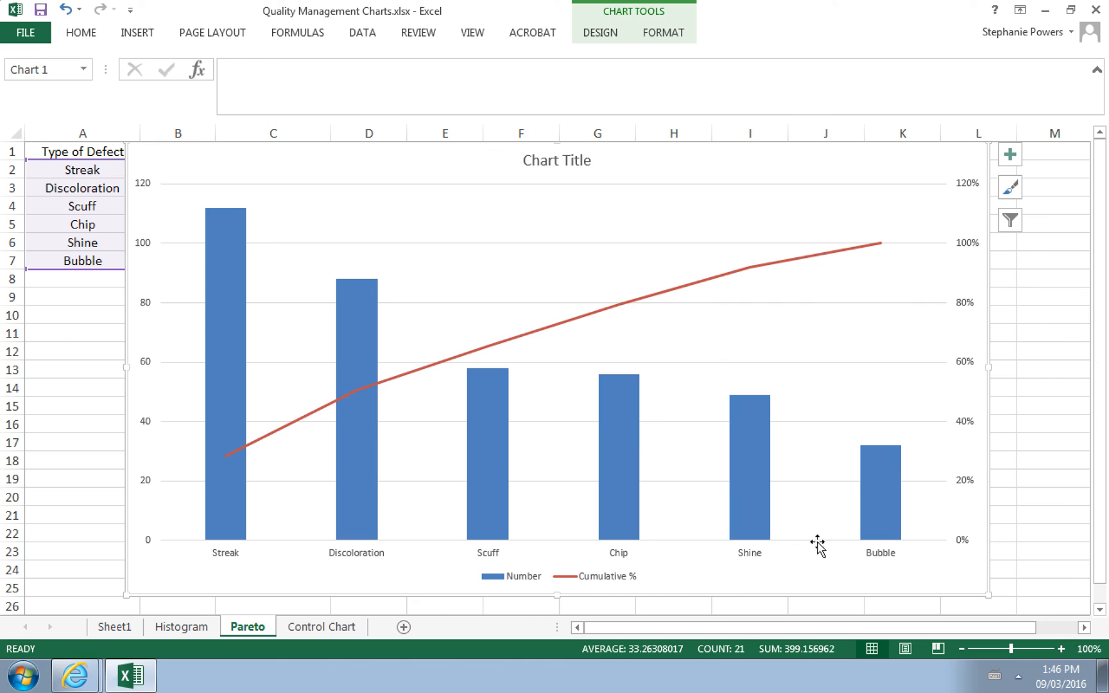
pyautogui.moveTo(857, 571)
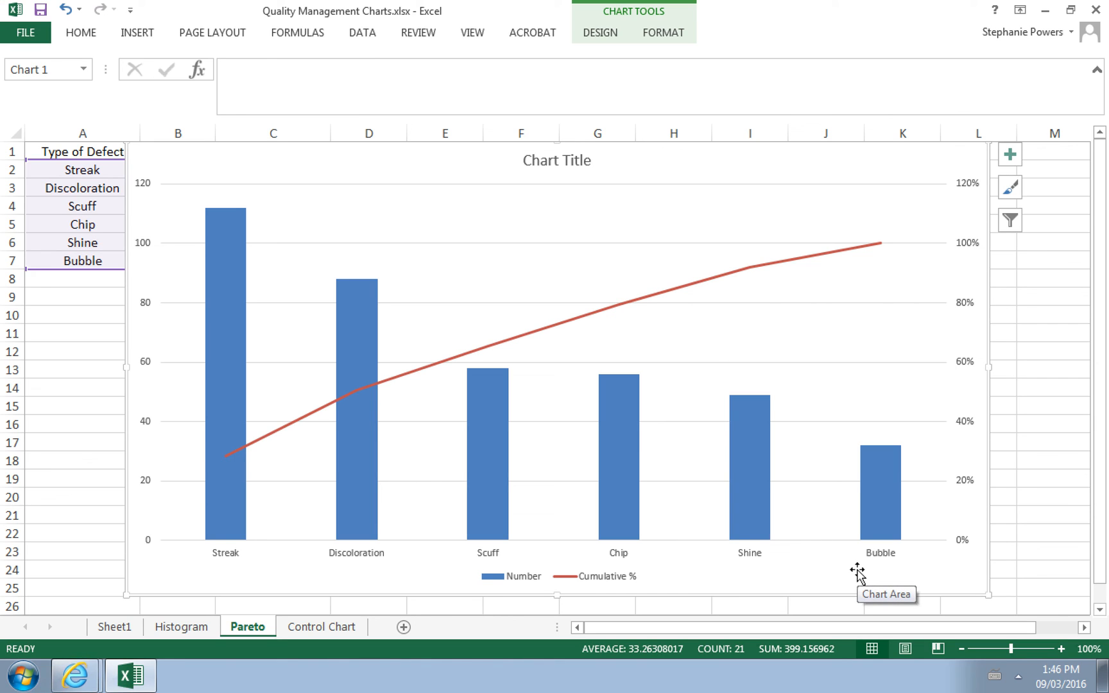
pyautogui.moveTo(239, 455)
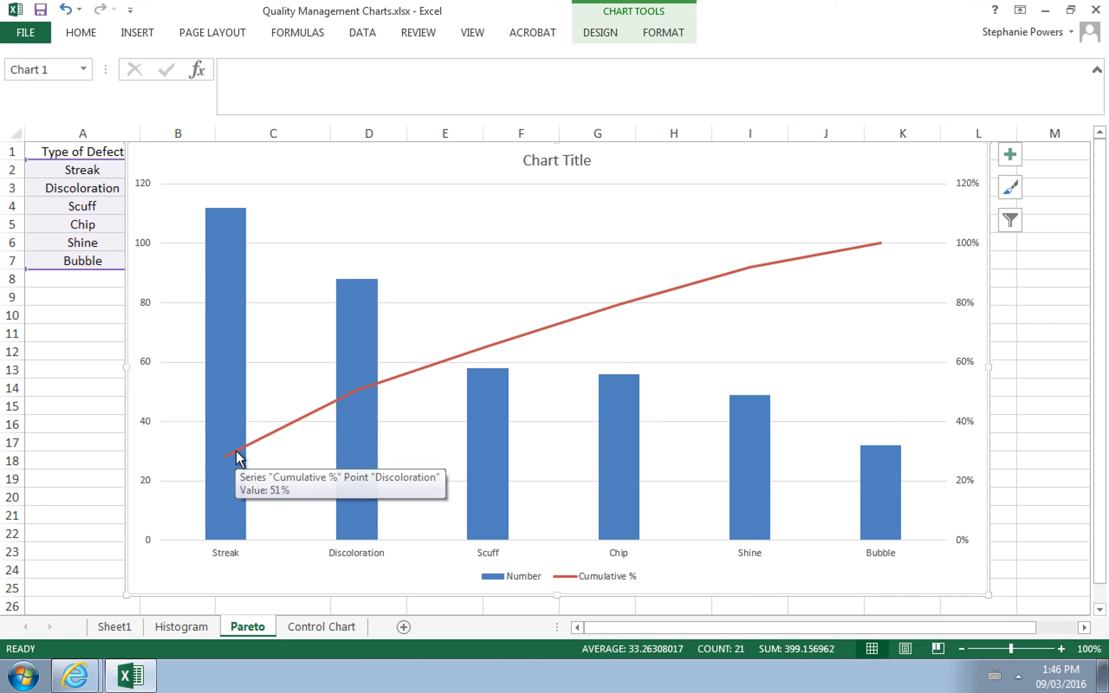
pyautogui.moveTo(229, 460)
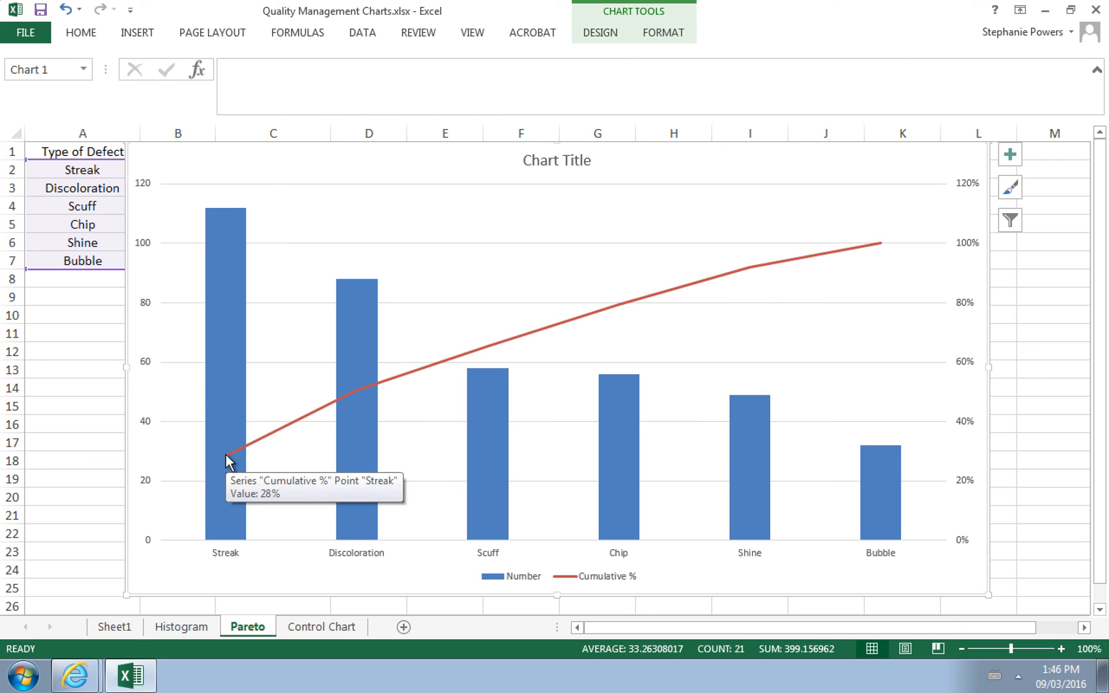
pyautogui.moveTo(235, 460)
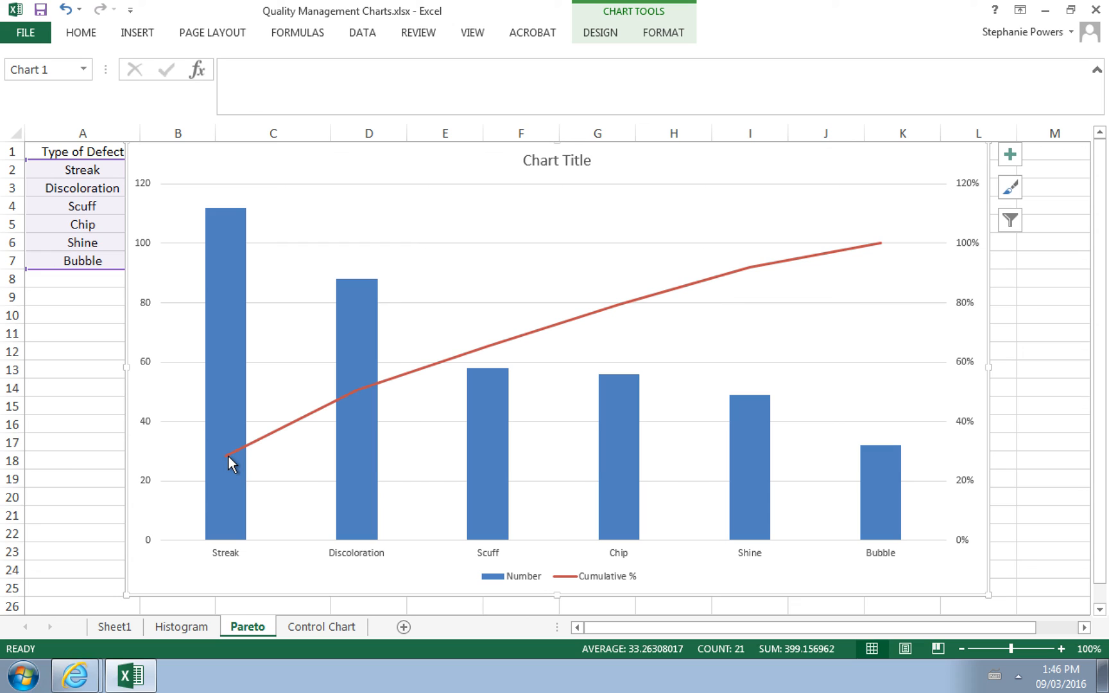
pyautogui.moveTo(232, 456)
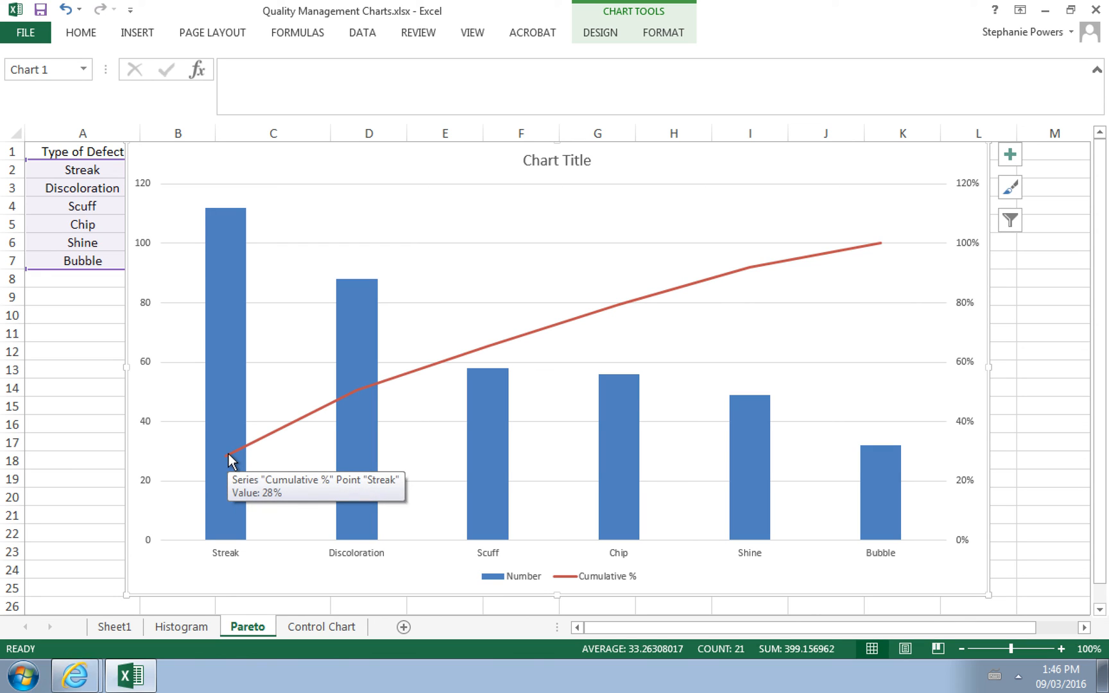
pyautogui.moveTo(249, 444)
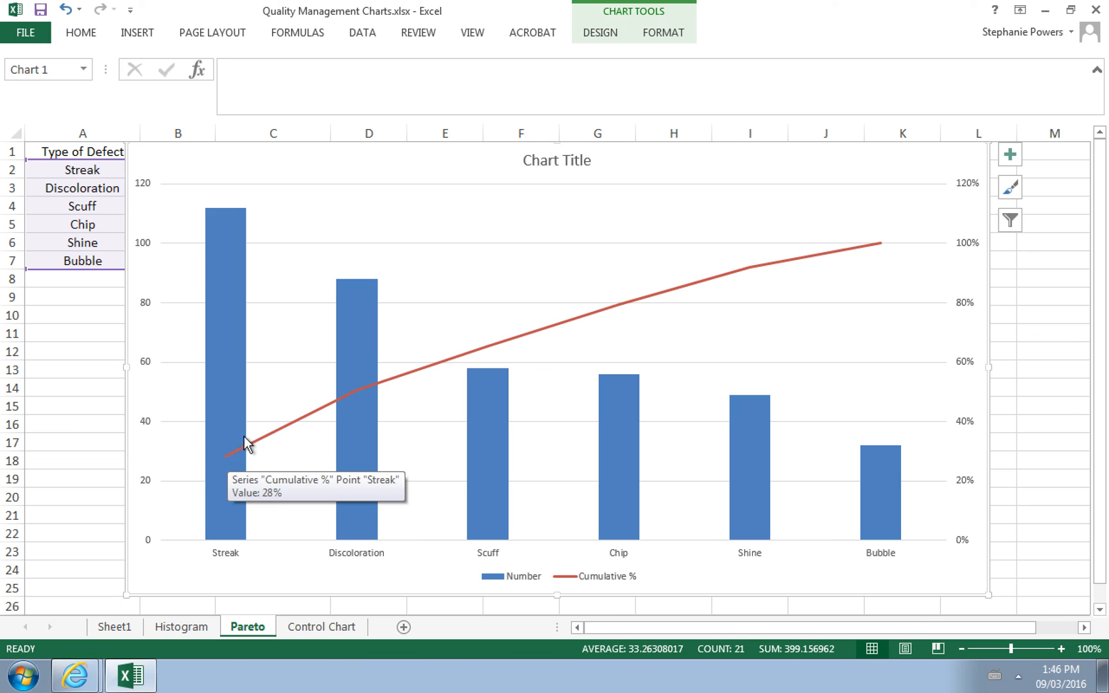
pyautogui.moveTo(362, 394)
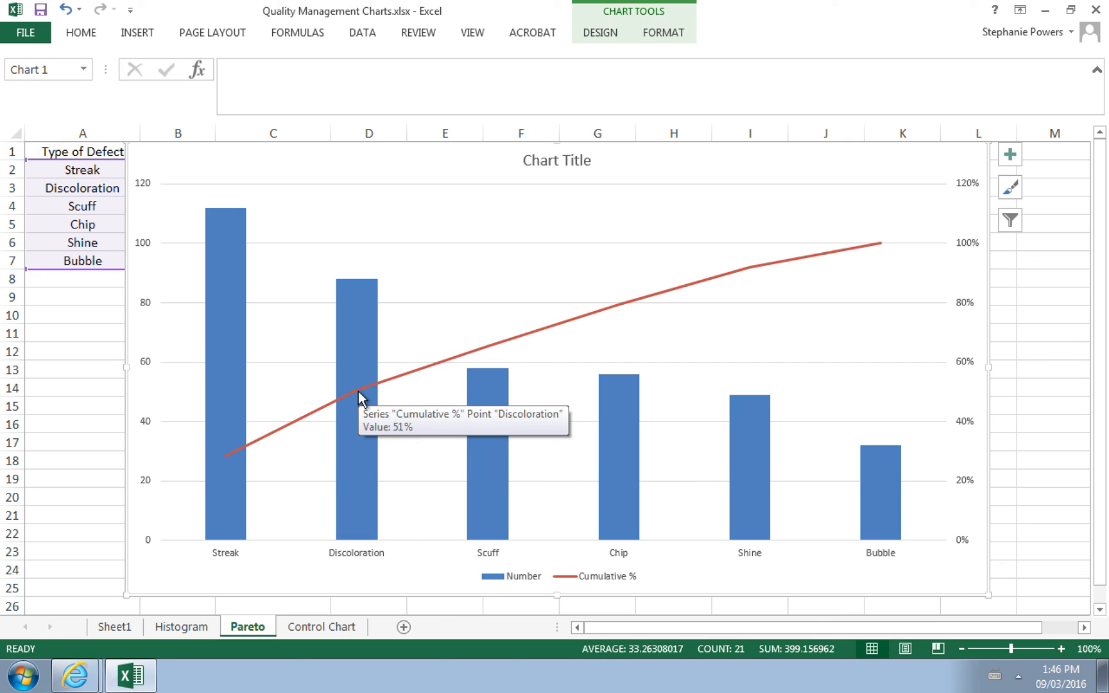
pyautogui.moveTo(498, 349)
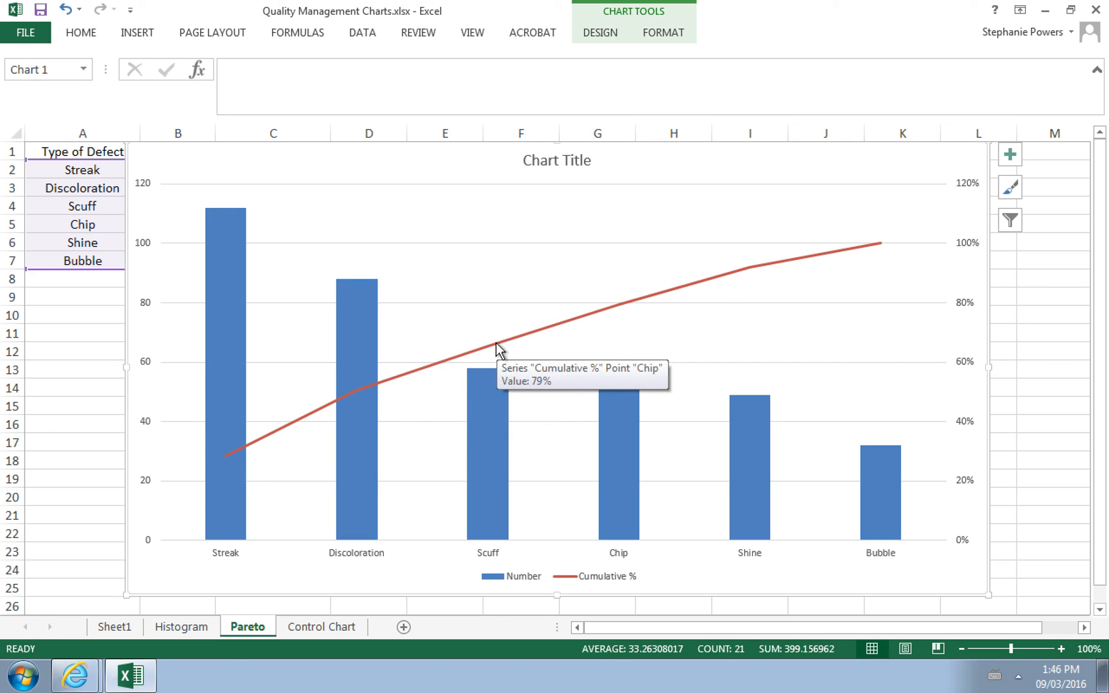